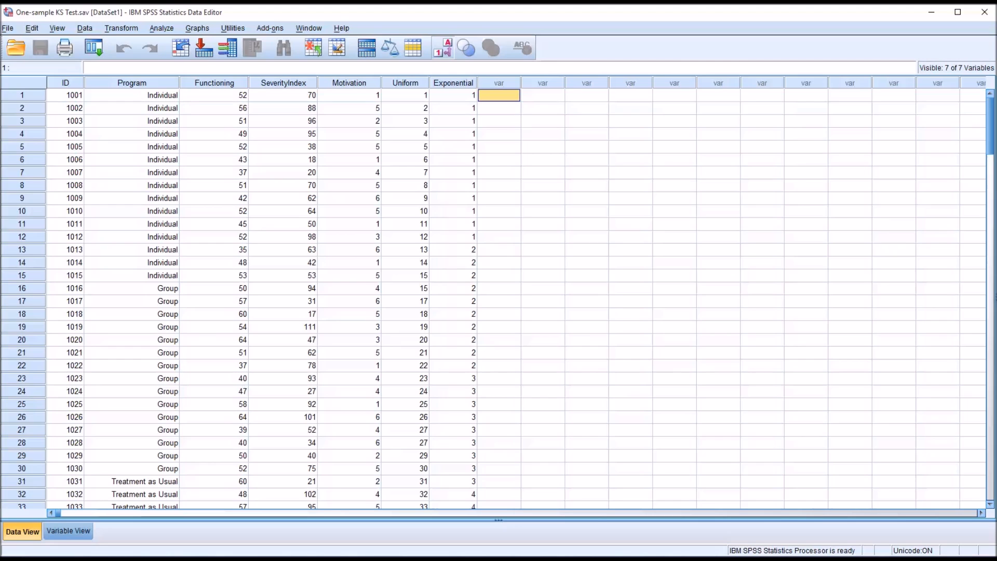
mouse_move(215, 326)
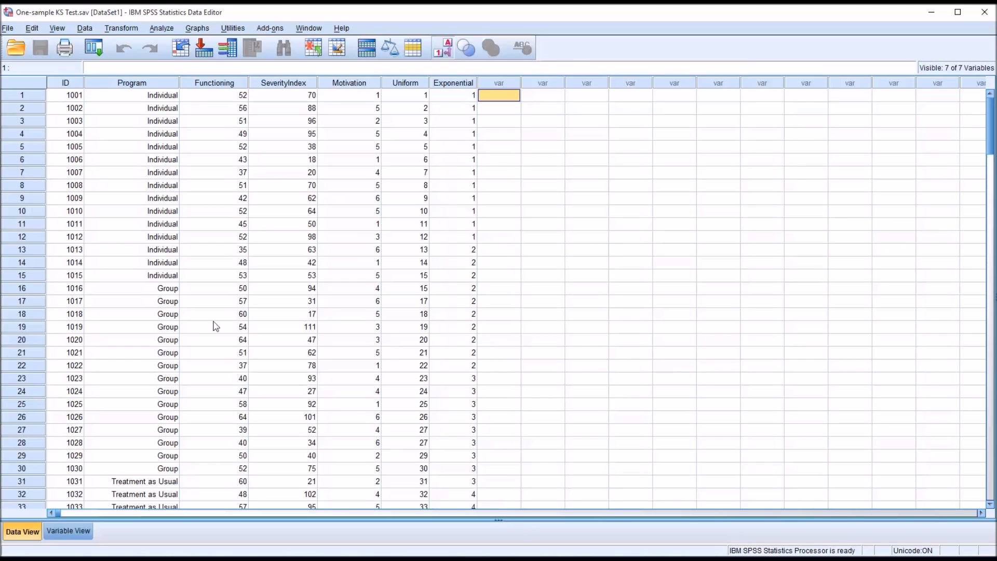
mouse_move(71, 88)
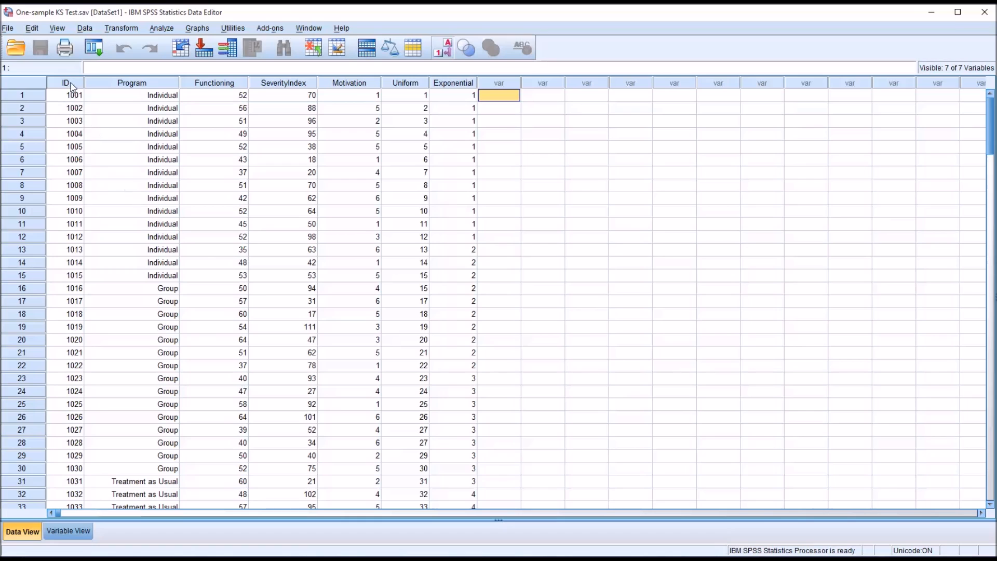
Step: Highlight the Program, Functioning, SeverityIndex, Motivation, Uniform and Exponential columns
left_click(132, 83)
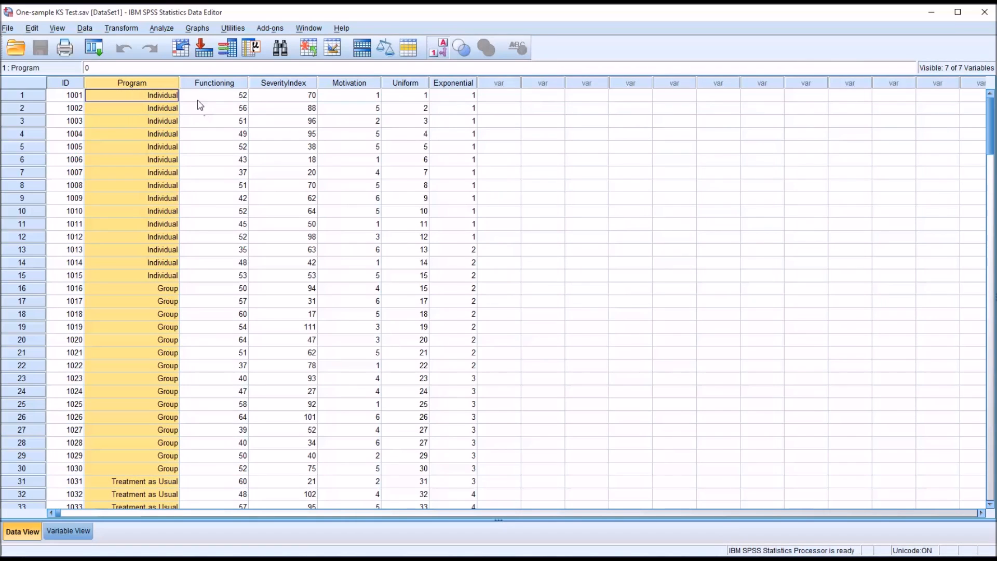
mouse_move(211, 94)
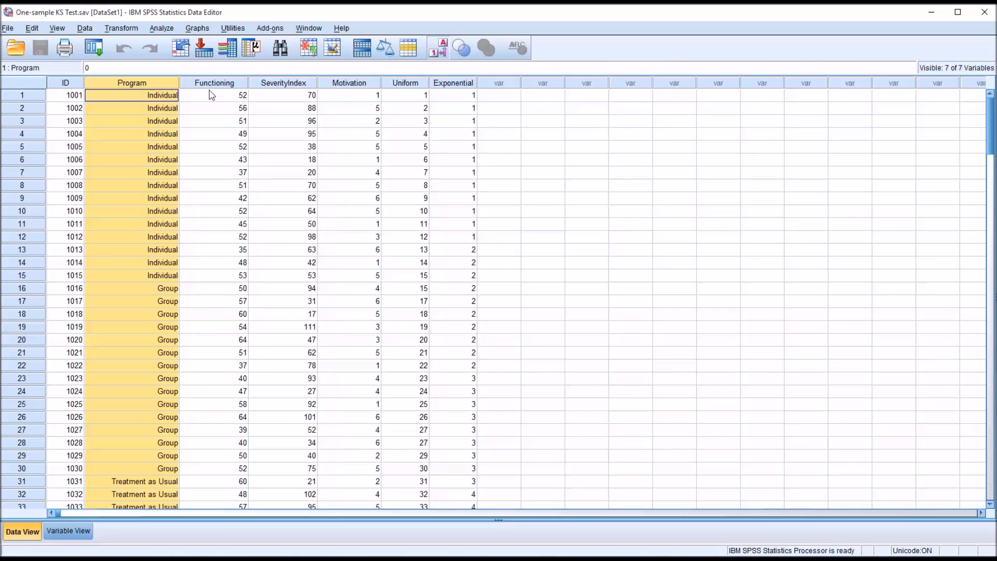
mouse_move(376, 102)
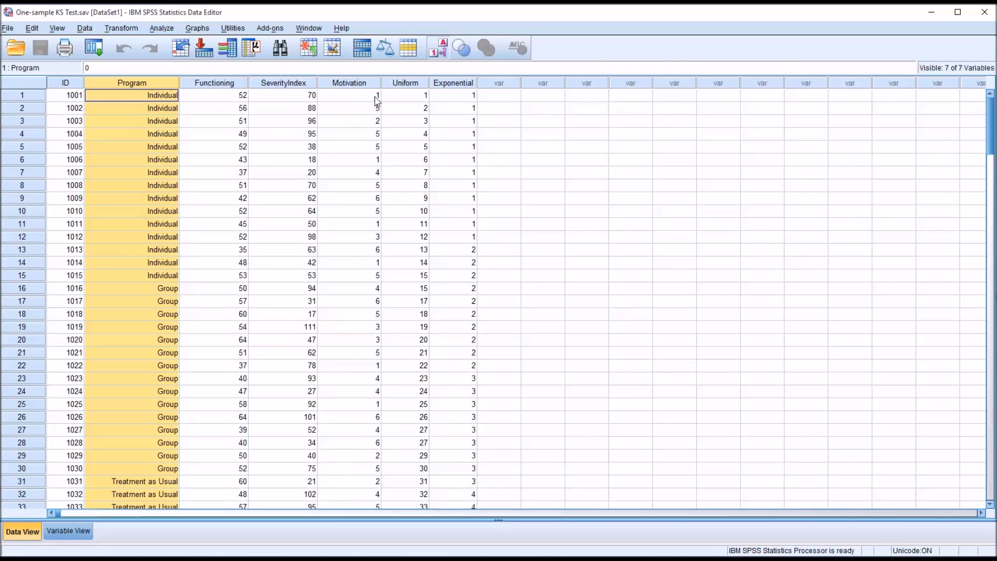
mouse_move(419, 108)
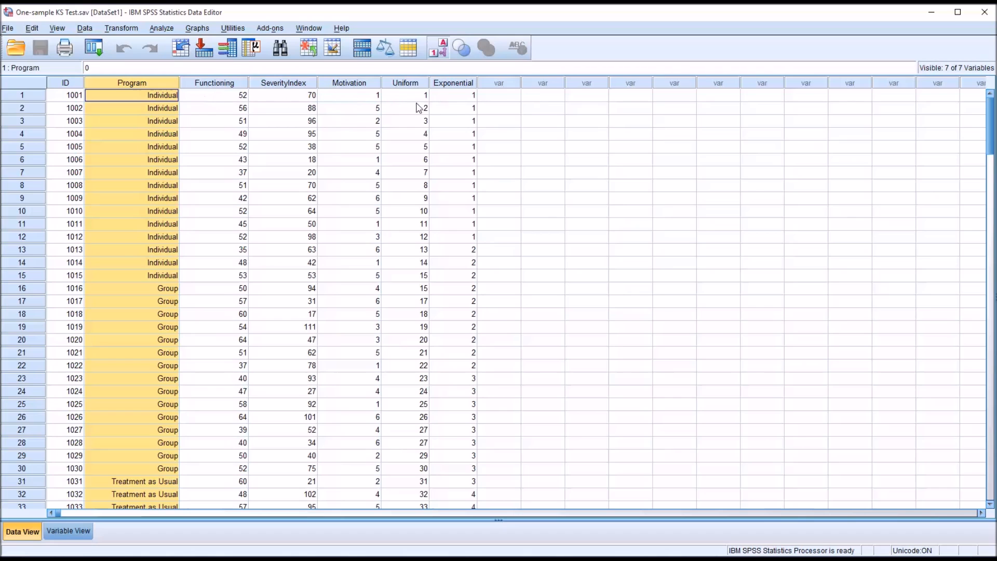
left_click(215, 94)
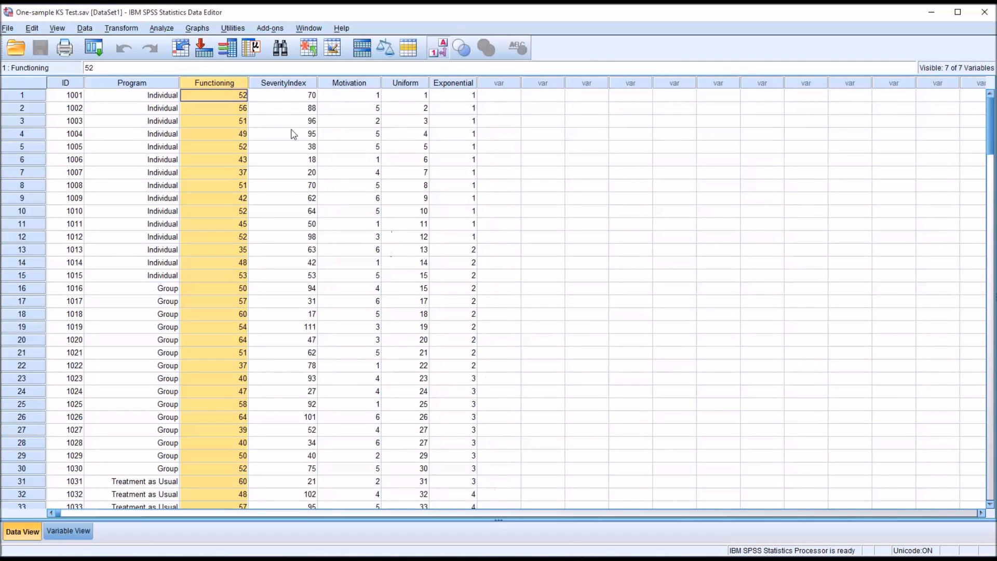
left_click(283, 94)
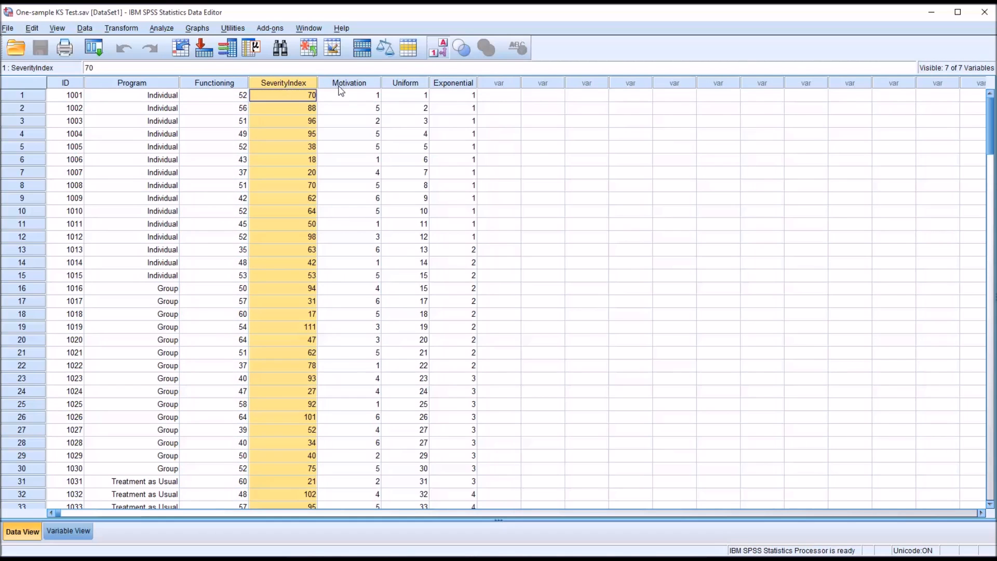
left_click(348, 95)
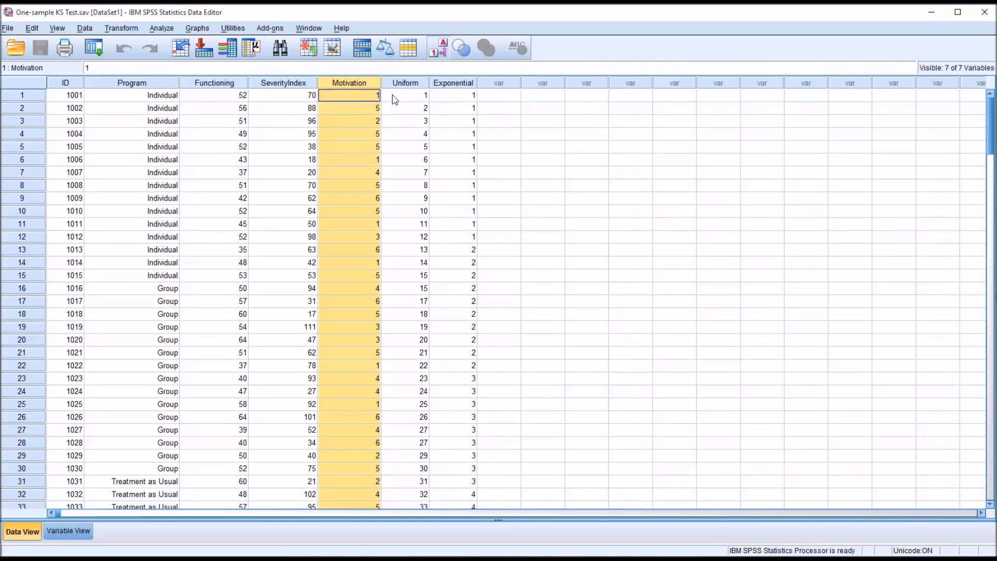
left_click(405, 95)
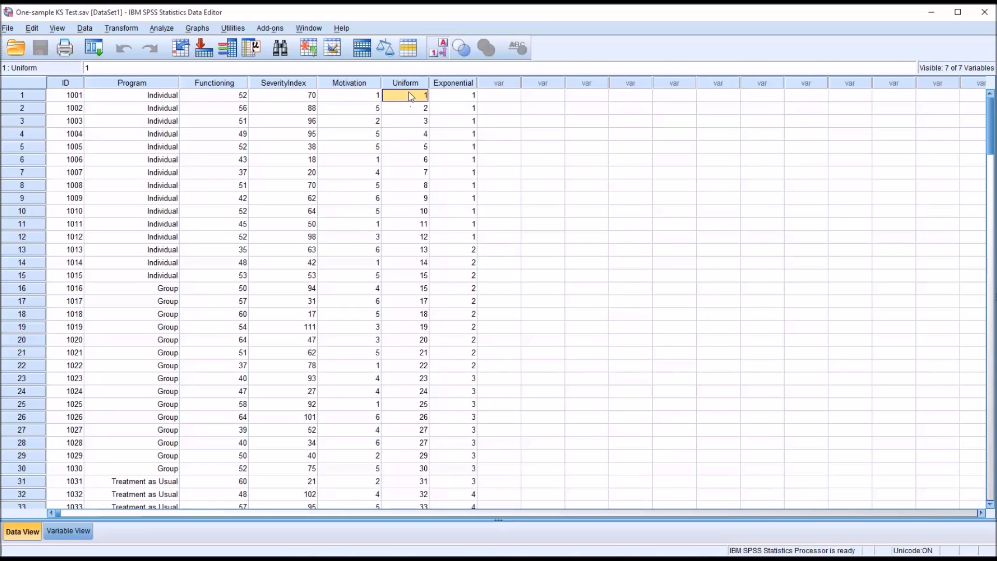
left_click(453, 95)
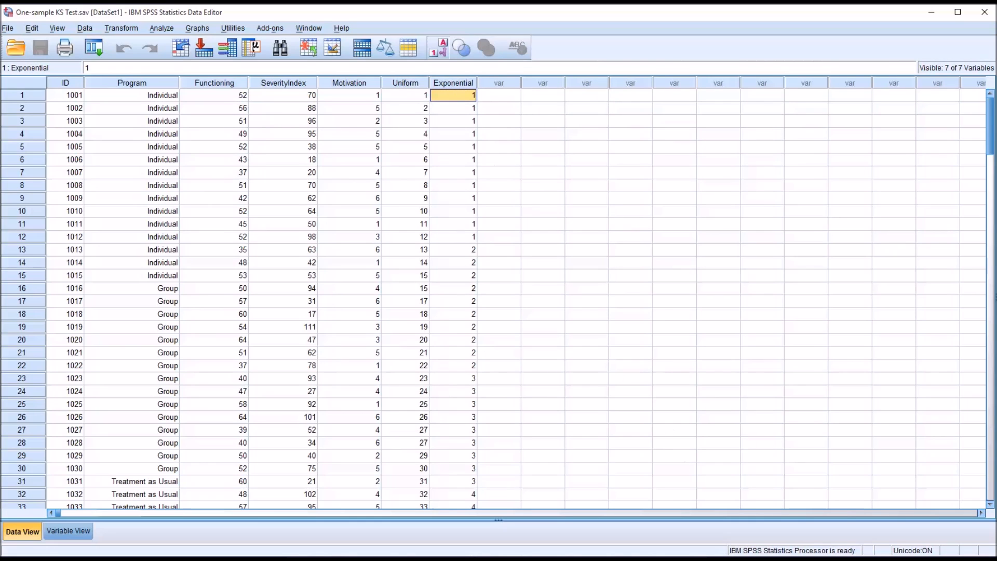
mouse_move(640, 358)
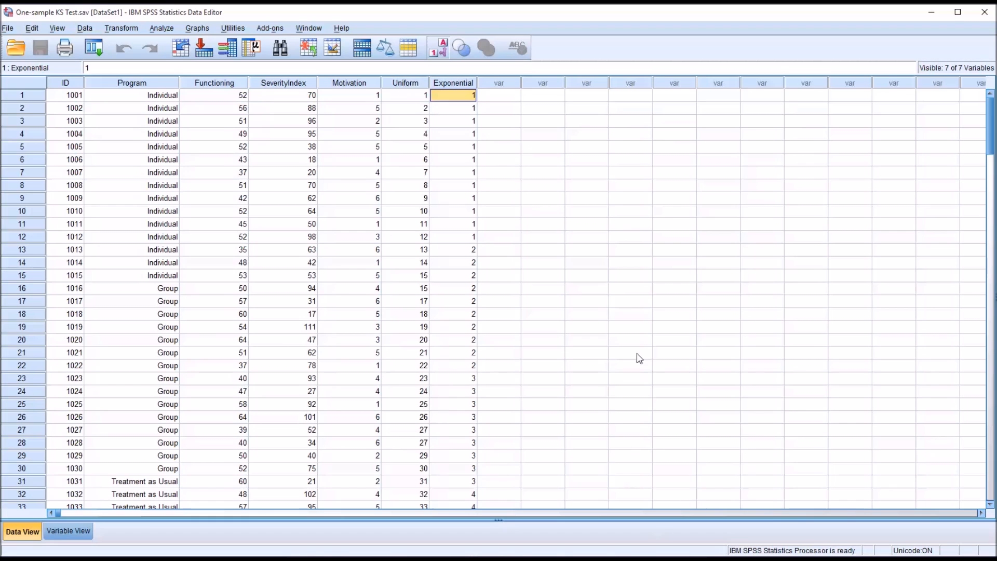
Step: Clear the column highlighting and open Analyze > Nonparametric Tests > Legacy Dialogs
left_click(498, 95)
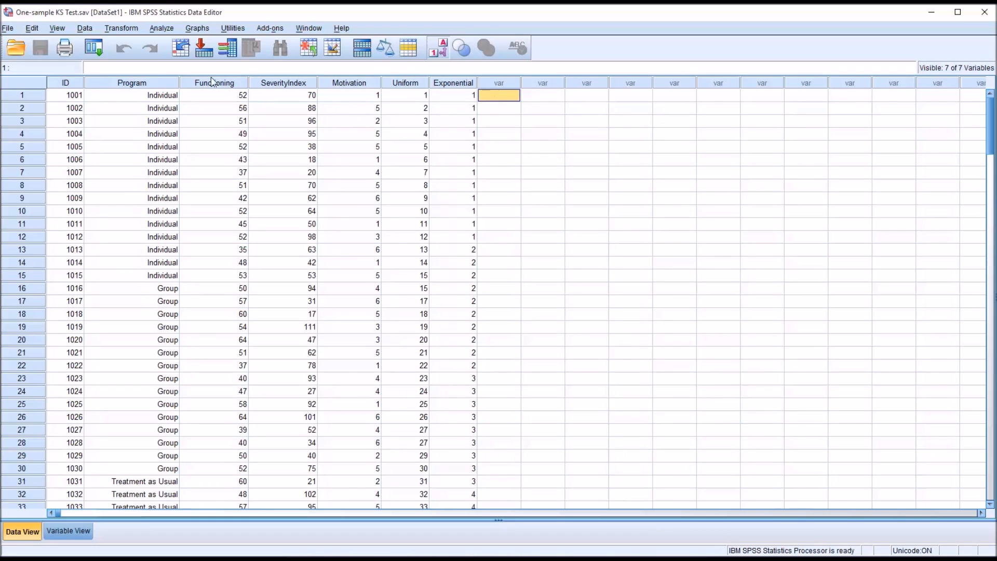
left_click(162, 27)
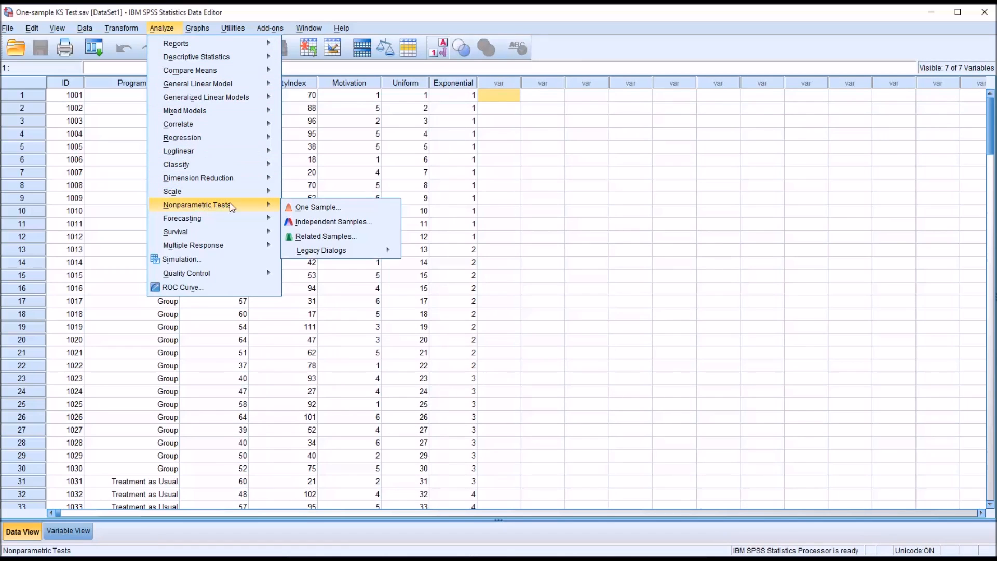
left_click(321, 250)
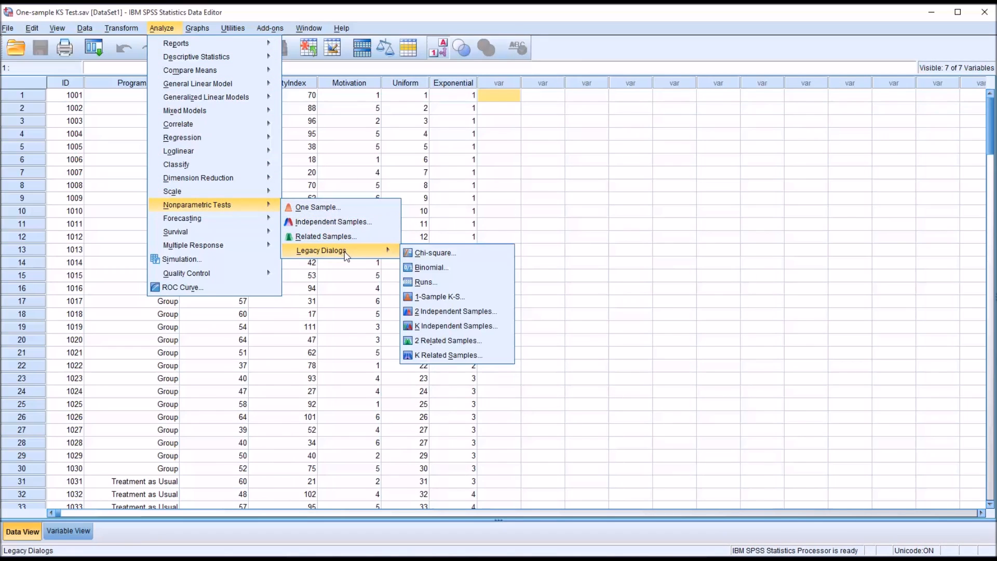
mouse_move(439, 297)
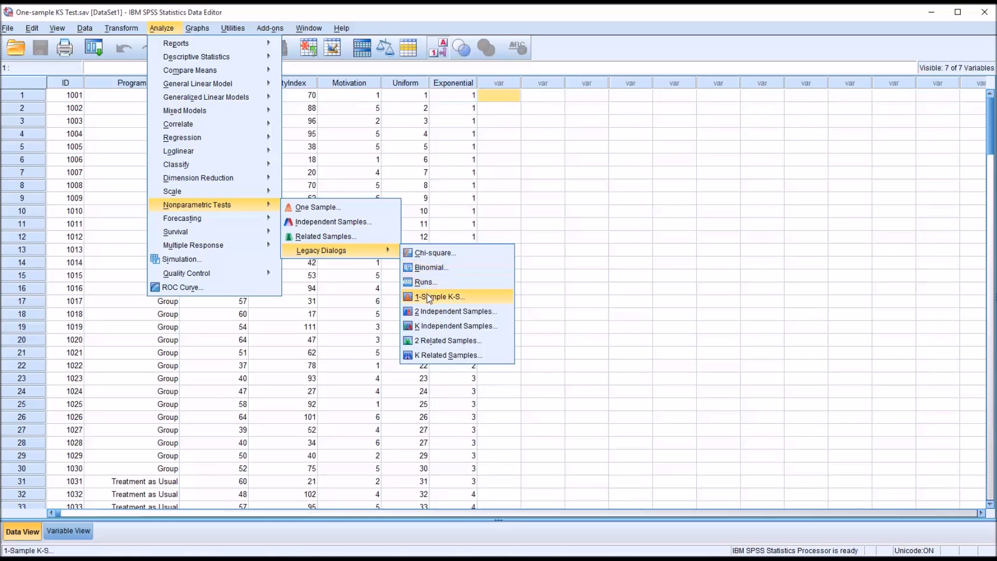
mouse_move(434, 300)
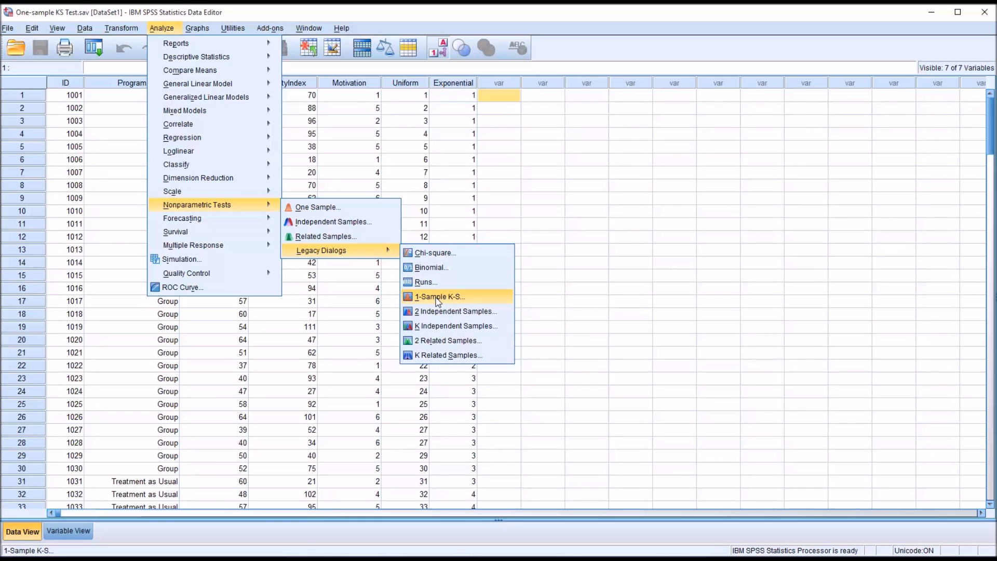
Step: In 1-Sample K-S, add Functioning, SeverityIndex, Motivation, Uniform and Exponential as test variables
left_click(437, 296)
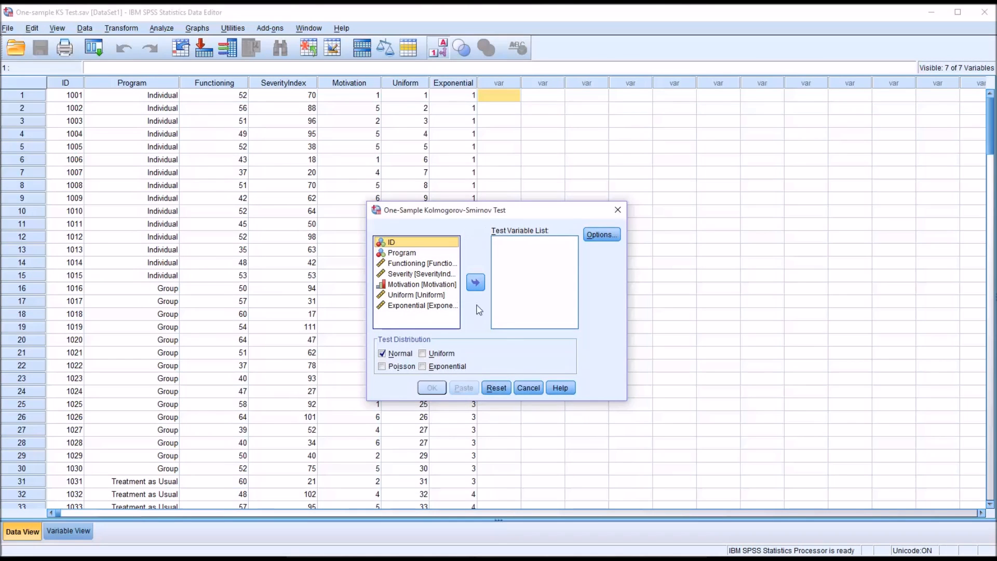
mouse_move(462, 244)
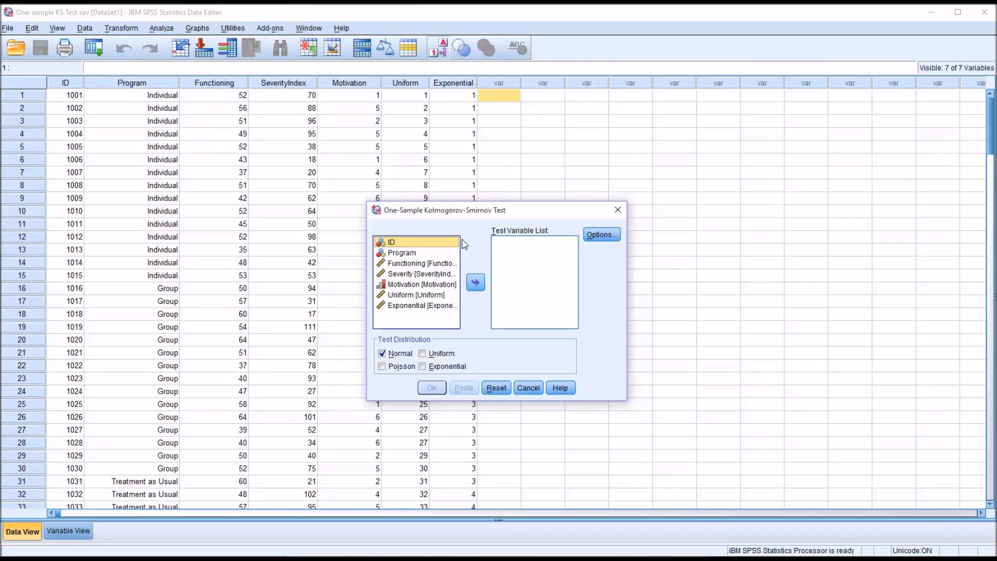
mouse_move(412, 266)
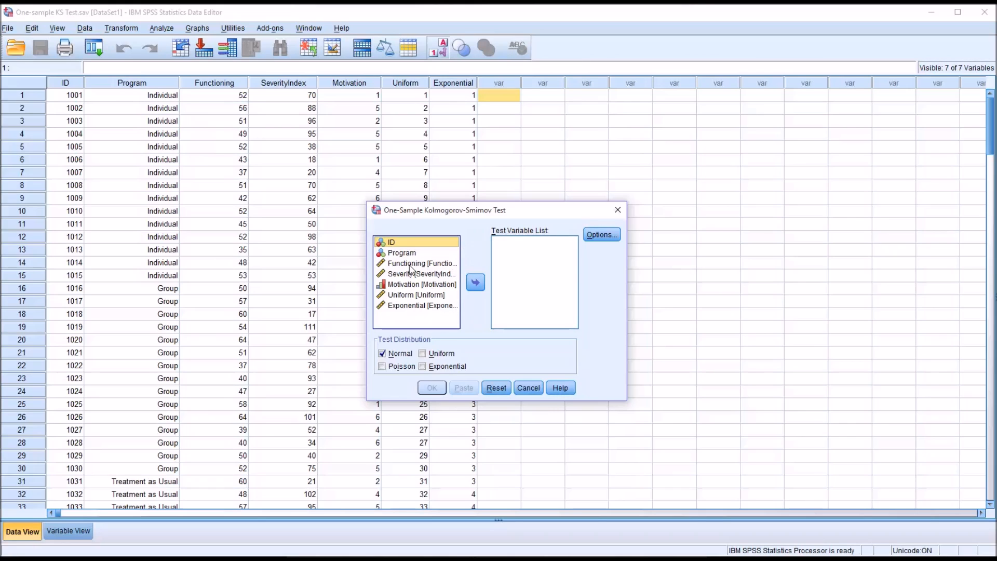
mouse_move(444, 136)
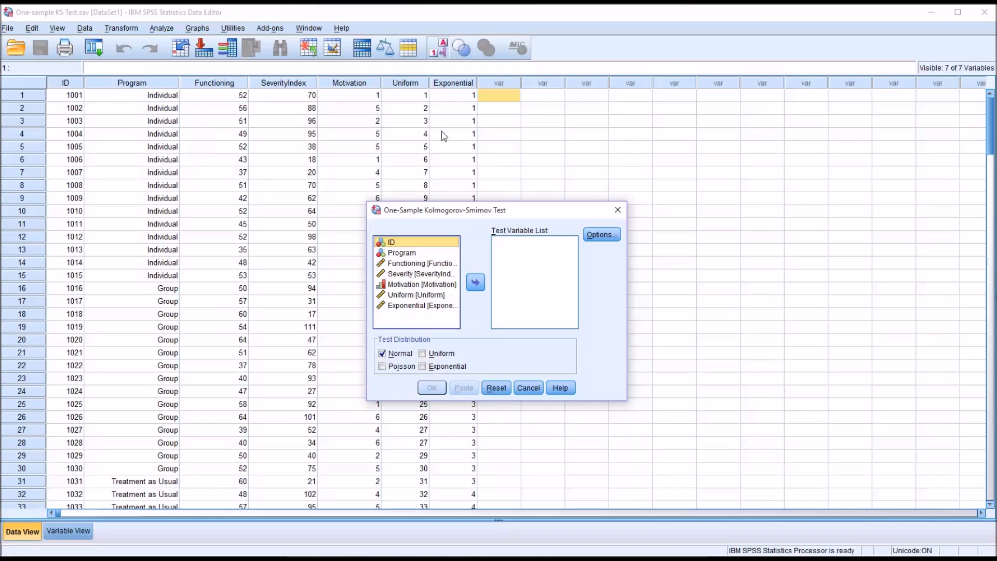
mouse_move(420, 270)
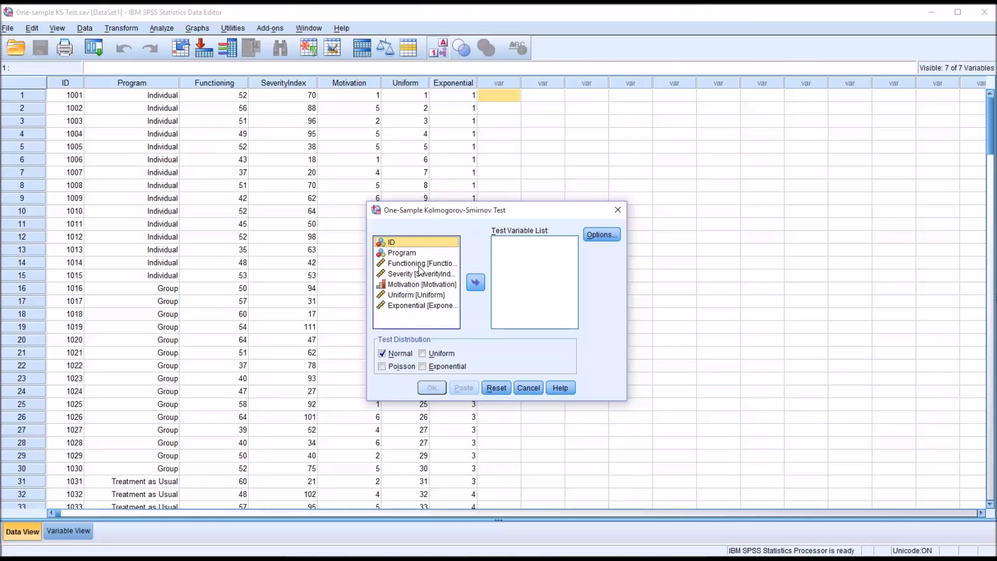
left_click(421, 284)
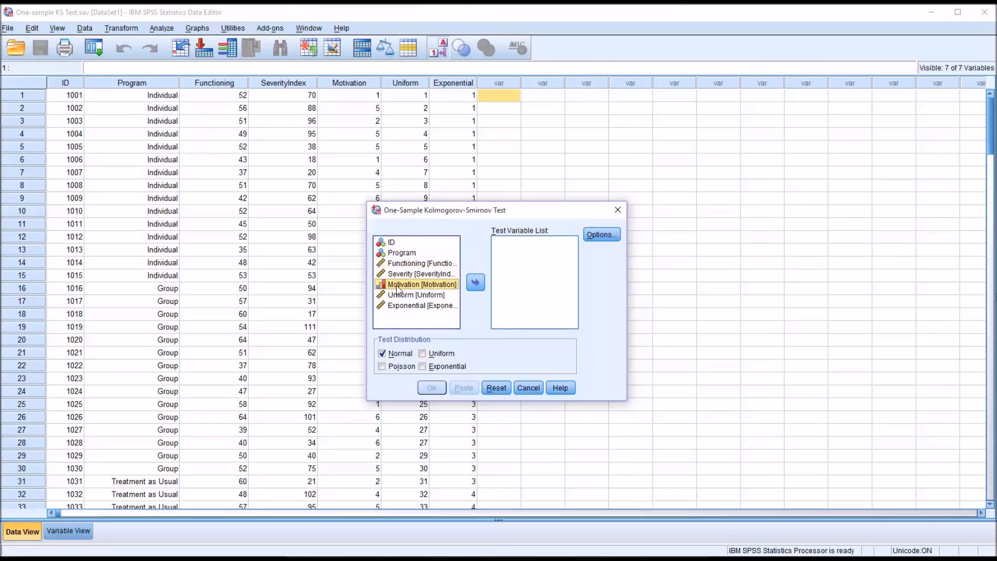
left_click(422, 263)
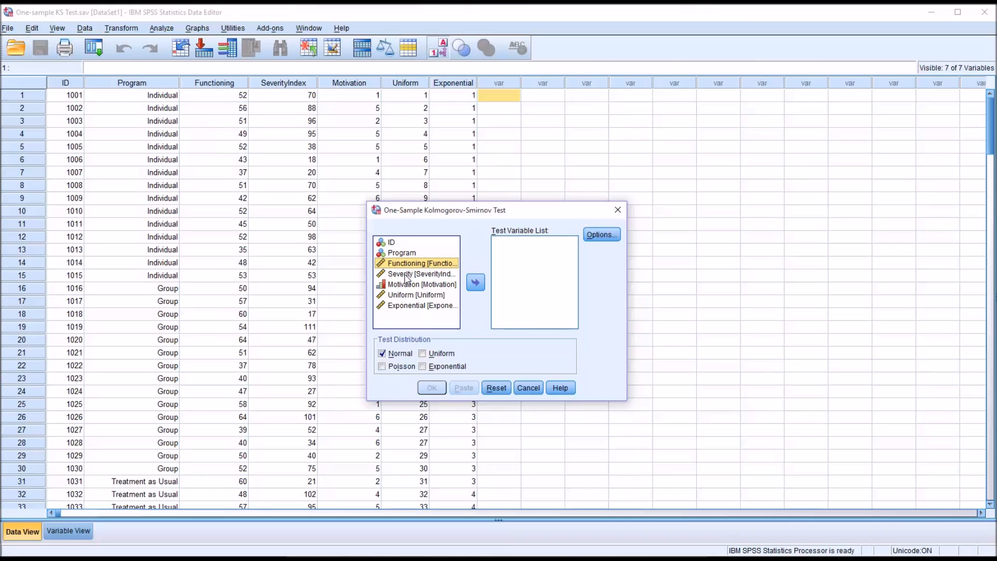
left_click(421, 305)
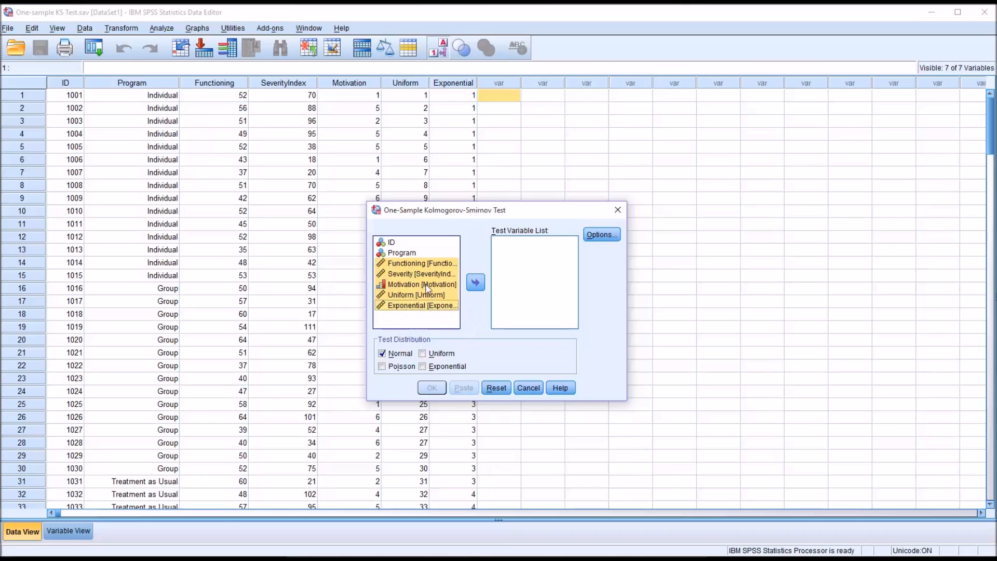
left_click(475, 281)
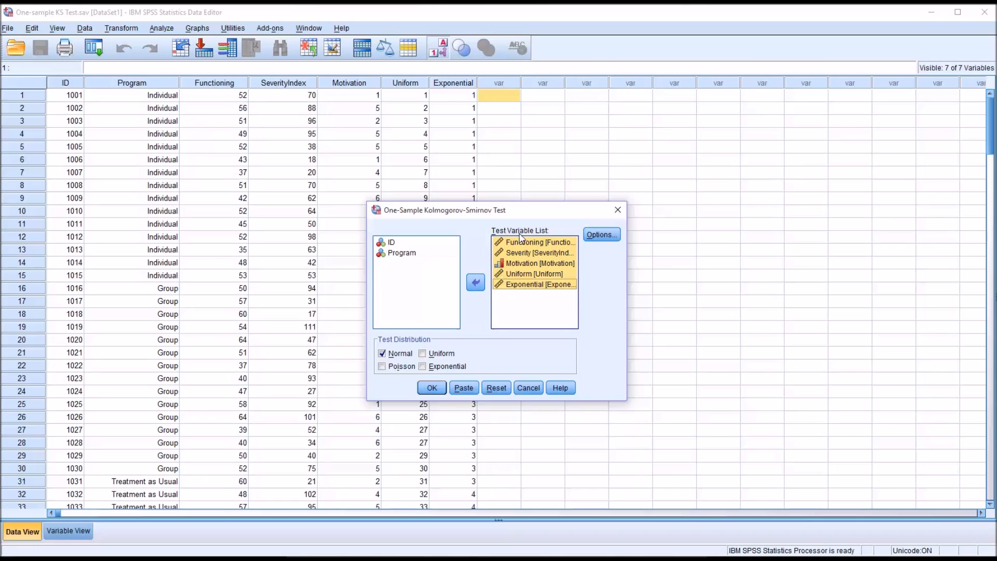
mouse_move(532, 316)
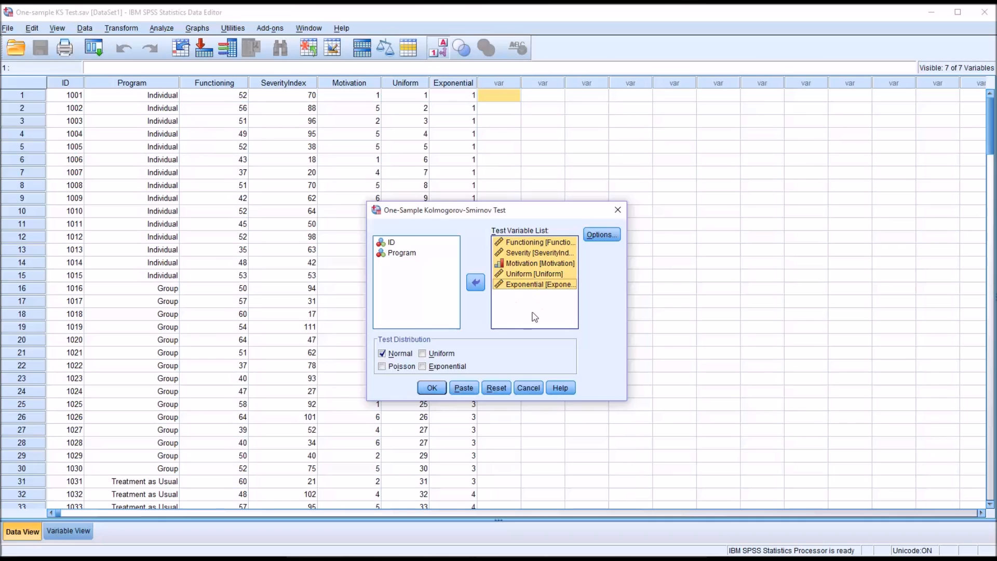
Step: Tick Descriptive and Quartiles in the One-Sample K-S Options dialog
left_click(600, 234)
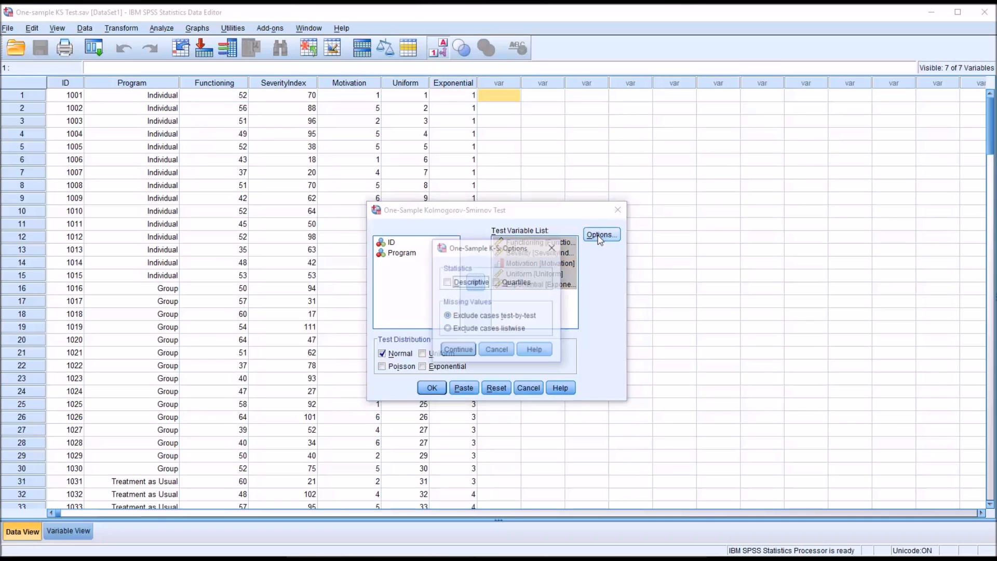
left_click(600, 235)
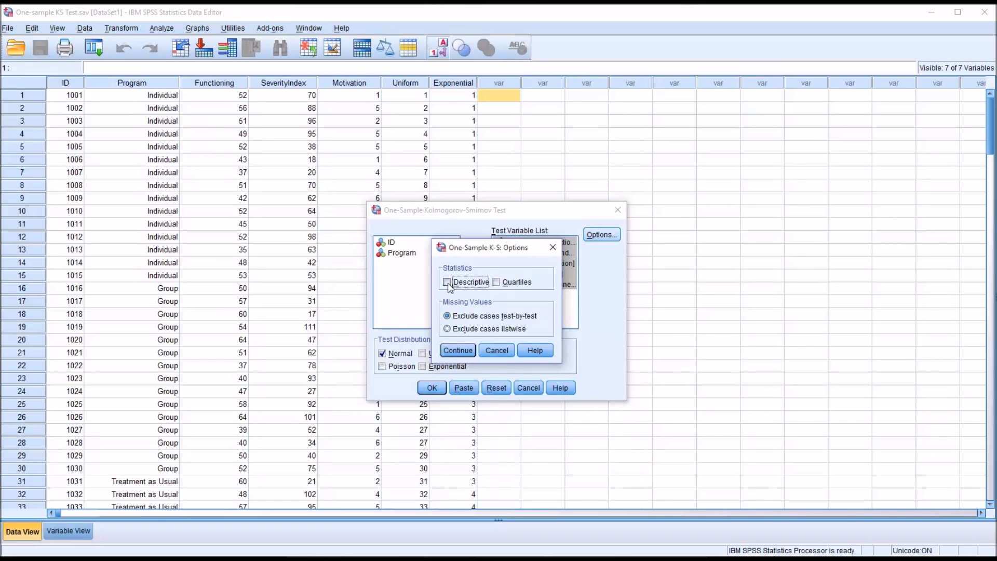
left_click(447, 282)
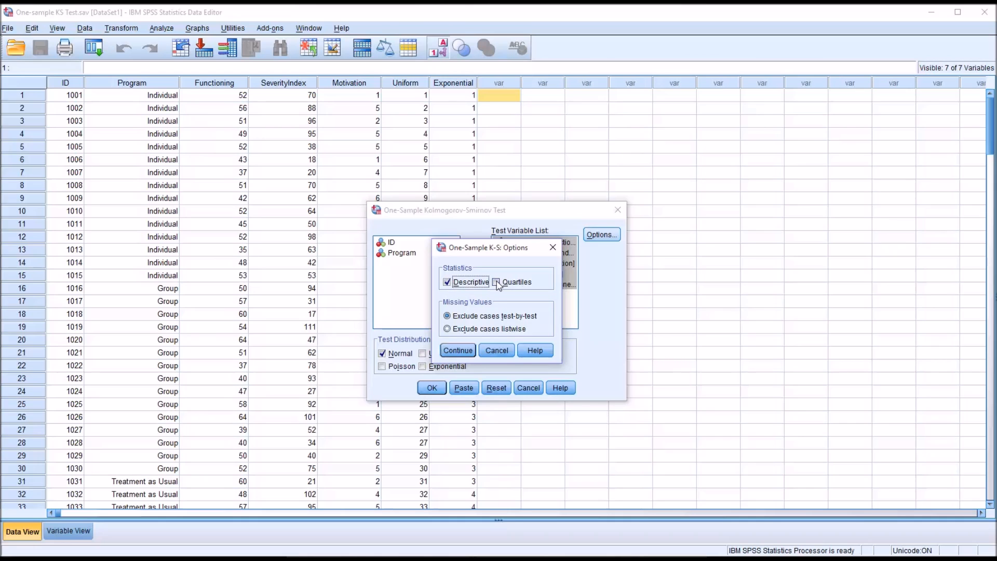
left_click(495, 282)
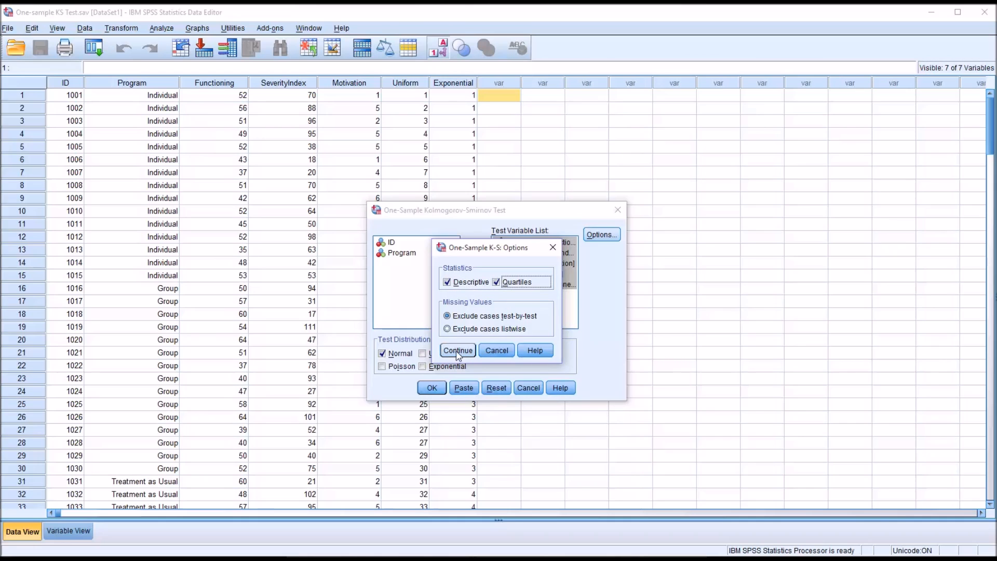
Step: Confirm the options and tick Uniform, Poisson and Exponential distributions alongside Normal
left_click(457, 351)
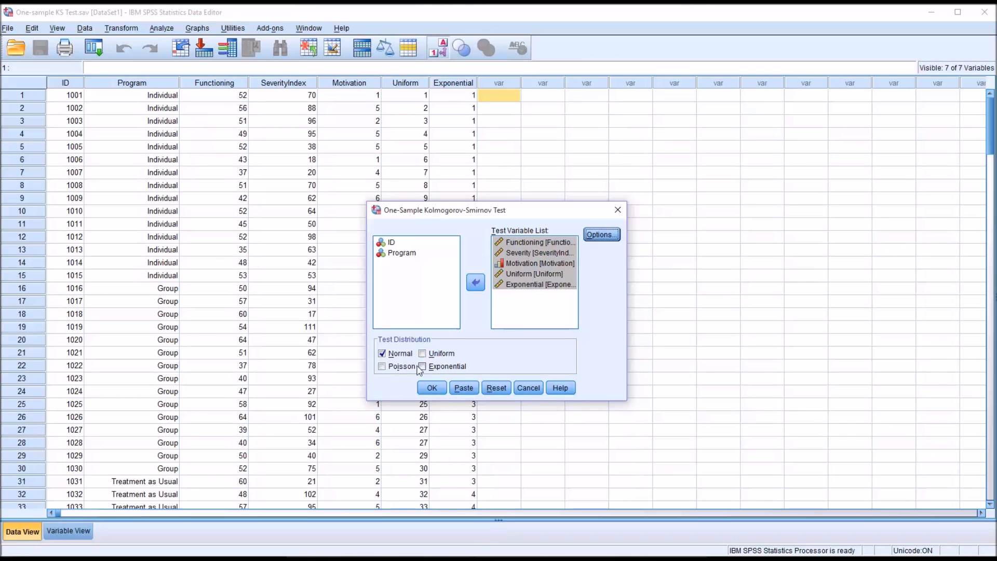
mouse_move(423, 365)
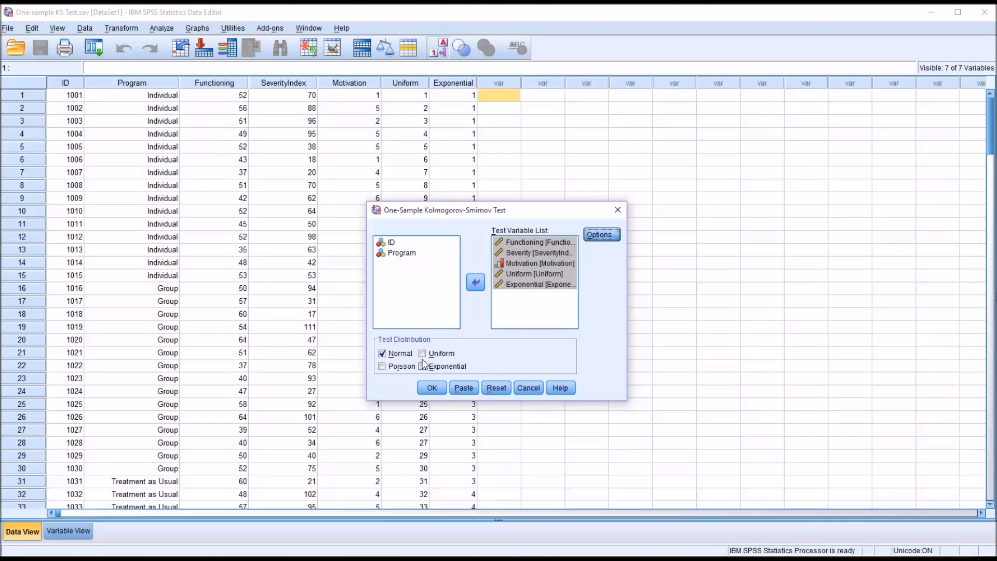
left_click(422, 366)
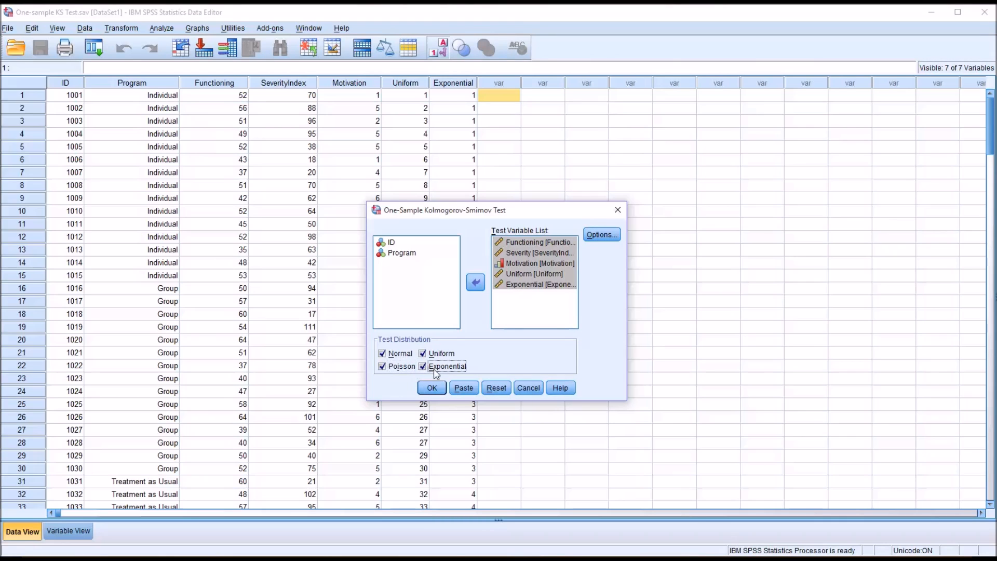
mouse_move(479, 343)
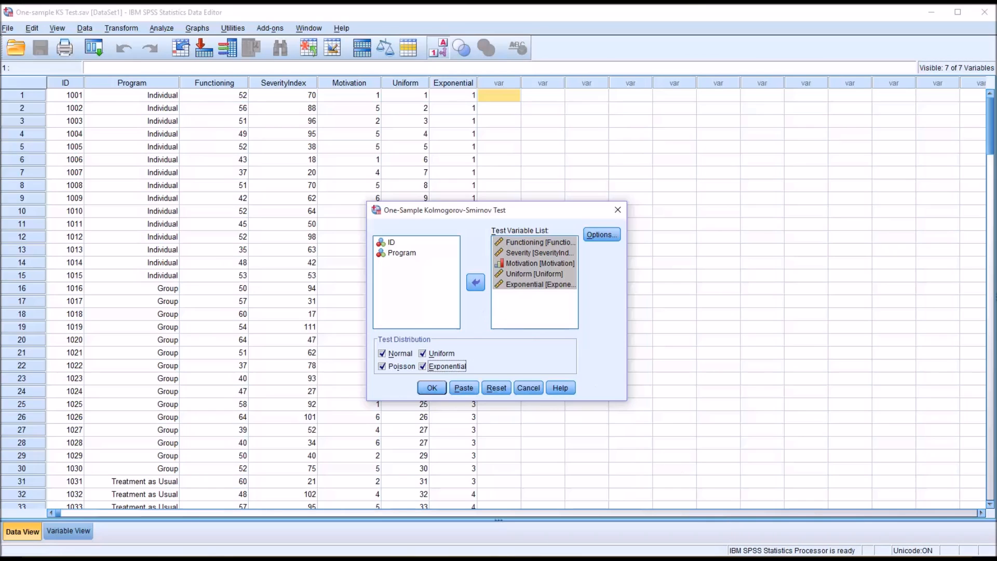
mouse_move(482, 331)
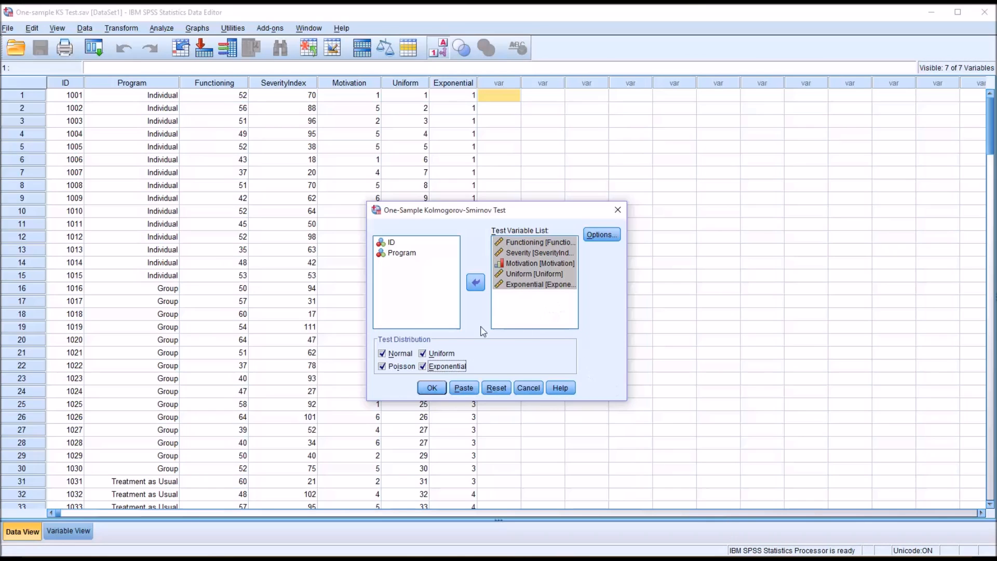
left_click(423, 366)
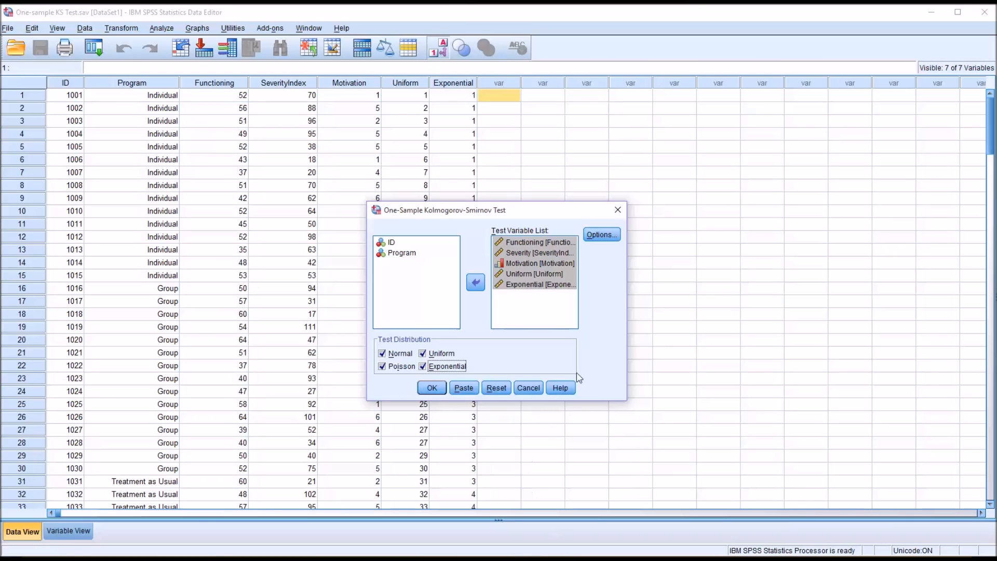
mouse_move(478, 376)
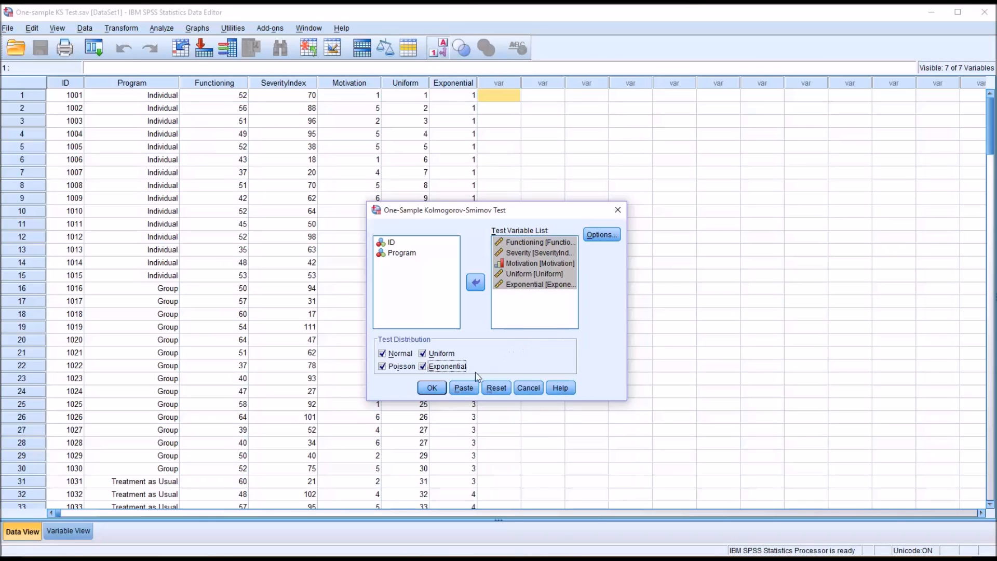
Step: Run the one-sample K-S test to produce Descriptive Statistics and K-S result tables
left_click(431, 387)
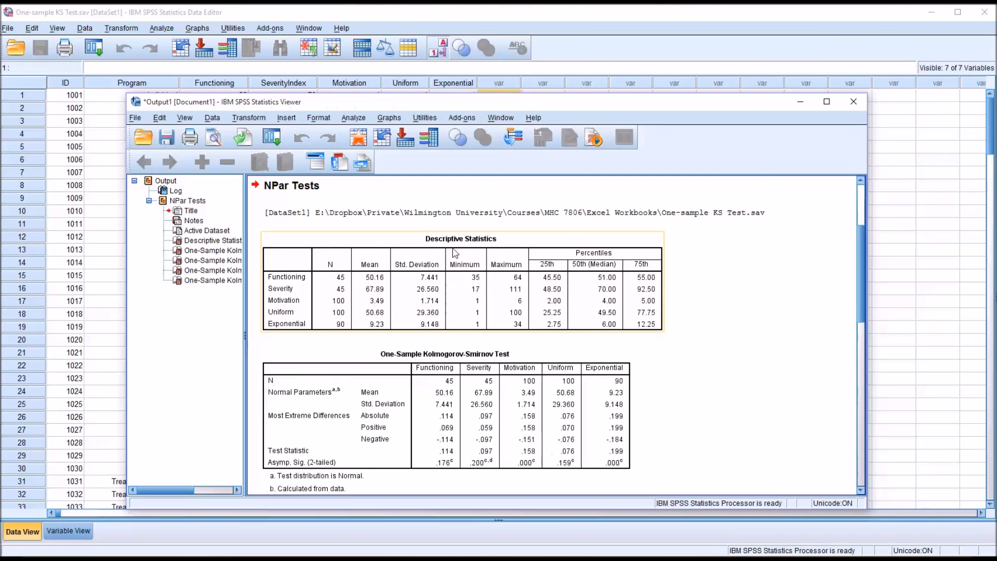
mouse_move(320, 297)
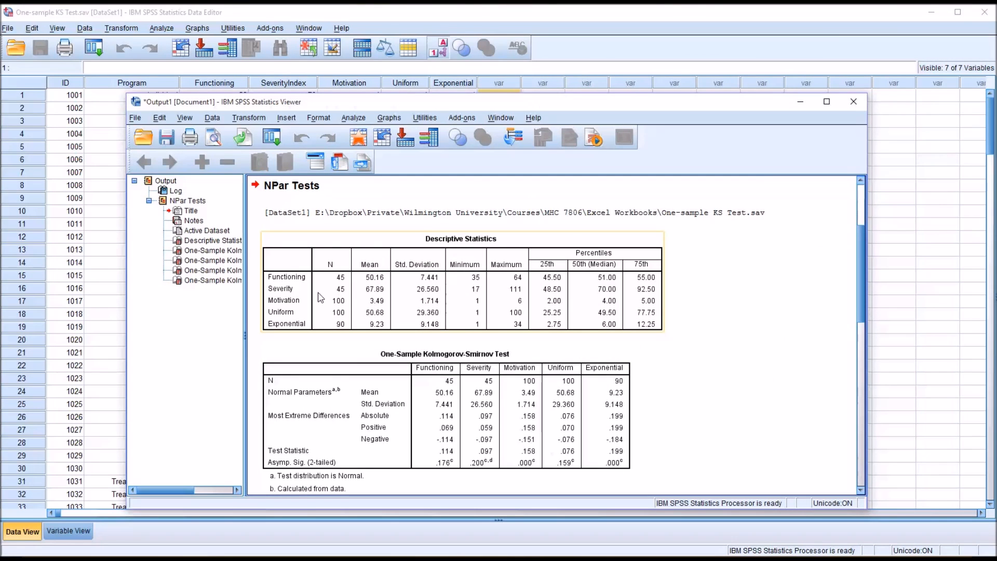
mouse_move(348, 286)
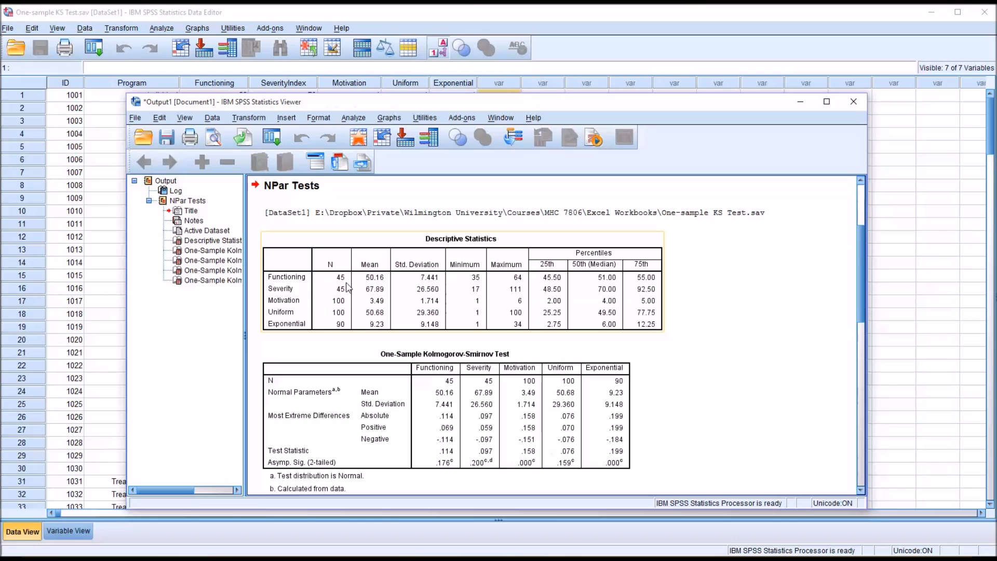
mouse_move(301, 291)
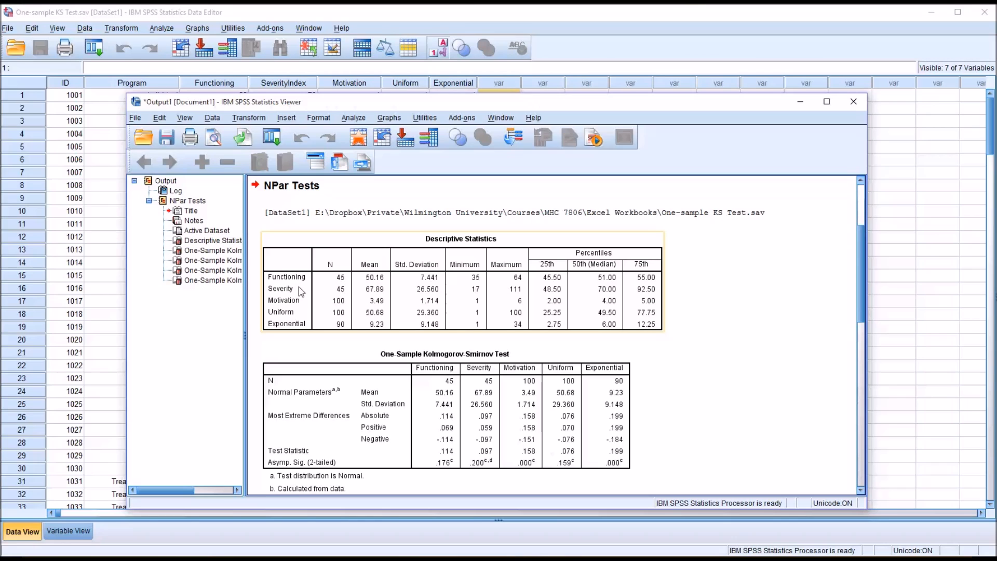
mouse_move(350, 307)
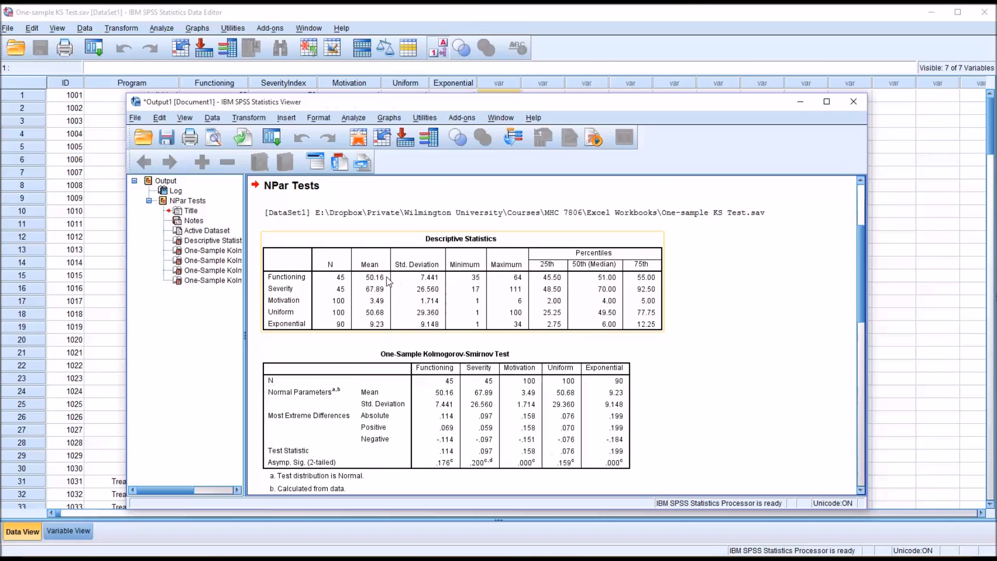
mouse_move(384, 342)
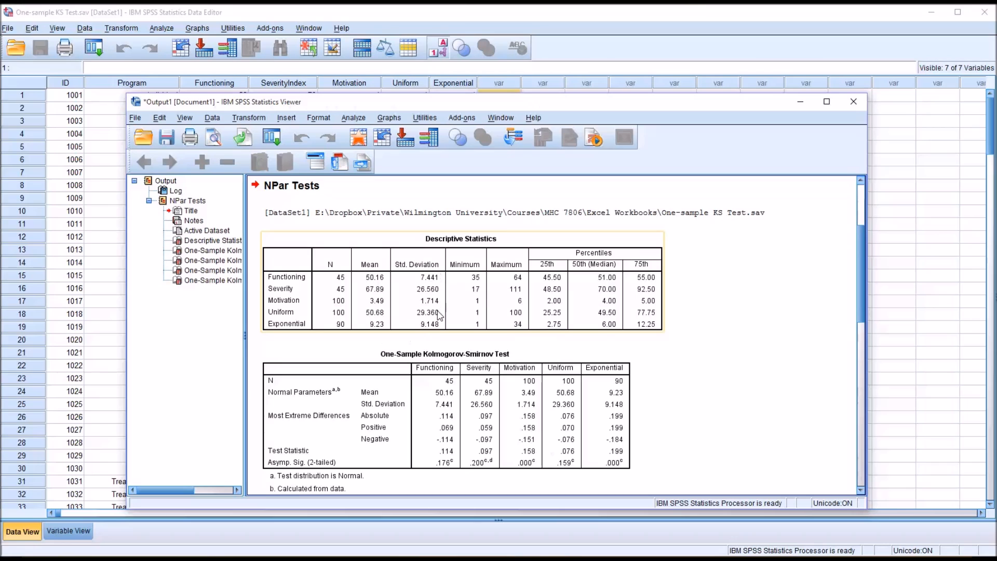
mouse_move(488, 295)
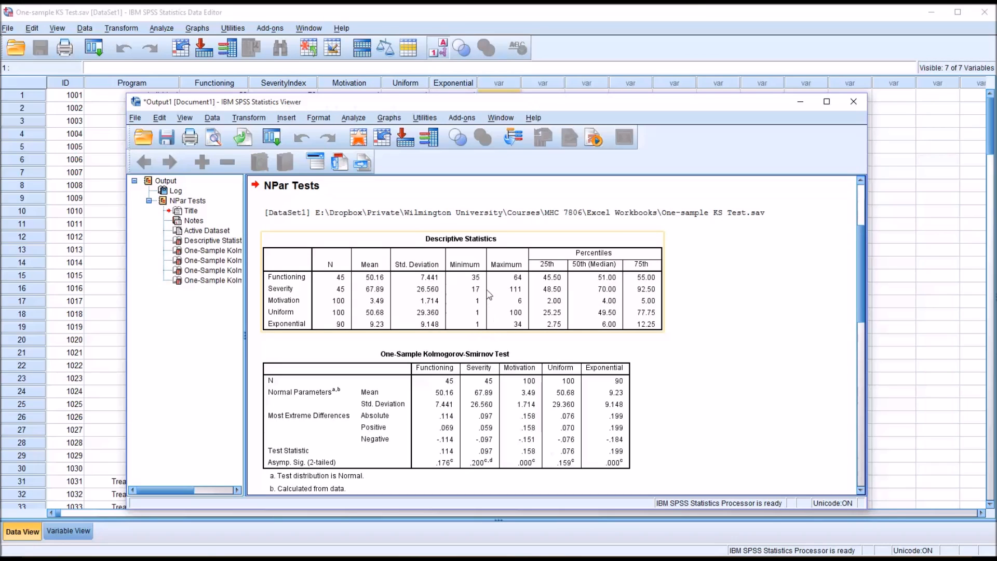
mouse_move(498, 283)
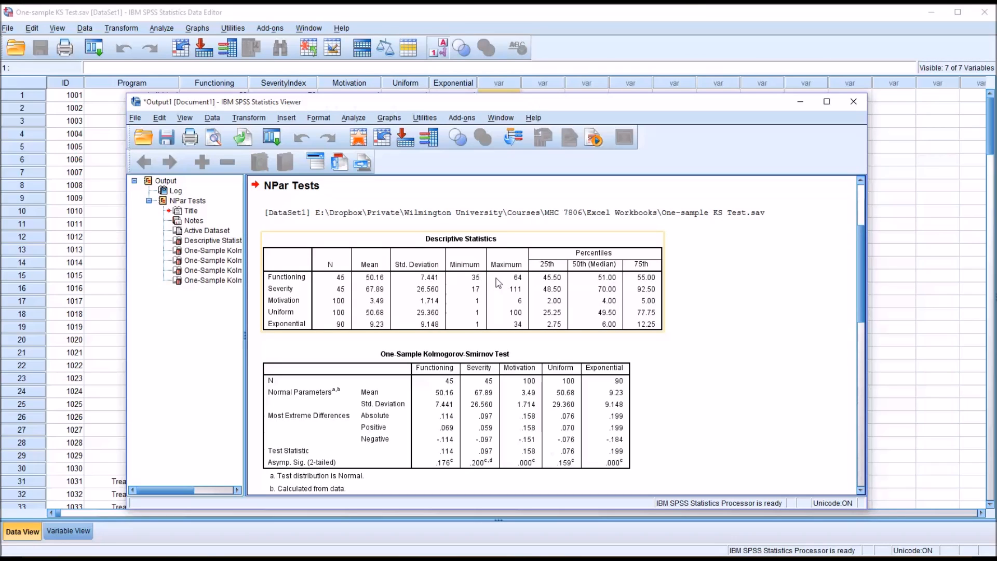
mouse_move(570, 343)
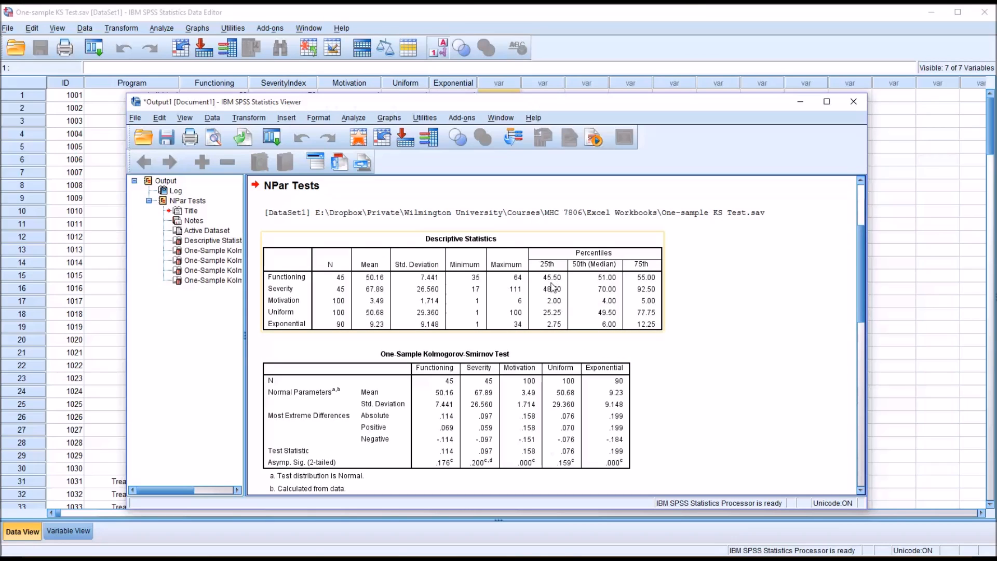
mouse_move(588, 284)
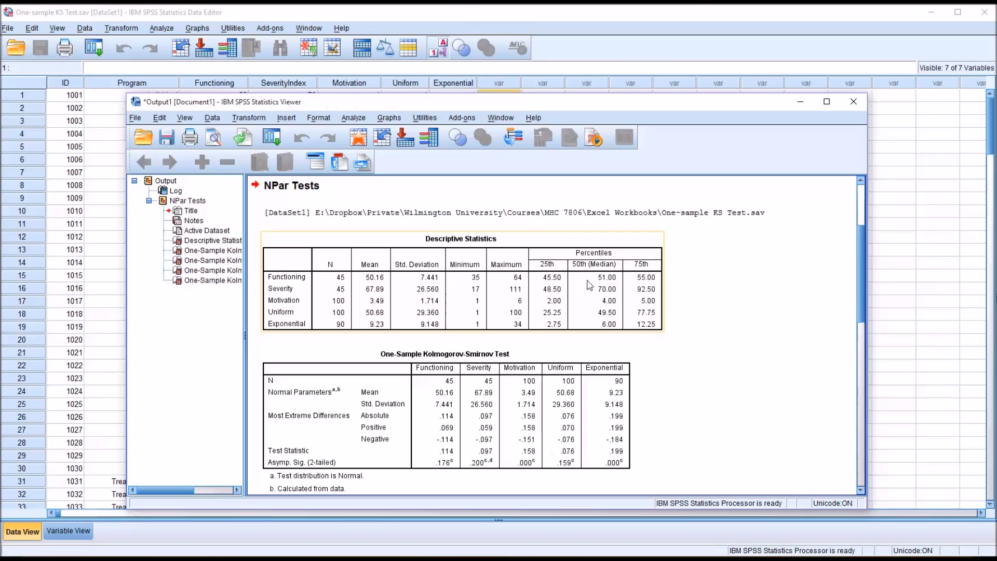
mouse_move(642, 289)
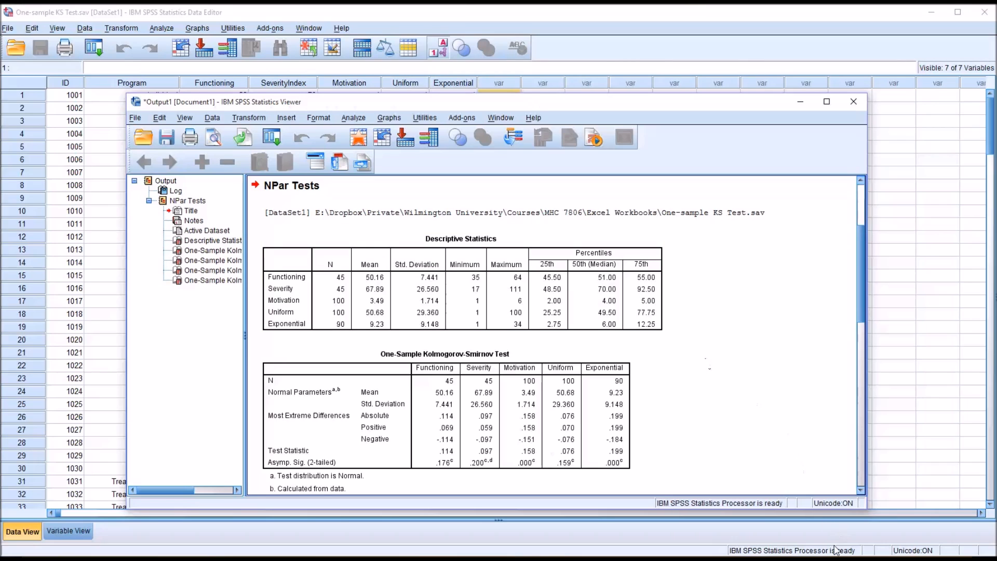
mouse_move(723, 366)
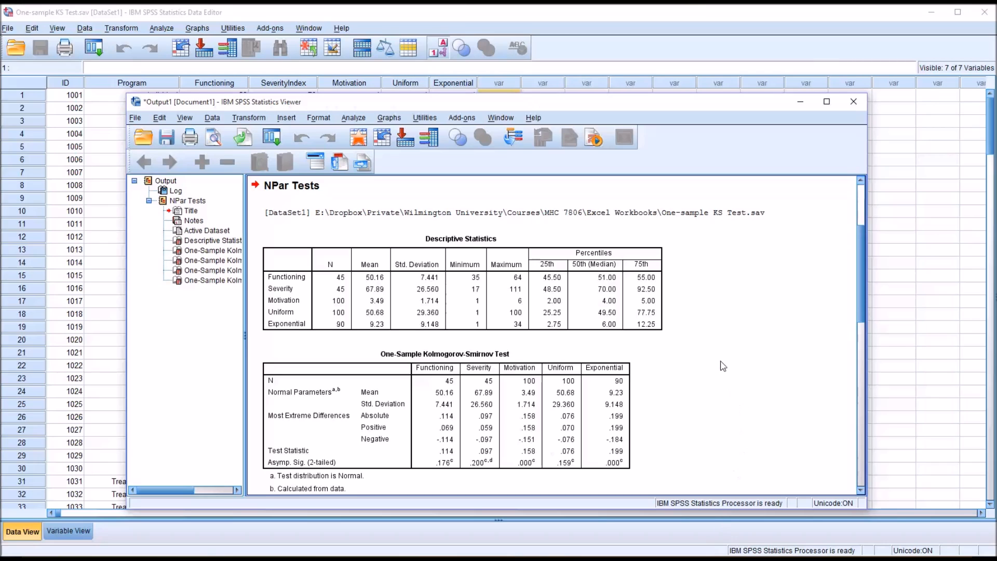
mouse_move(680, 369)
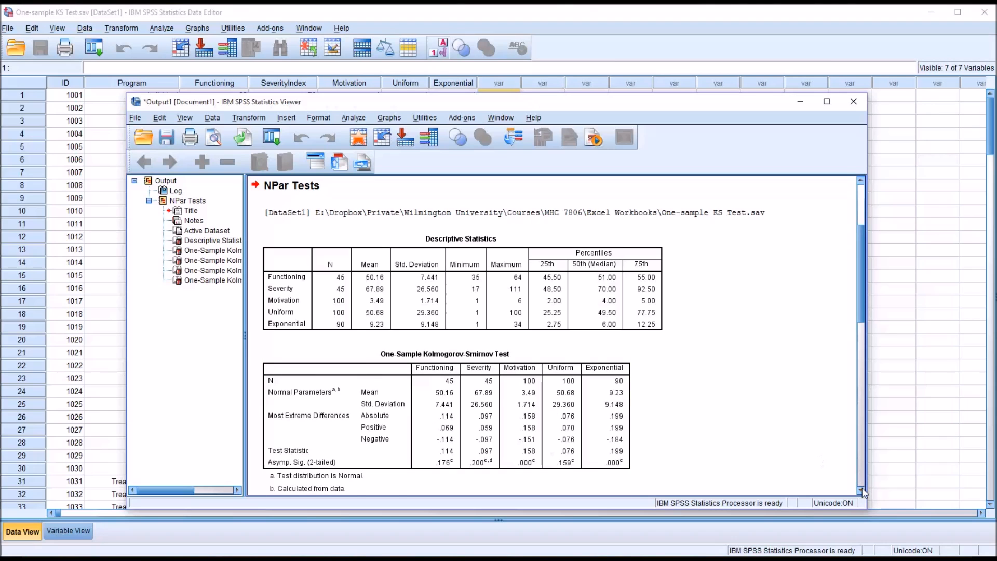
scroll("down", 3)
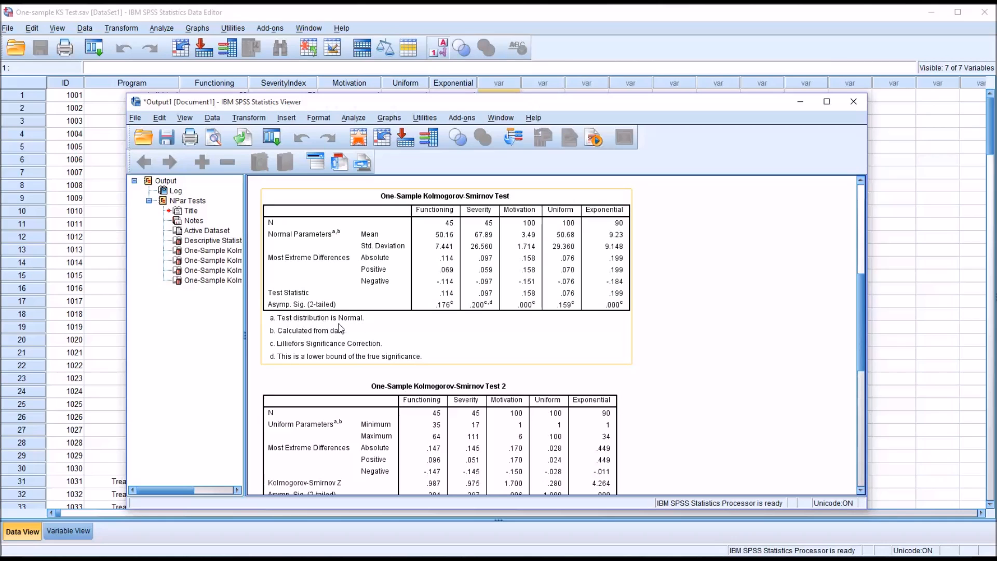
mouse_move(360, 323)
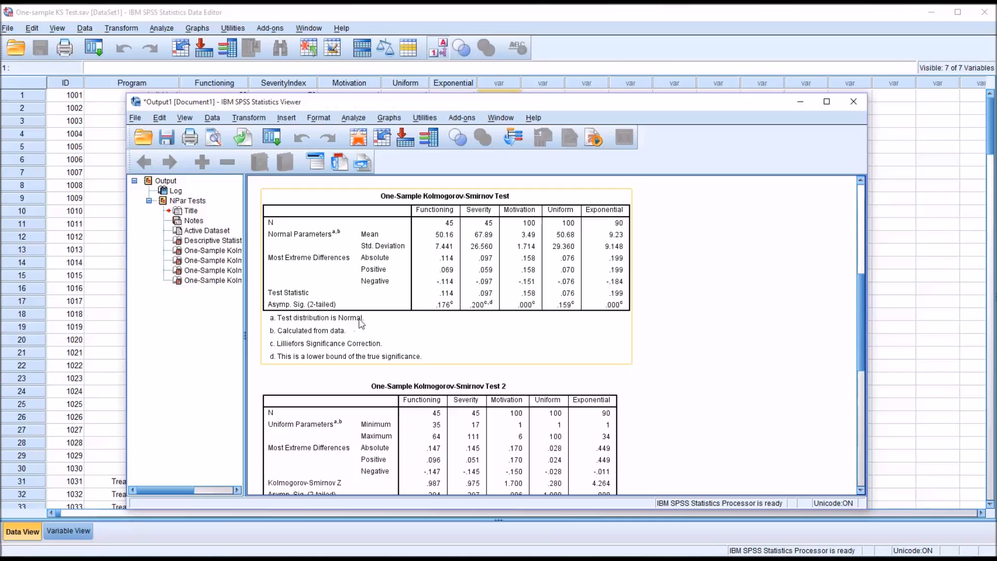
mouse_move(372, 238)
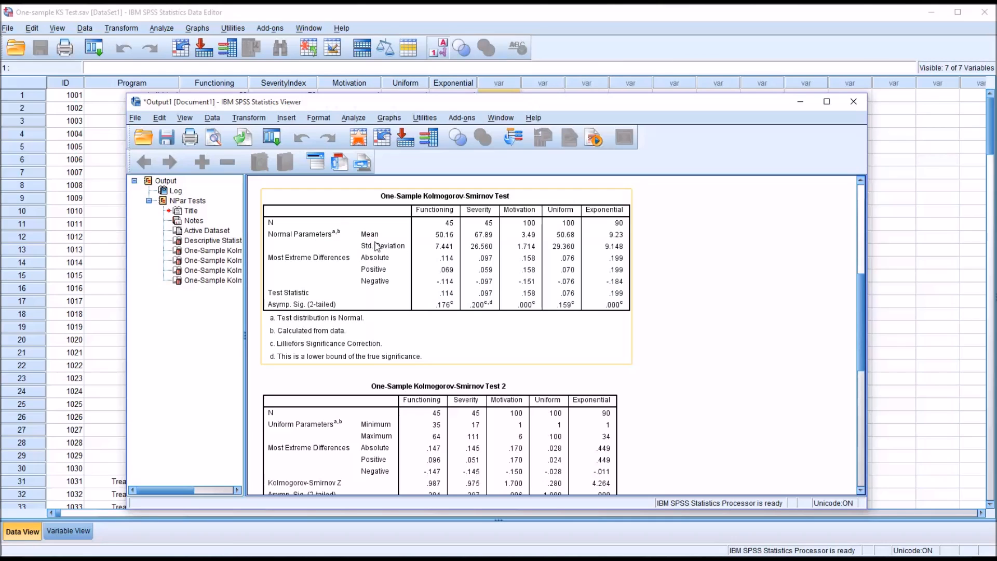
mouse_move(430, 261)
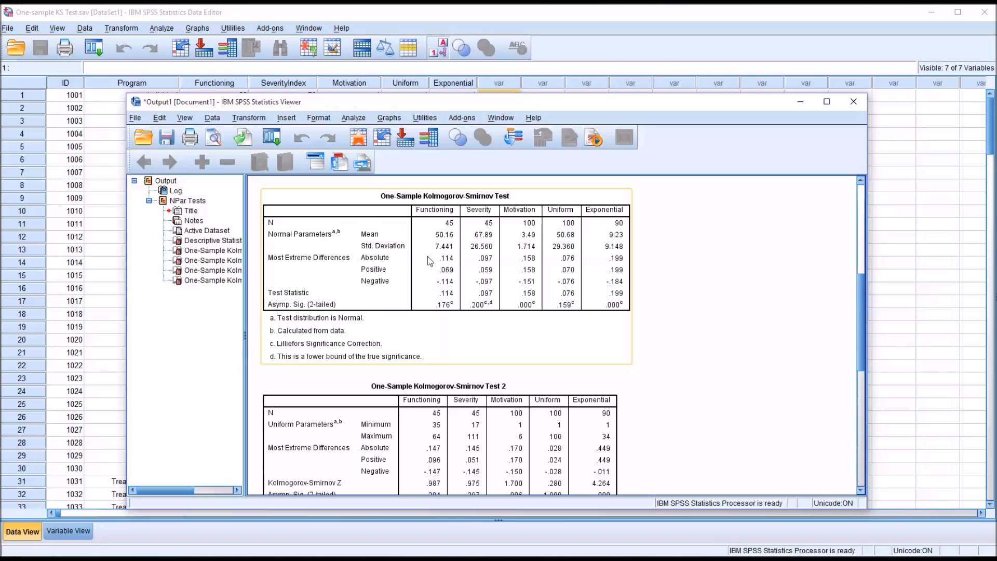
mouse_move(330, 269)
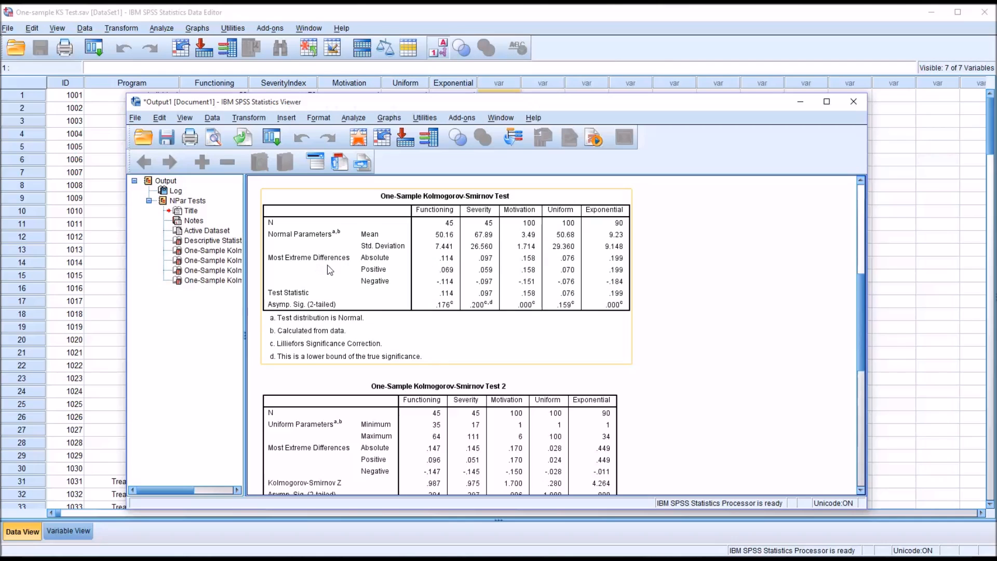
mouse_move(401, 277)
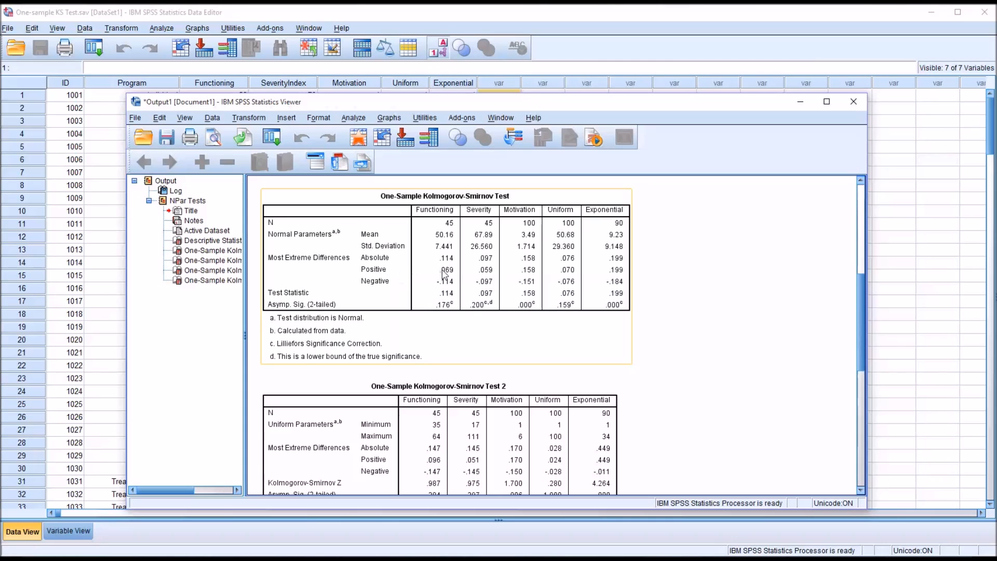
mouse_move(430, 287)
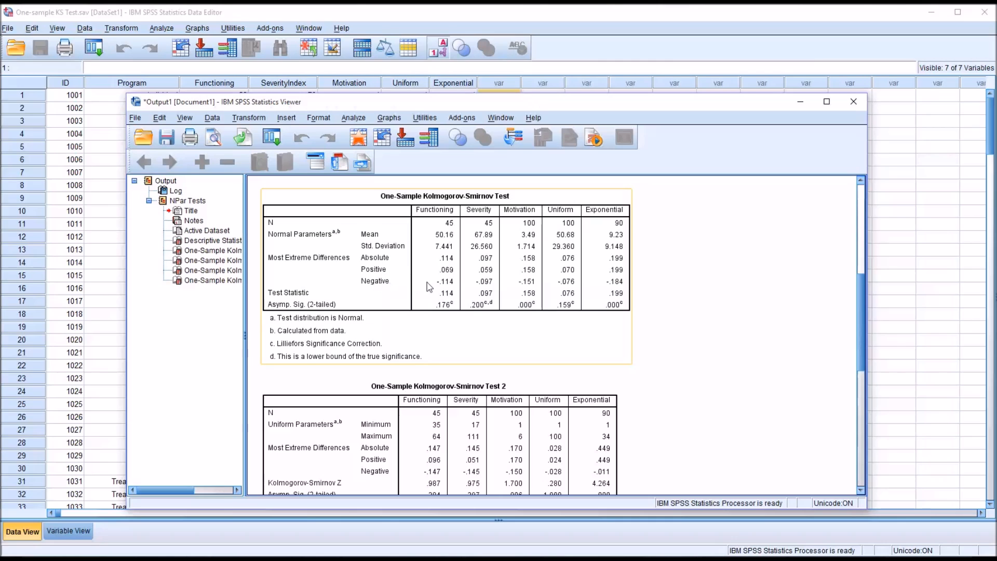
mouse_move(386, 265)
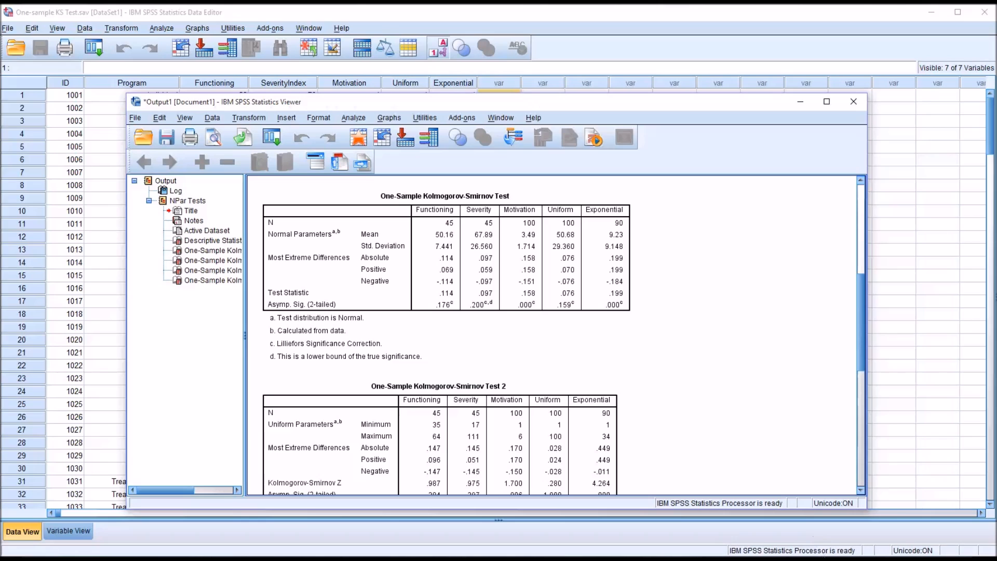
left_click(372, 266)
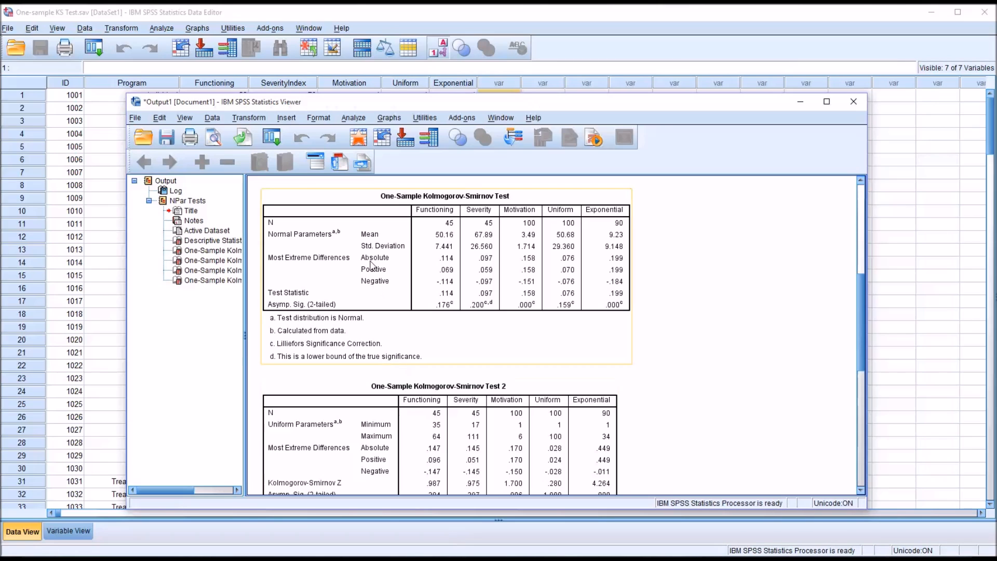
mouse_move(357, 307)
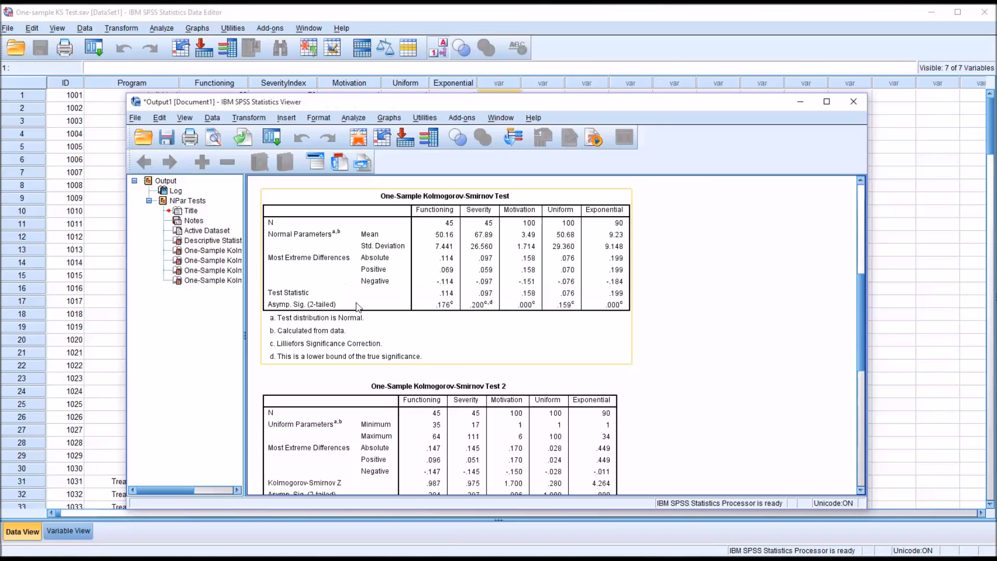
mouse_move(346, 326)
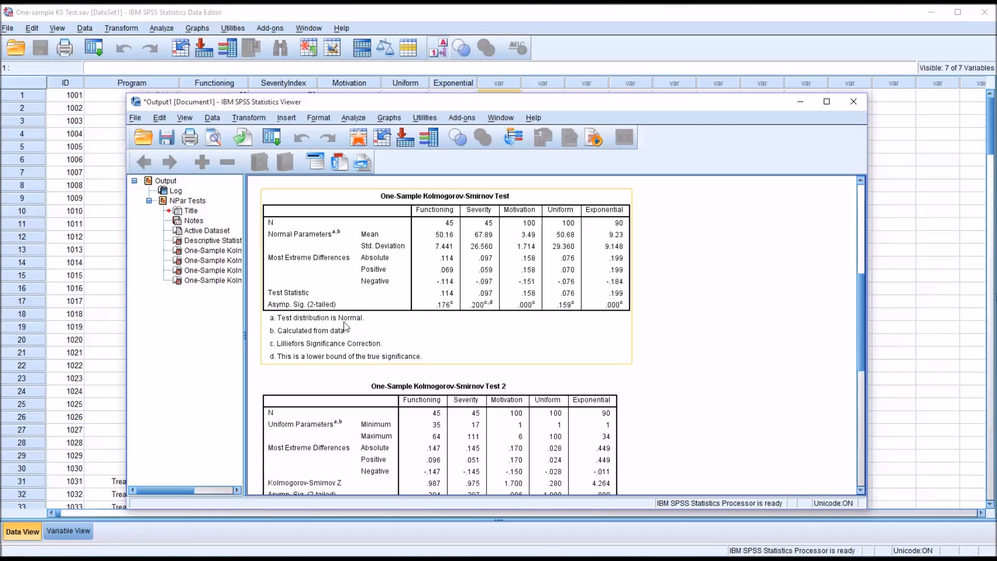
mouse_move(406, 324)
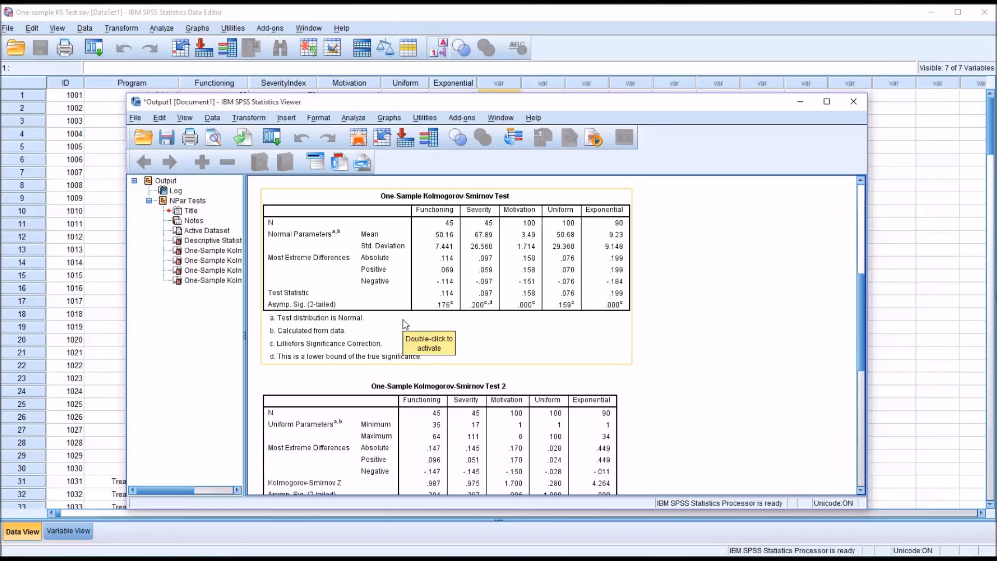
mouse_move(439, 272)
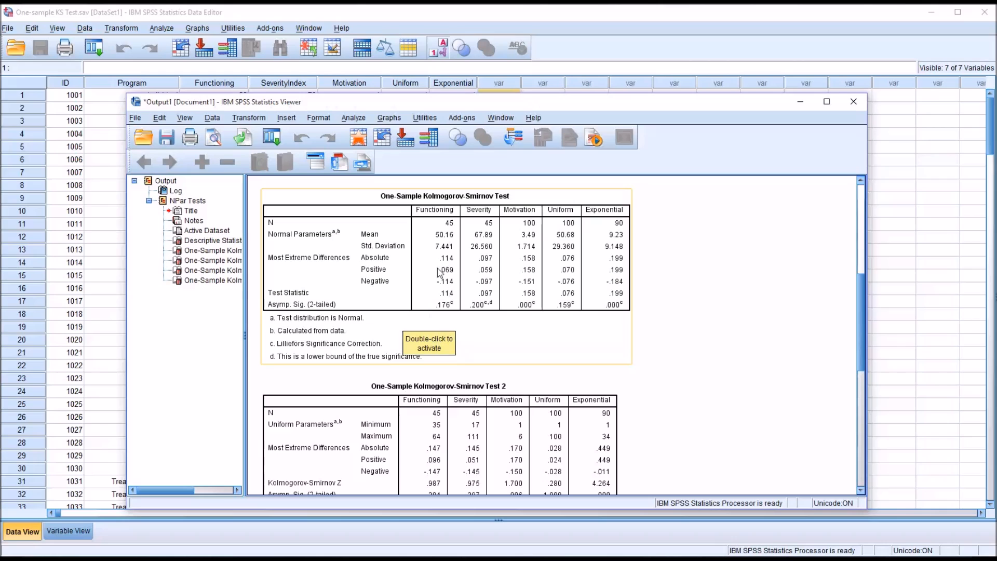
mouse_move(447, 326)
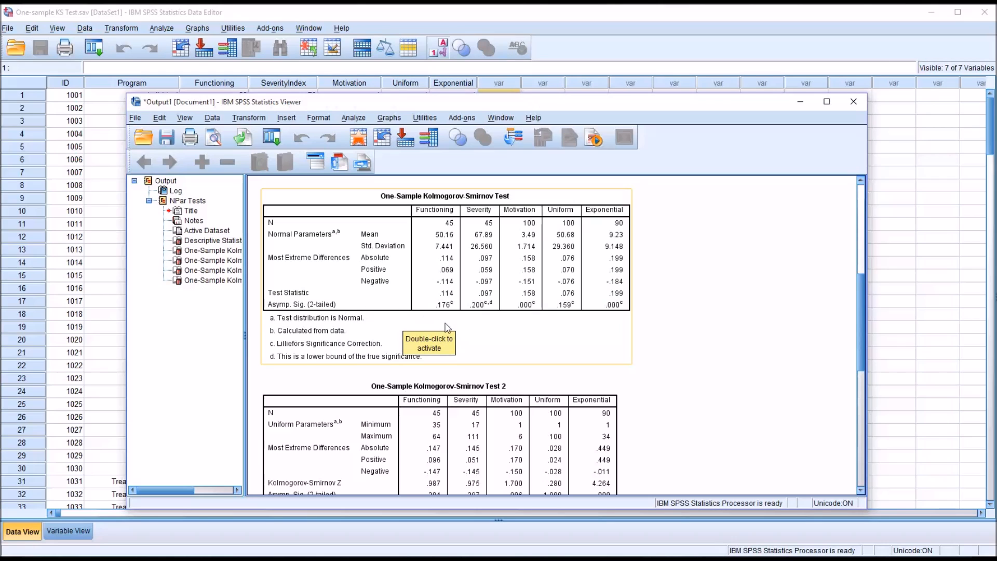
mouse_move(446, 317)
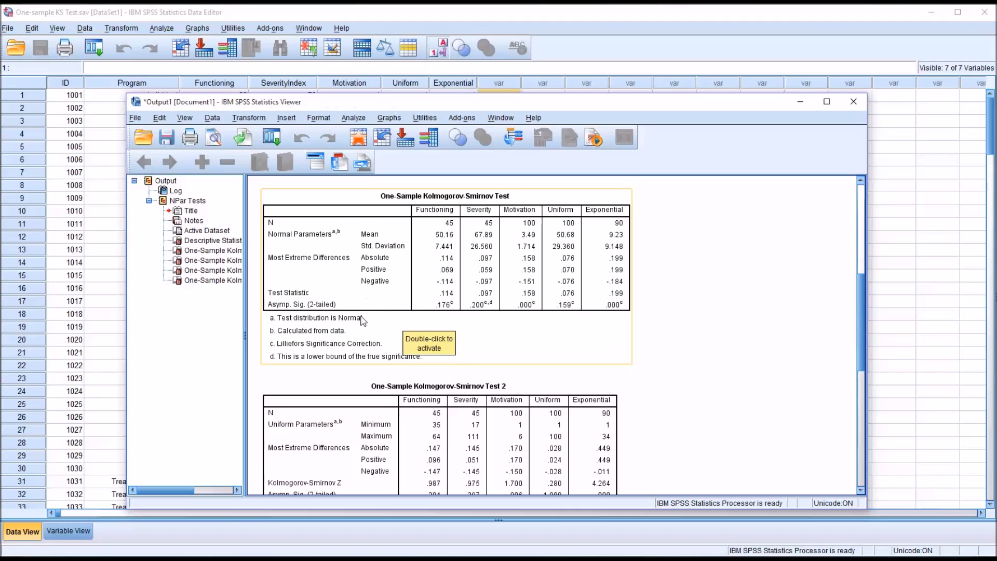
mouse_move(418, 257)
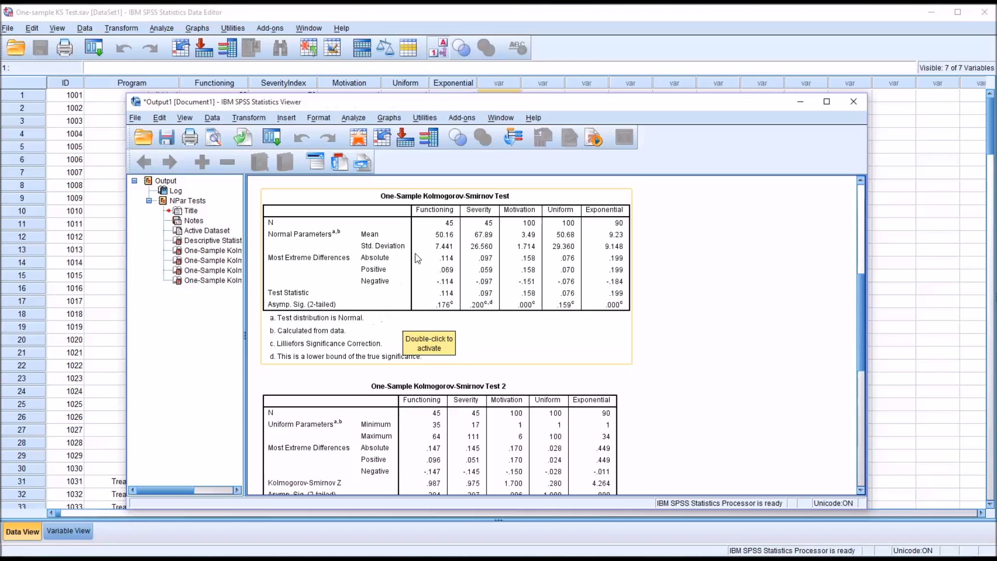
mouse_move(436, 221)
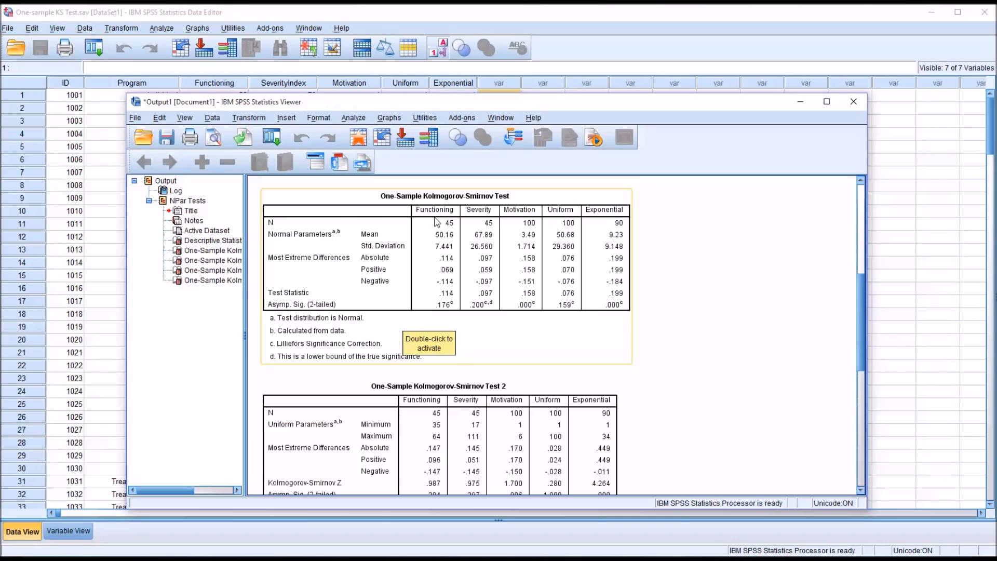
mouse_move(481, 321)
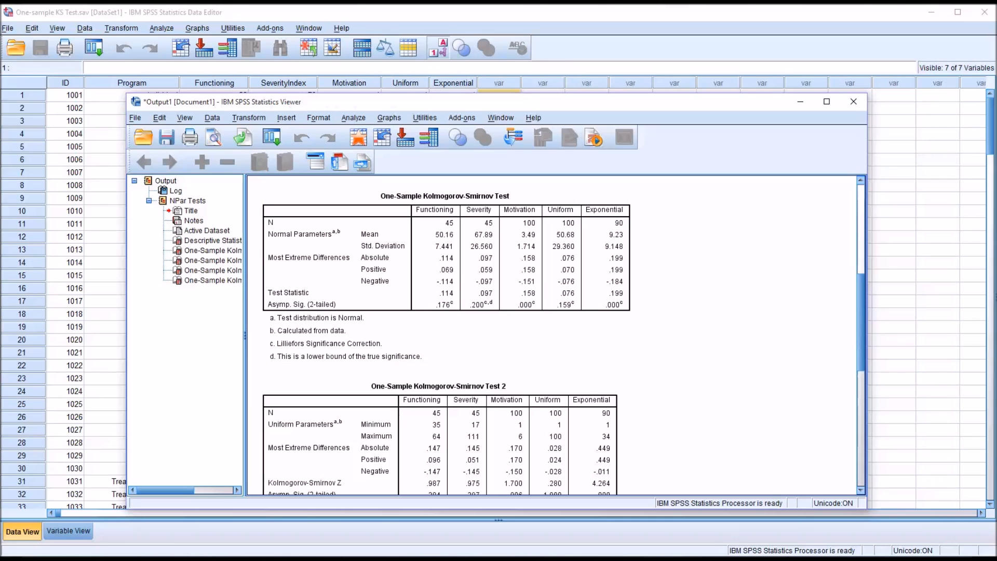
left_click(445, 286)
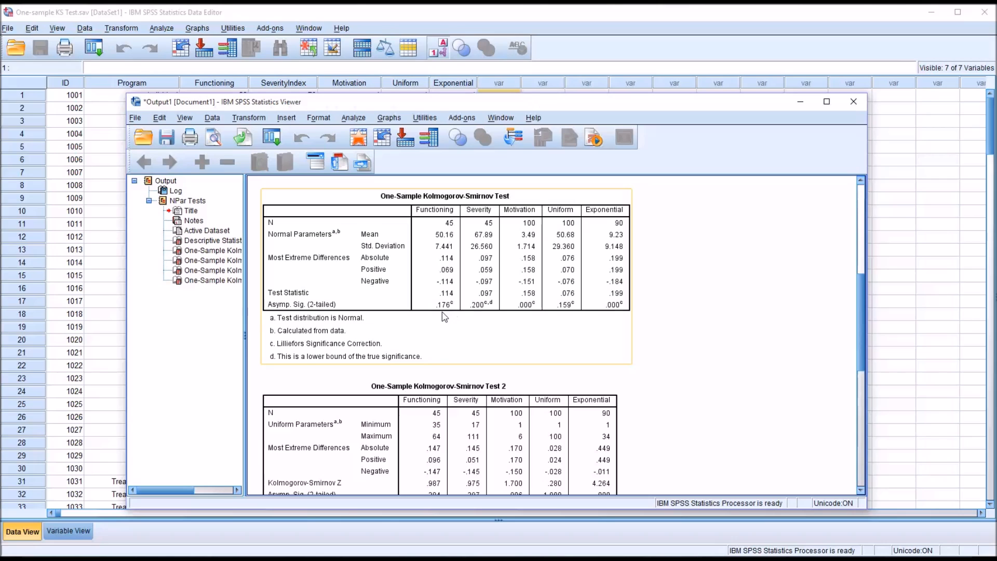
mouse_move(435, 320)
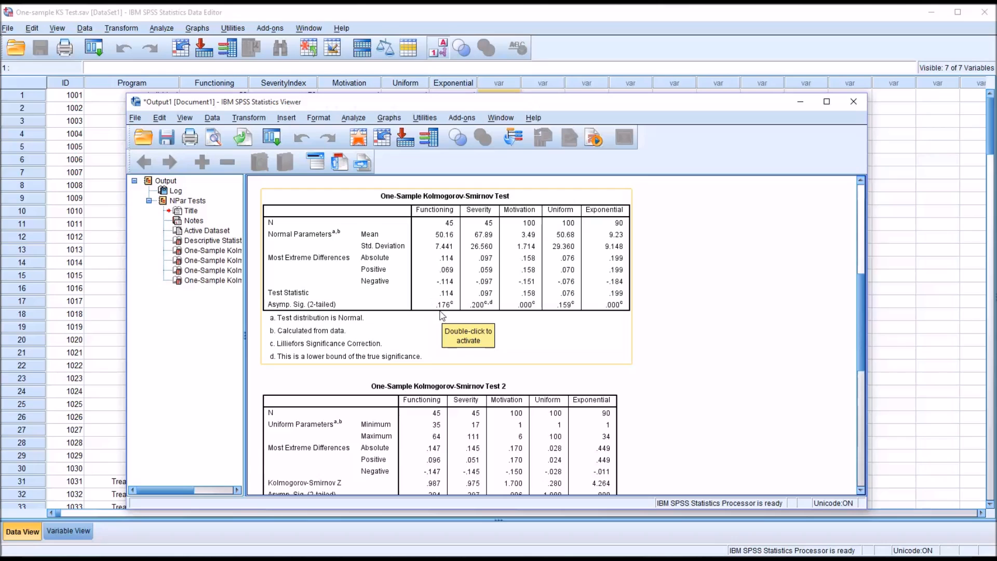
mouse_move(482, 306)
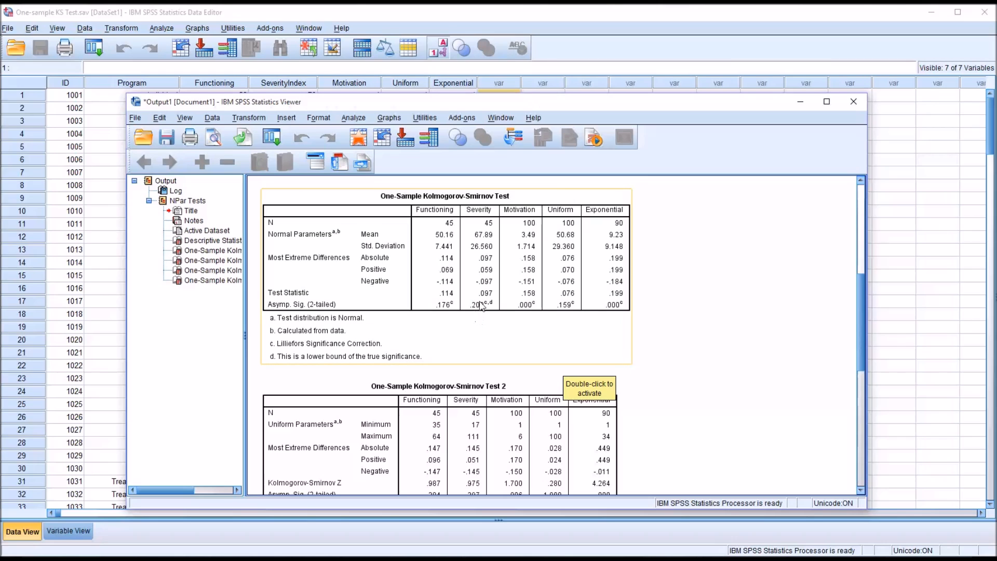
mouse_move(482, 317)
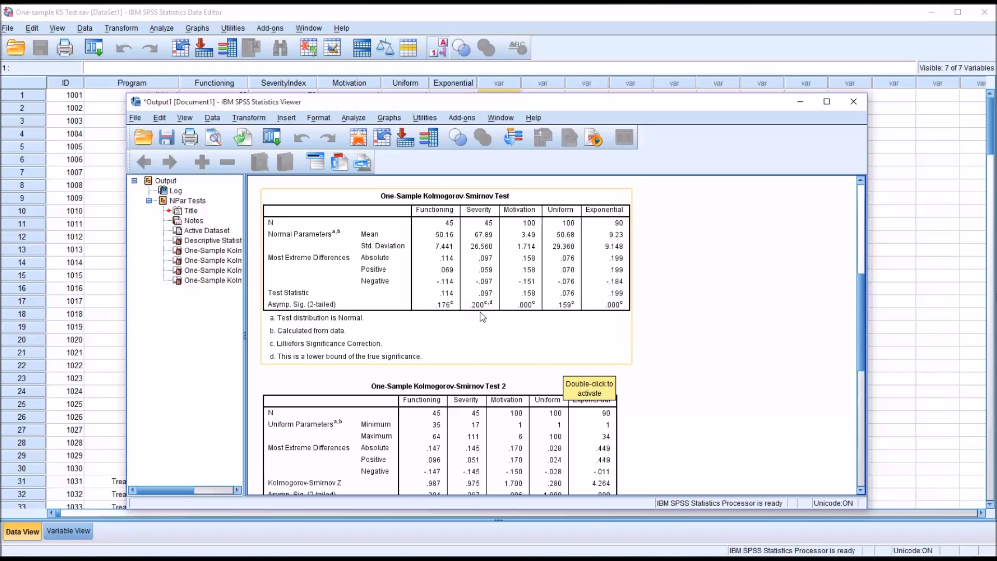
mouse_move(522, 318)
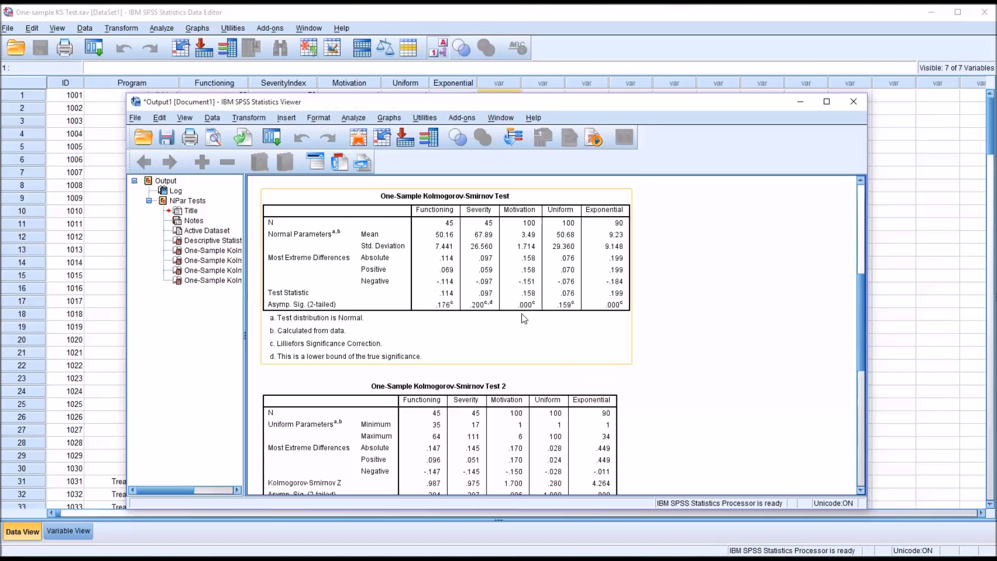
mouse_move(539, 312)
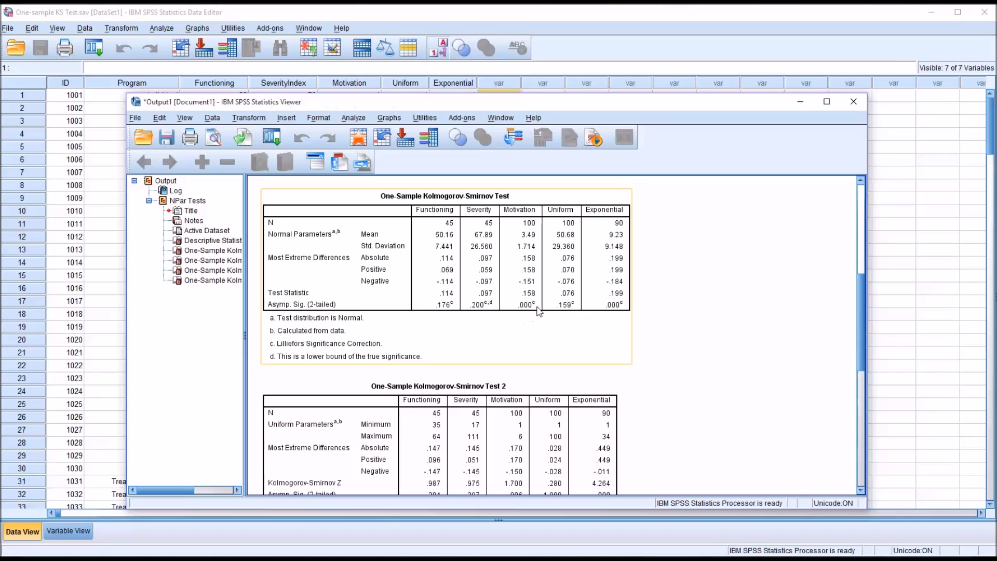
mouse_move(534, 317)
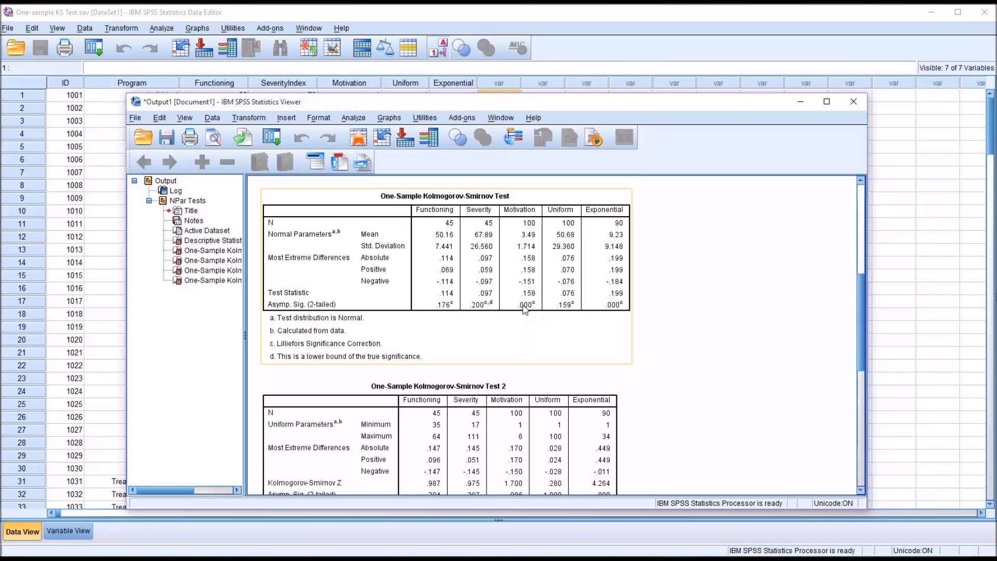
mouse_move(582, 321)
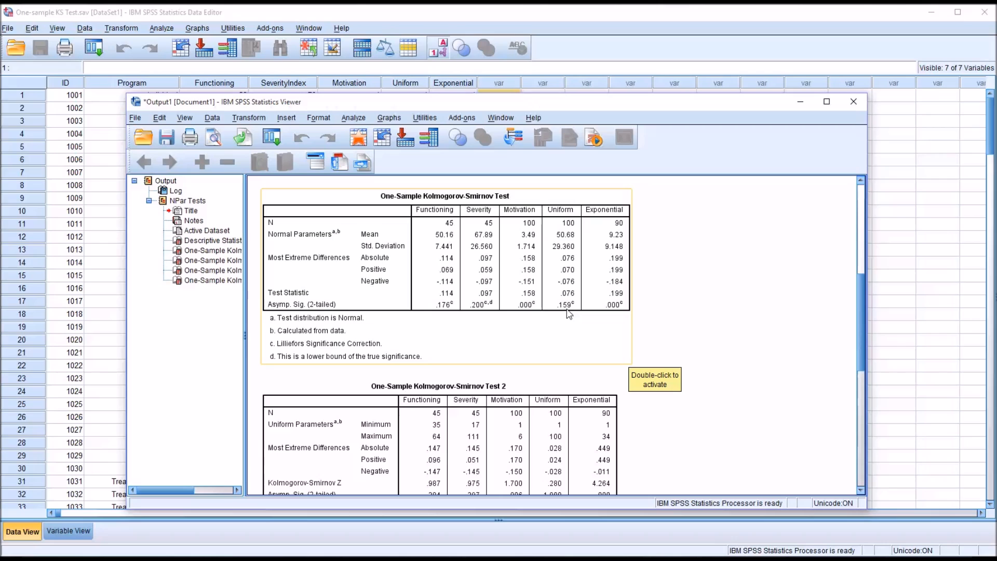
mouse_move(608, 316)
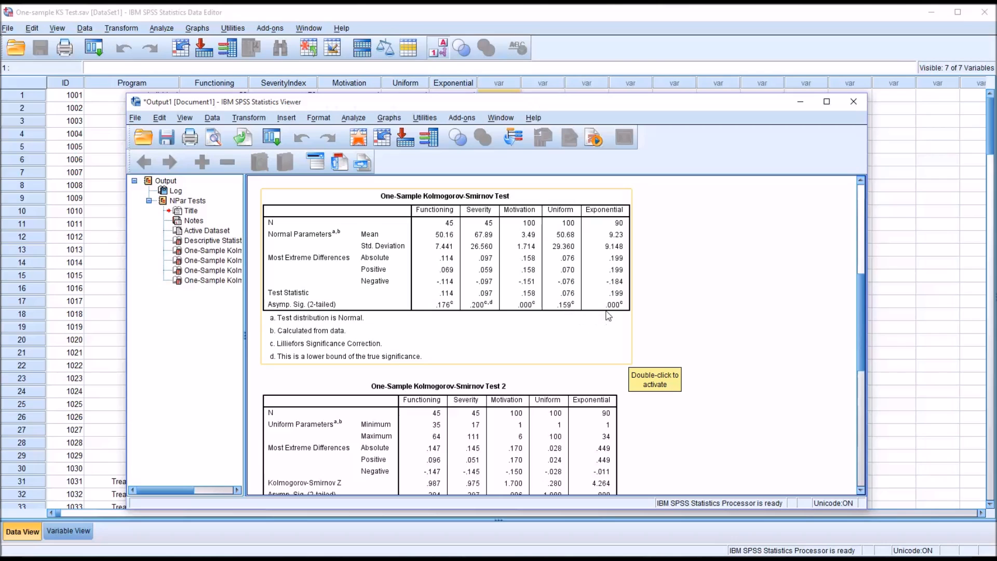
mouse_move(613, 317)
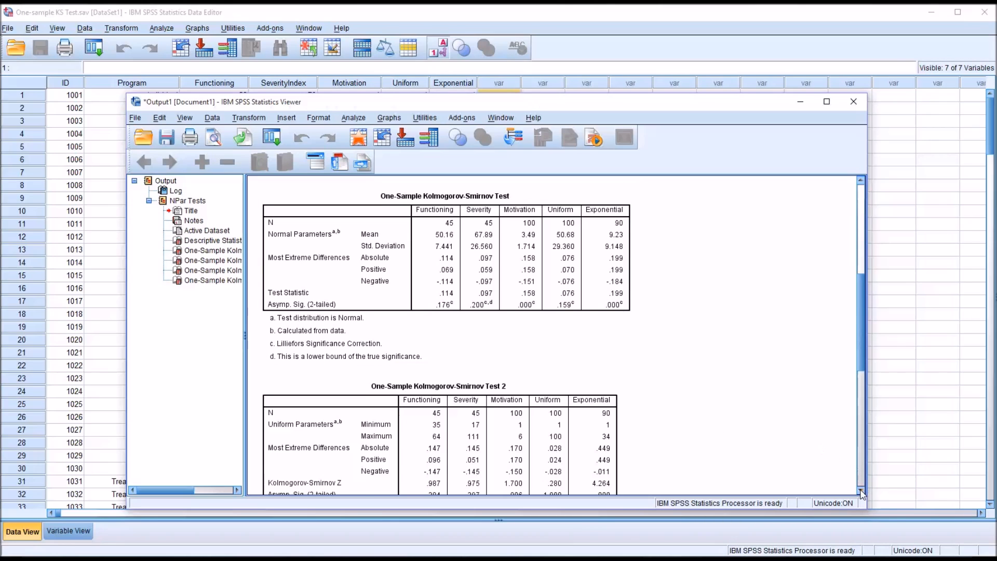
Step: Select the Uniform results table and scroll down to the Exponential K-S table
scroll("down", 3)
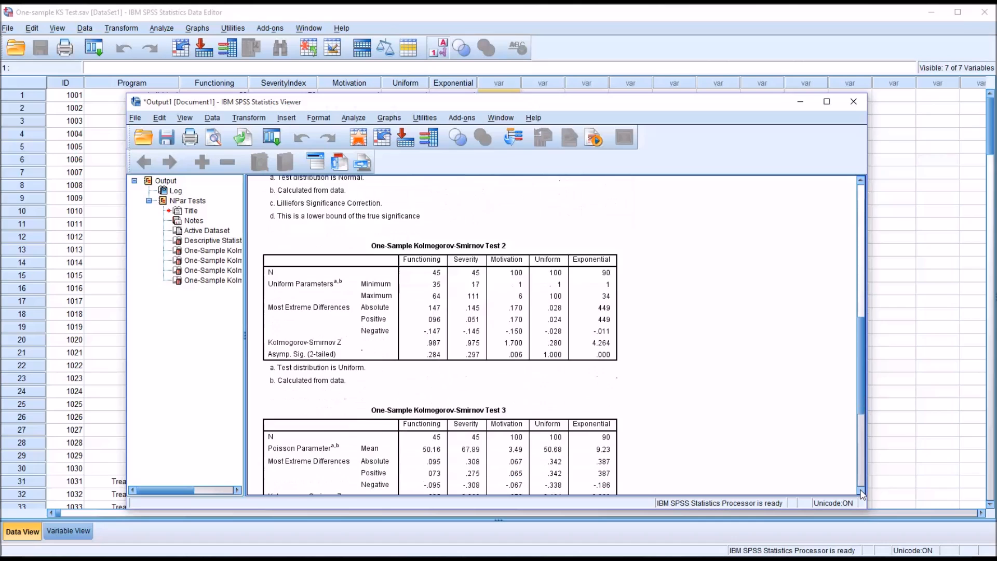
scroll("down", 3)
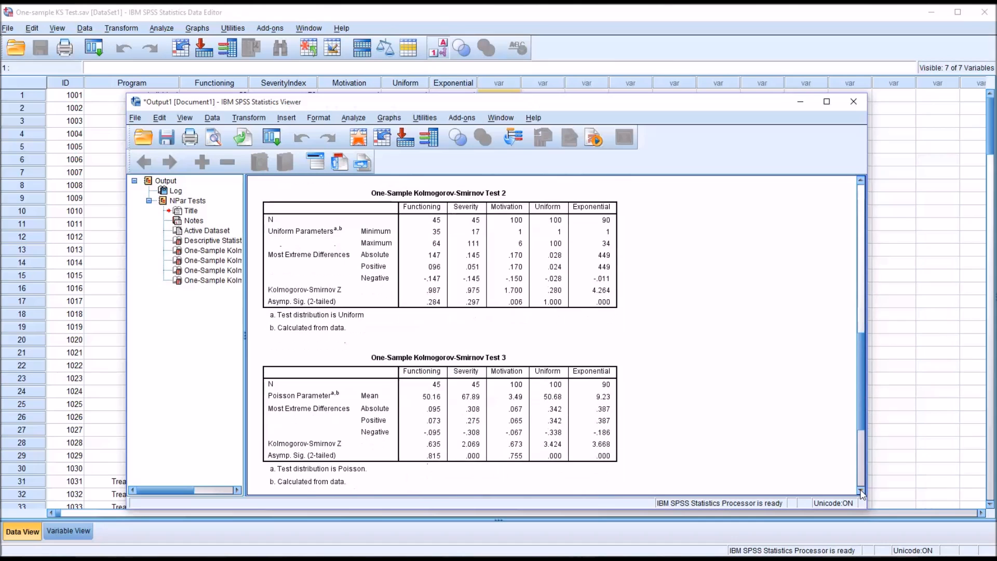
left_click(388, 329)
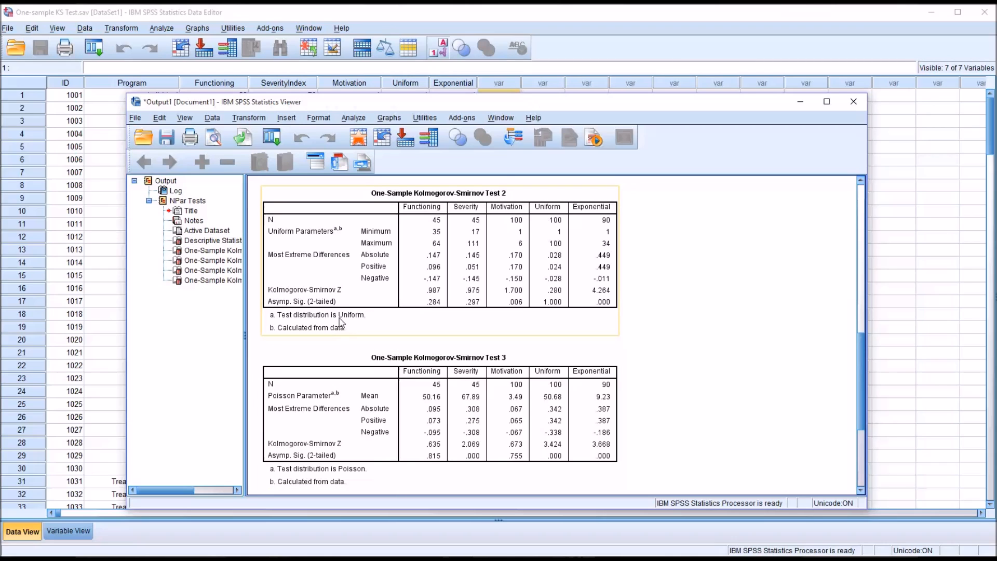
mouse_move(466, 286)
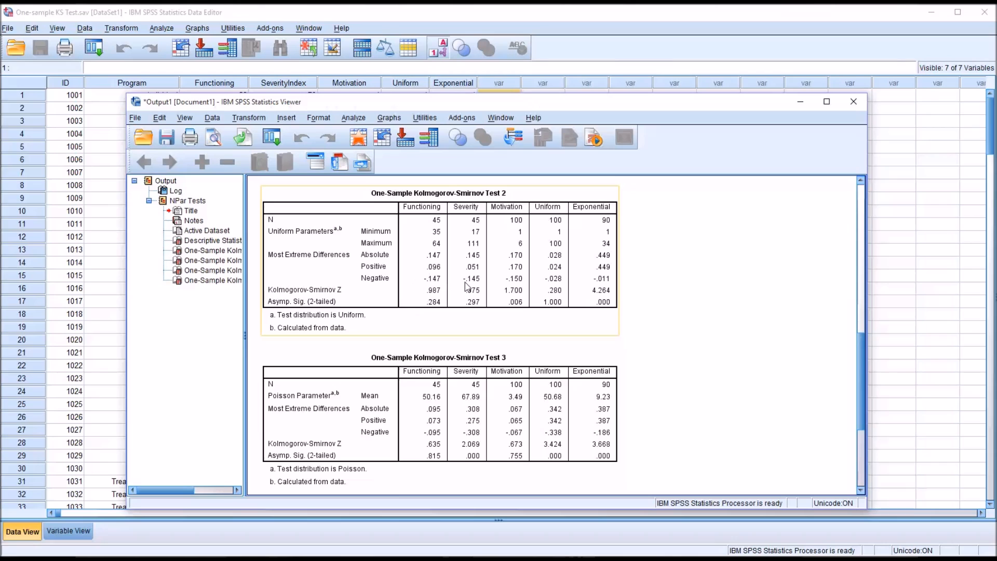
mouse_move(456, 310)
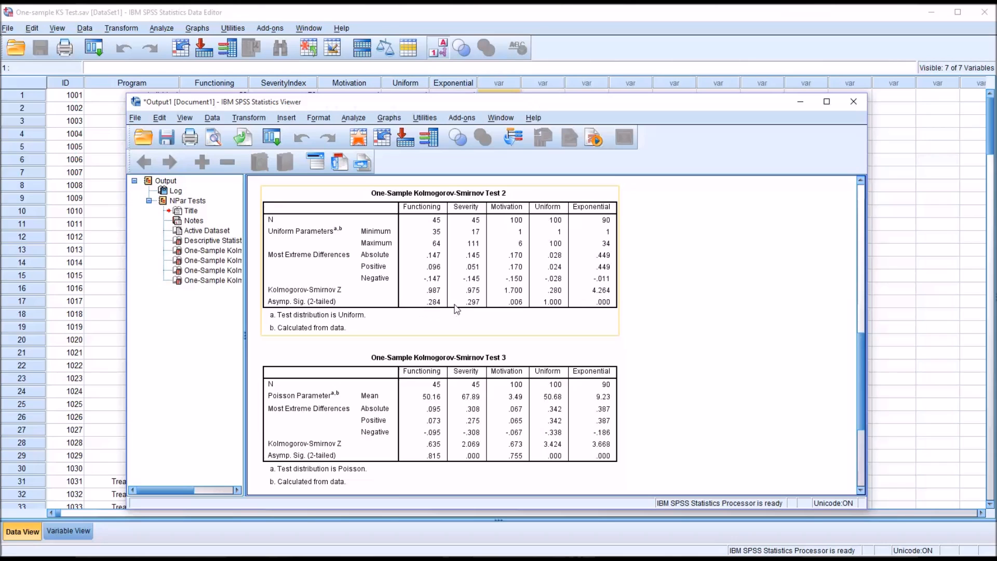
mouse_move(512, 314)
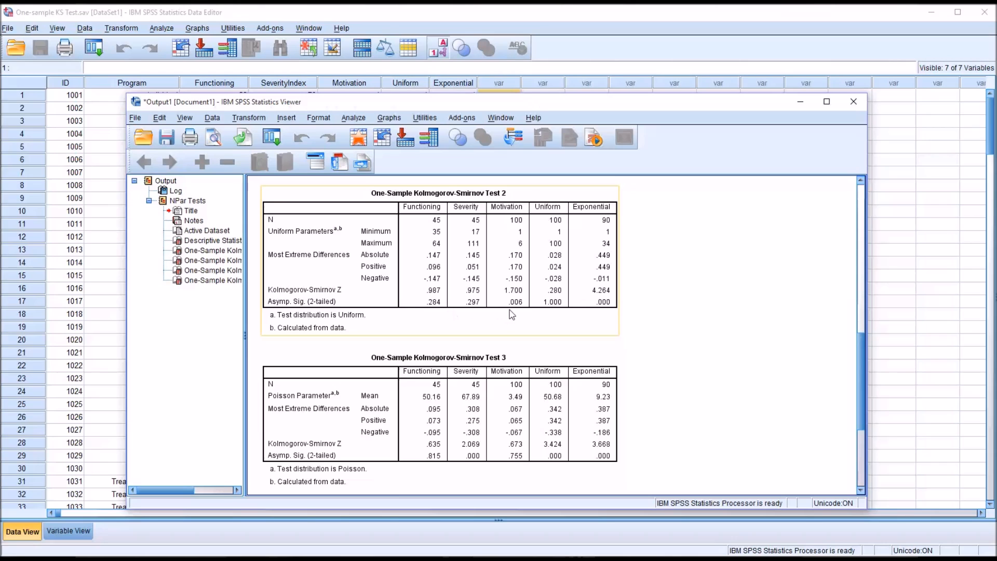
mouse_move(611, 306)
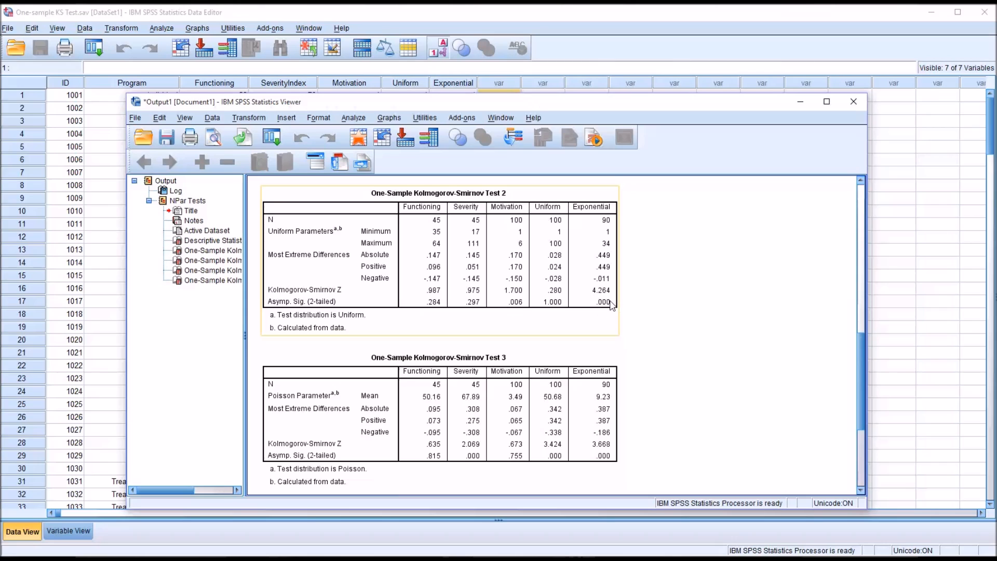
mouse_move(553, 270)
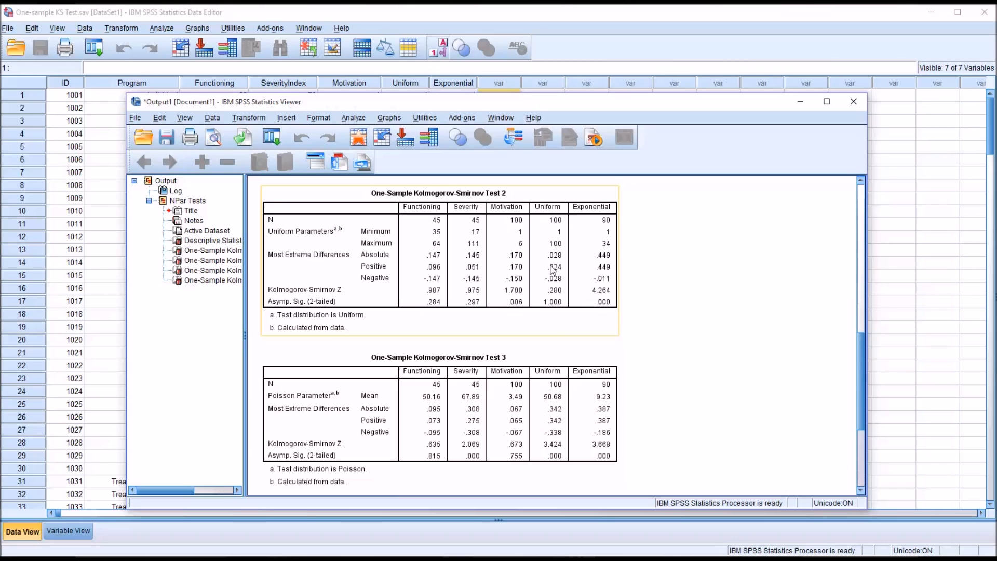
mouse_move(547, 318)
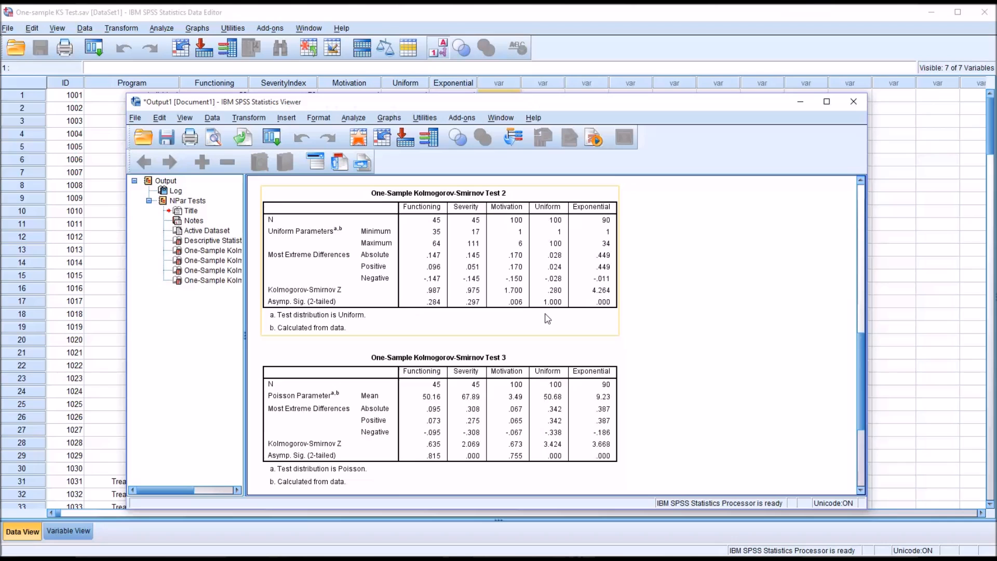
mouse_move(852, 473)
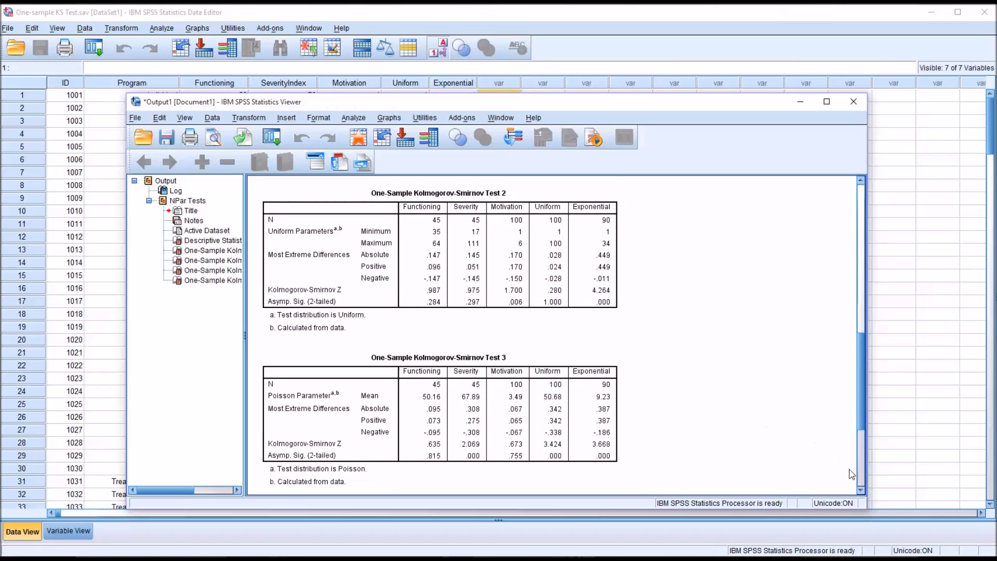
scroll("down", 3)
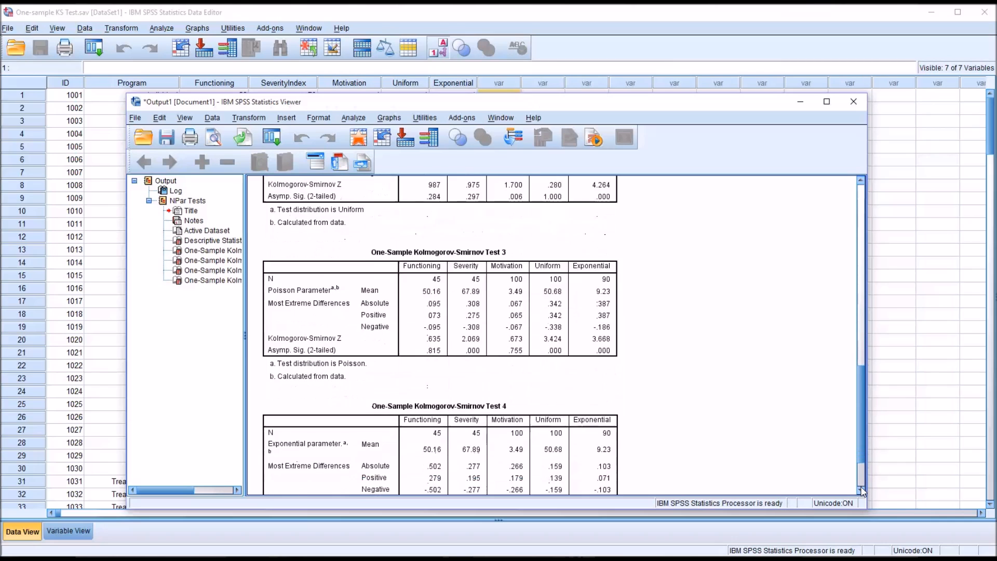
scroll("down", 3)
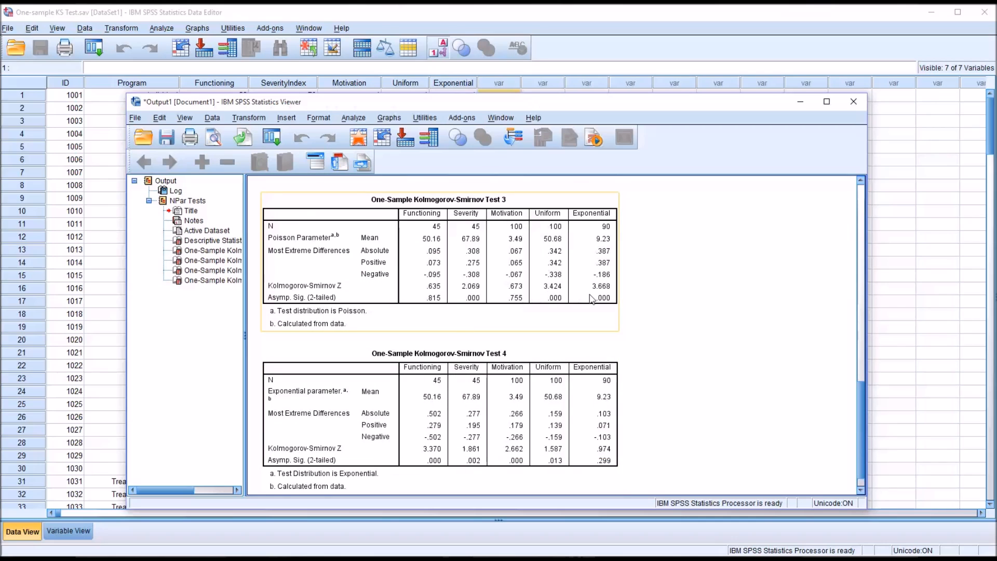
mouse_move(614, 305)
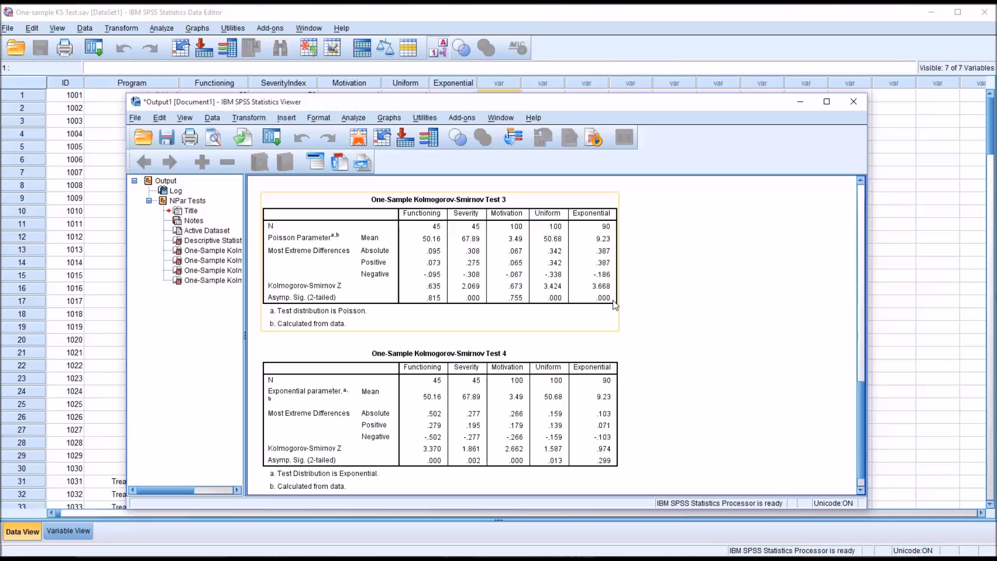
mouse_move(476, 314)
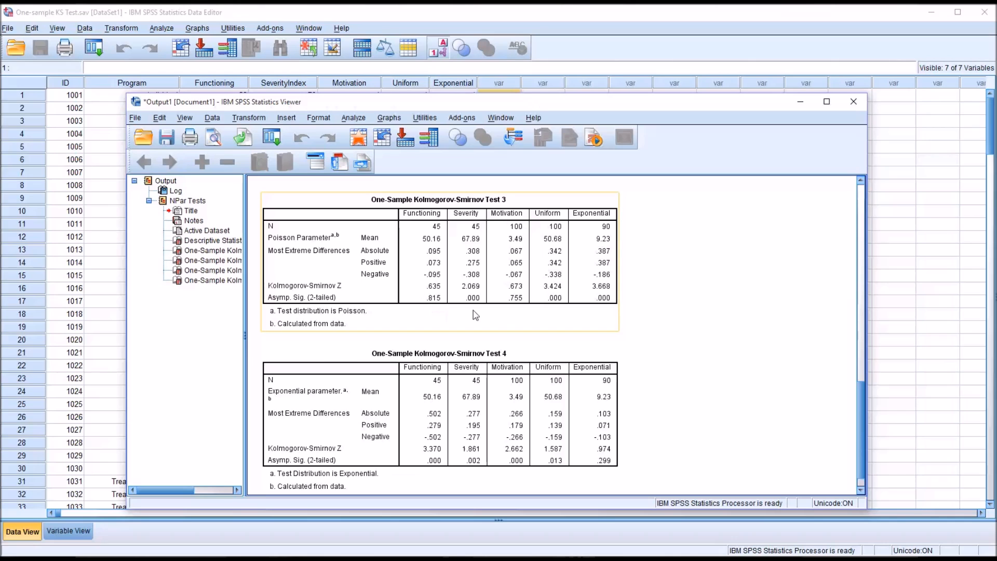
mouse_move(677, 430)
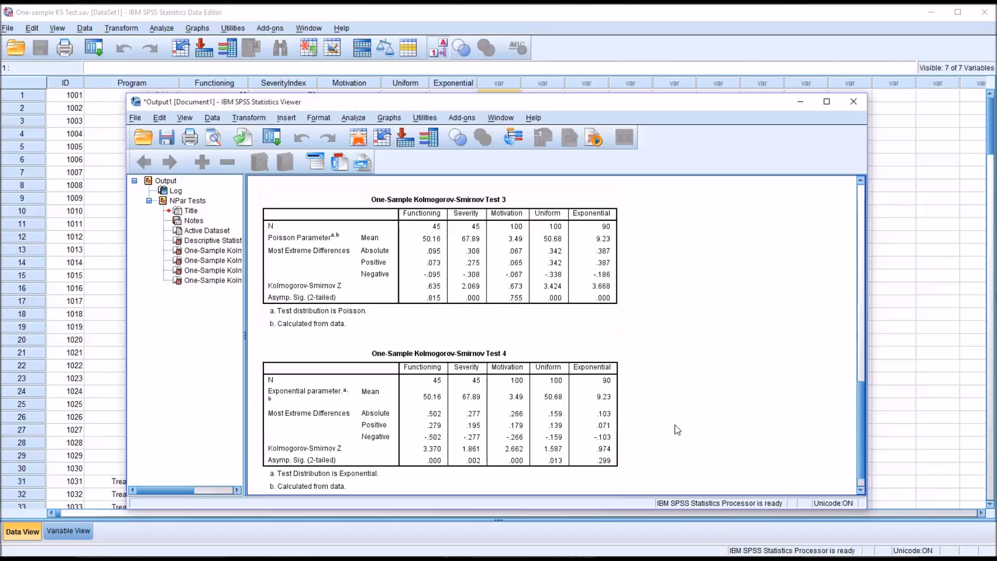
mouse_move(666, 433)
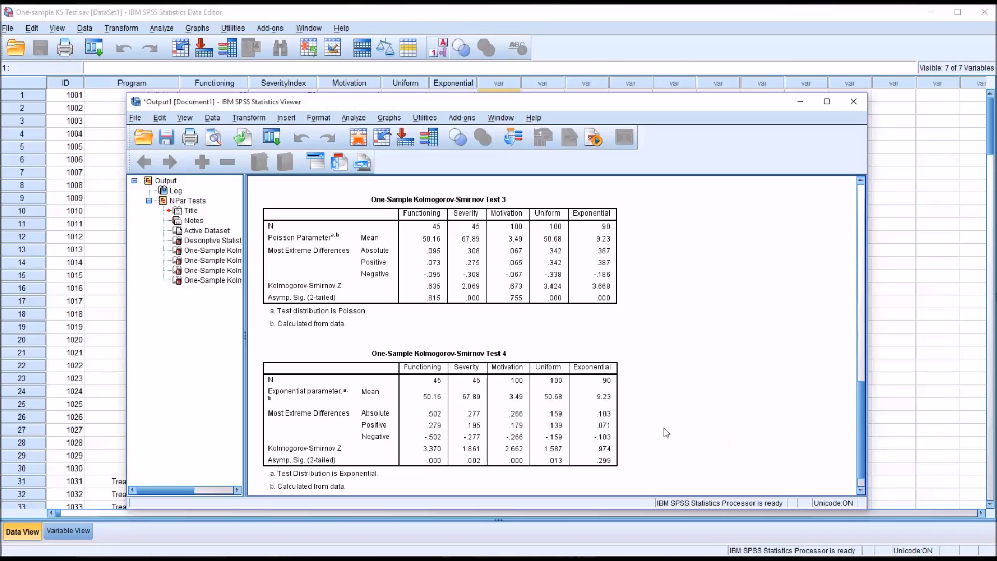
scroll("down", 3)
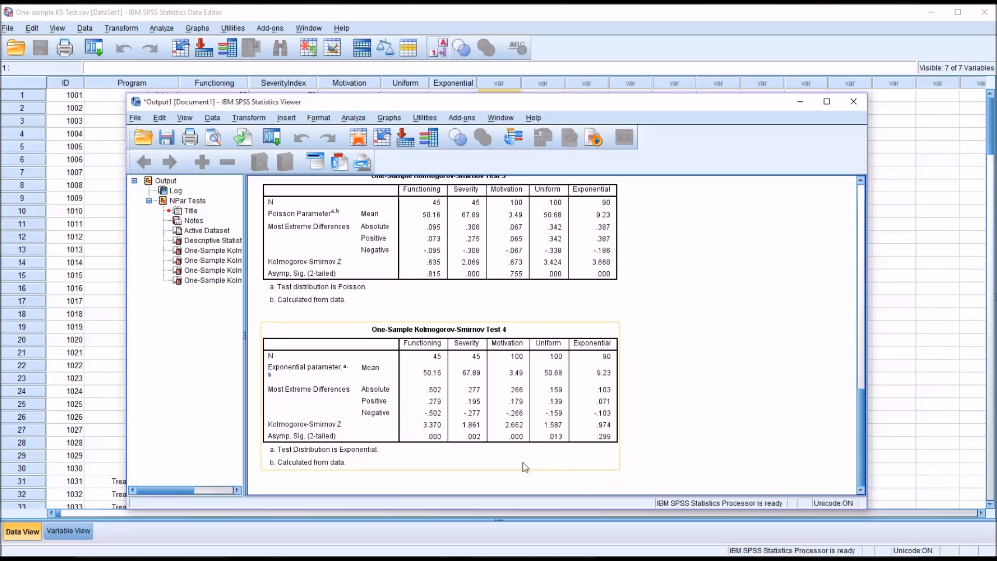
mouse_move(430, 429)
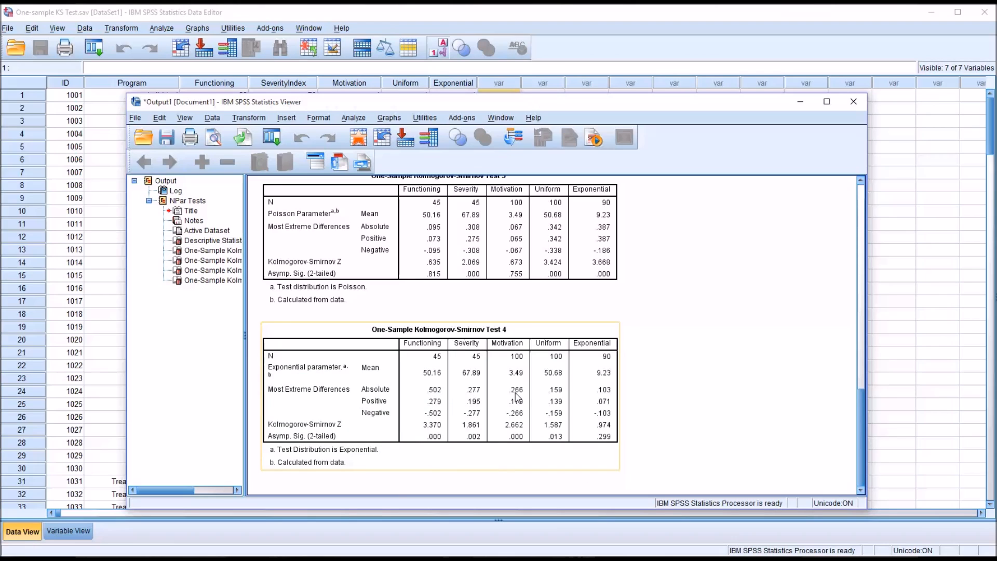
mouse_move(557, 421)
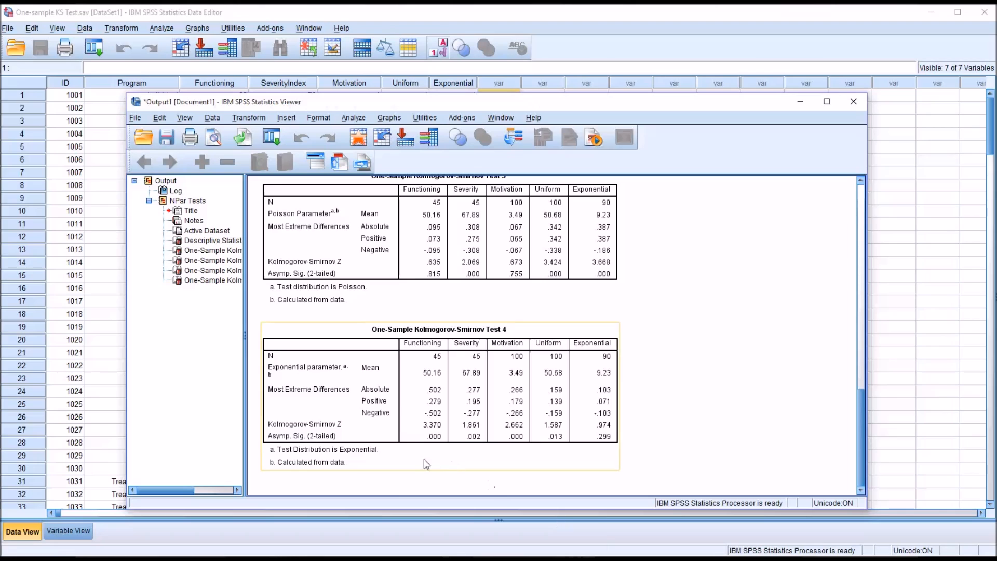
mouse_move(434, 436)
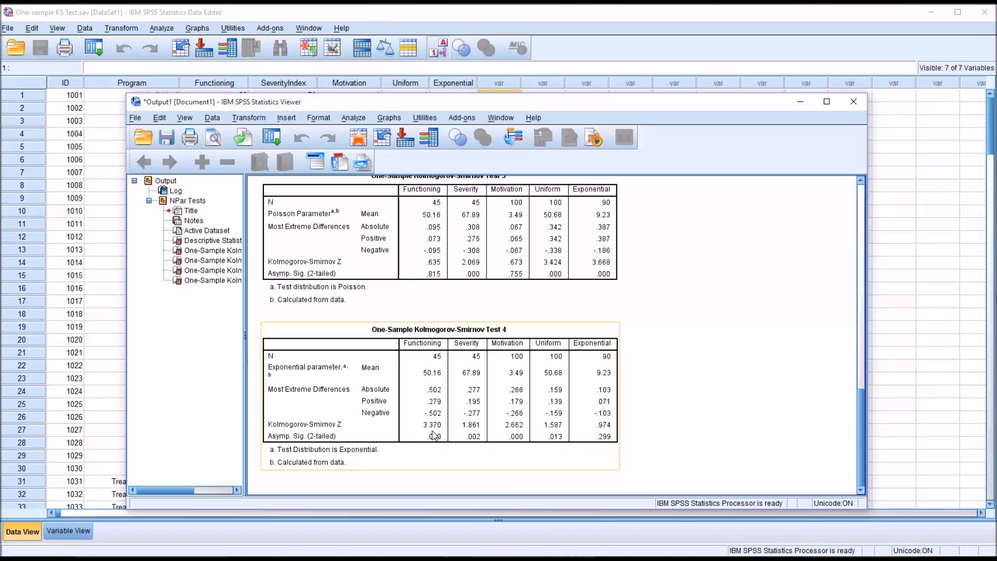
mouse_move(550, 443)
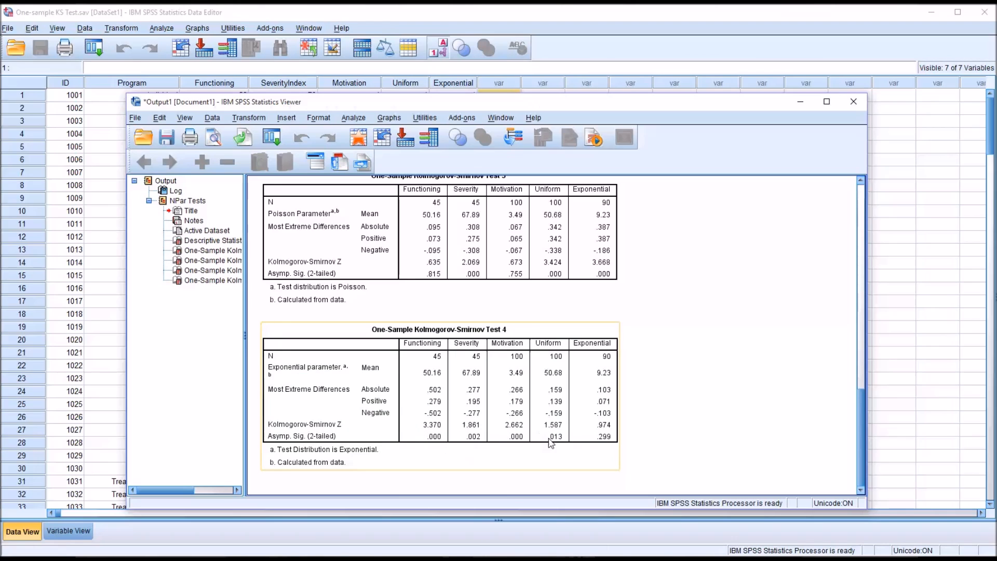
mouse_move(603, 369)
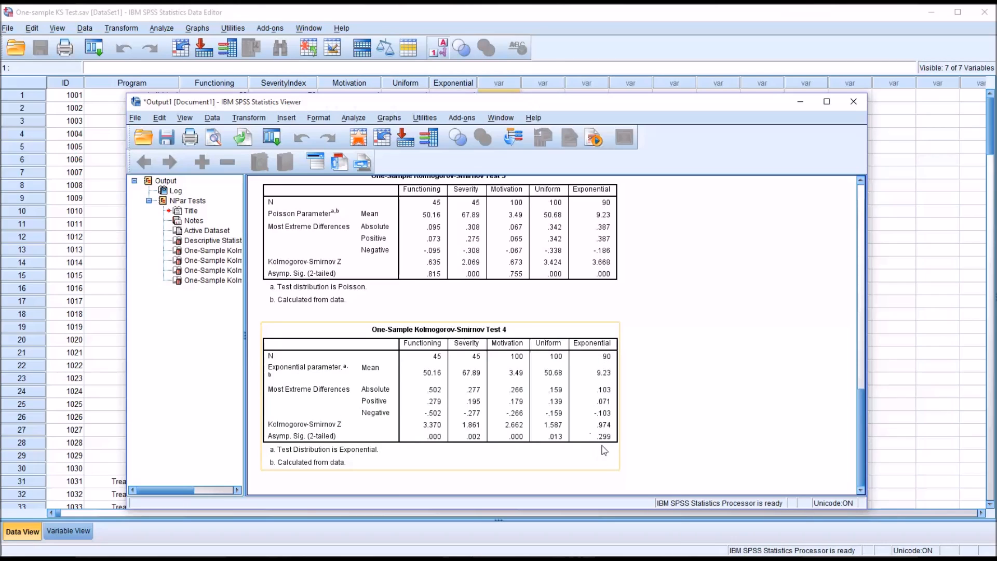
mouse_move(612, 443)
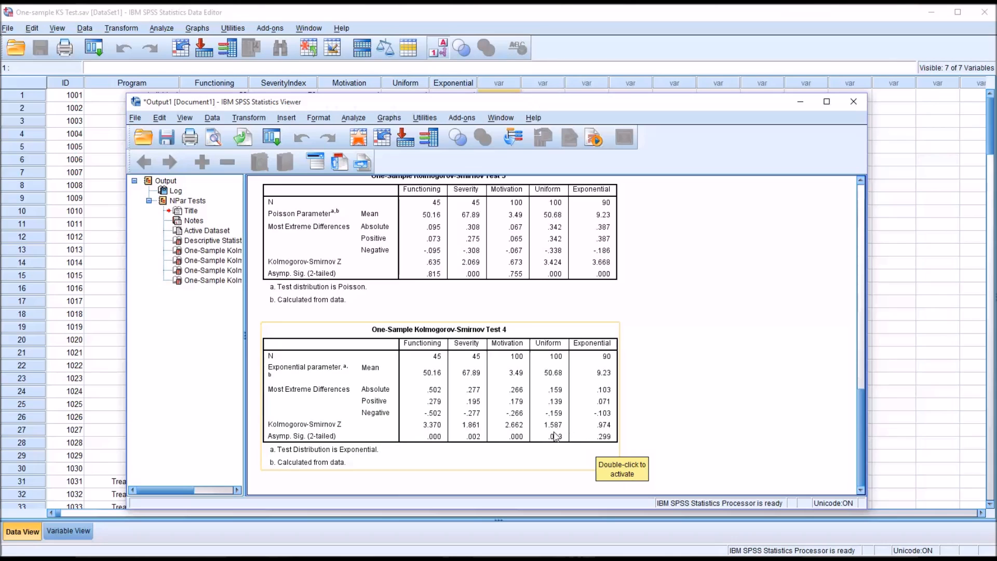
mouse_move(760, 452)
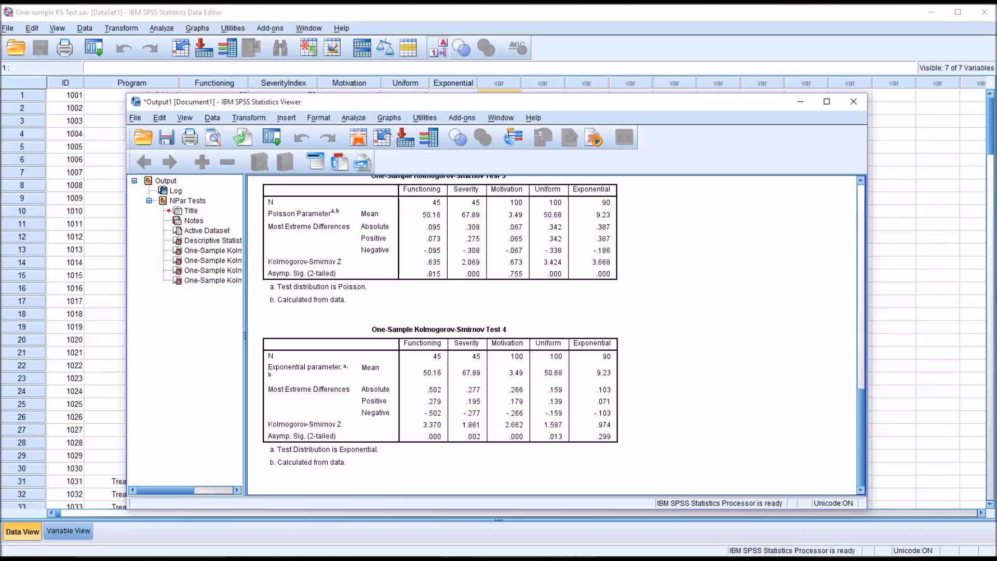
mouse_move(631, 302)
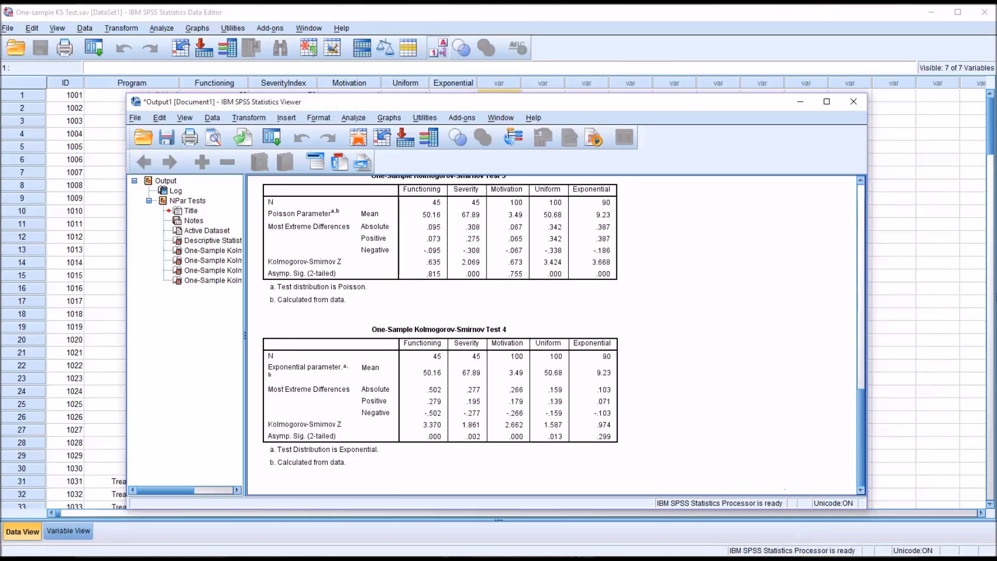
mouse_move(307, 153)
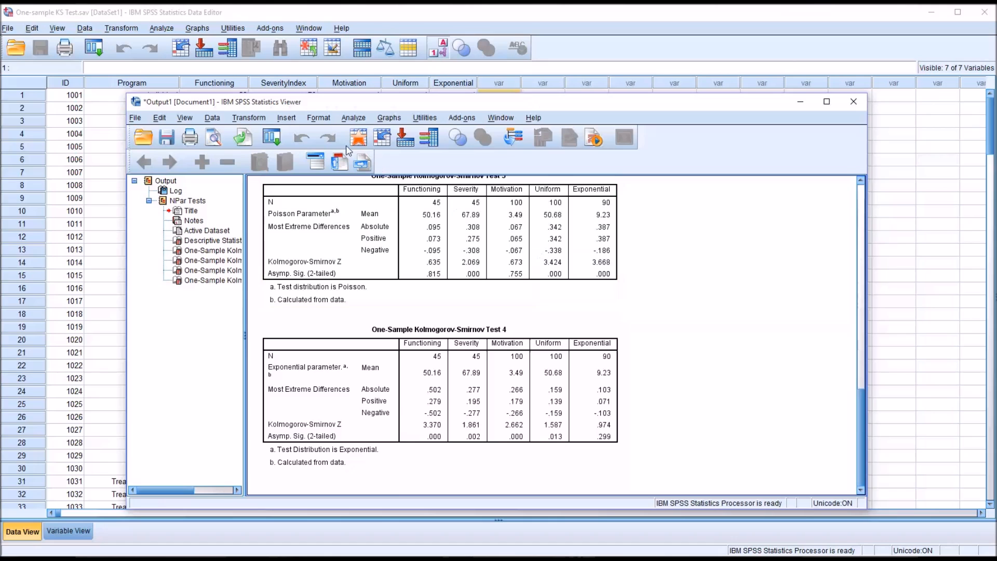
Step: Build a simple histogram in Chart Builder with Uniform on the X-axis
left_click(389, 118)
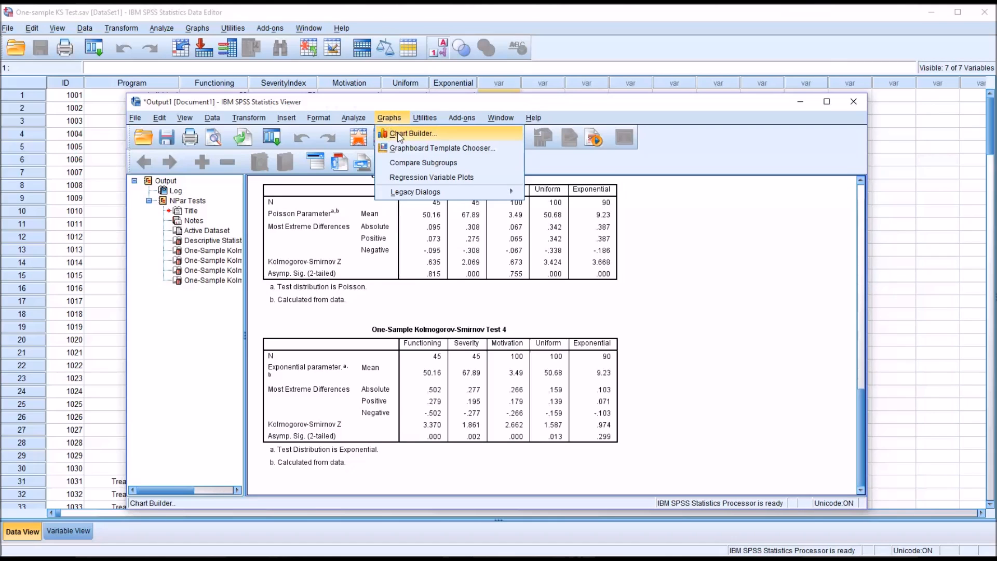
left_click(413, 133)
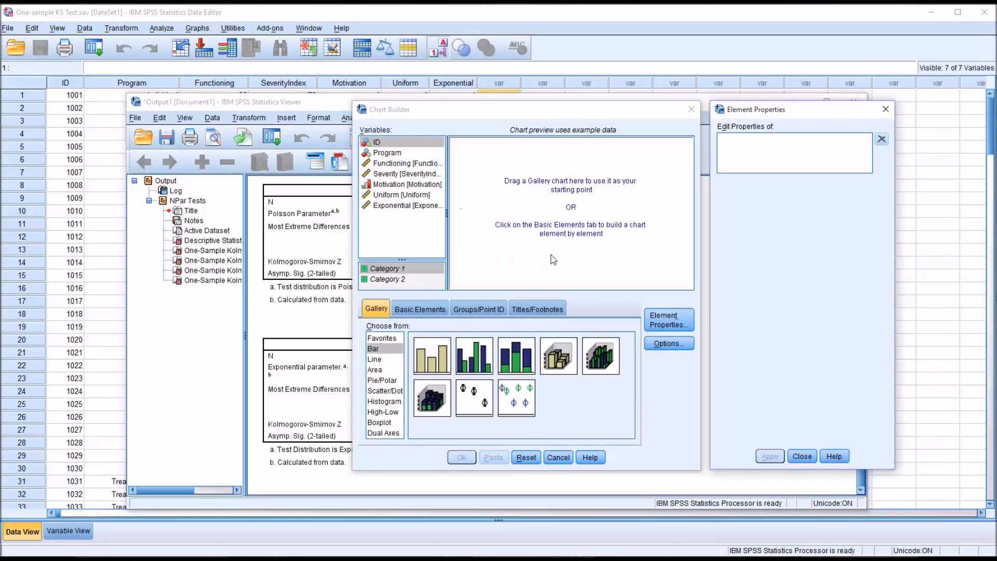
left_click(384, 401)
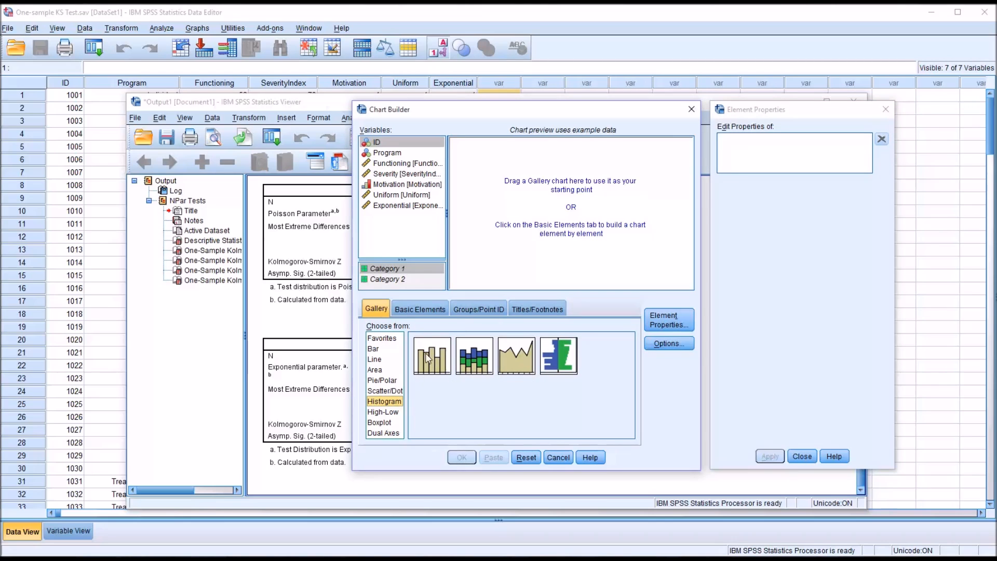
mouse_move(431, 356)
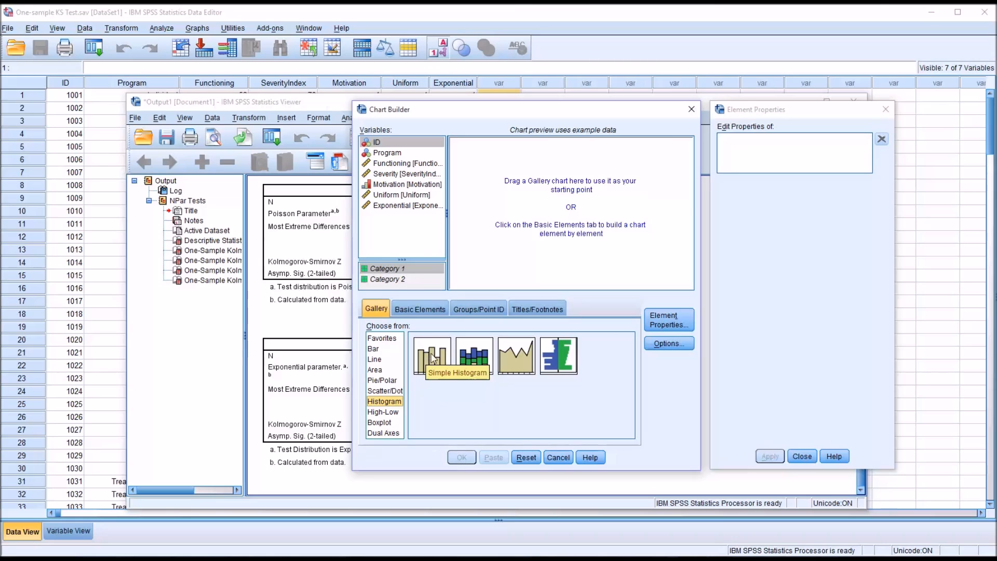
mouse_move(431, 357)
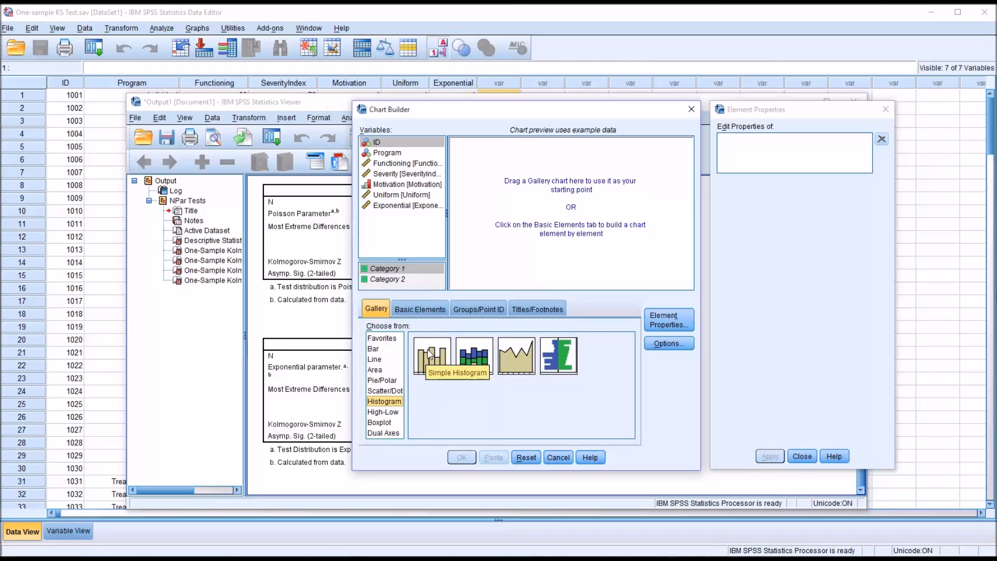
mouse_move(550, 215)
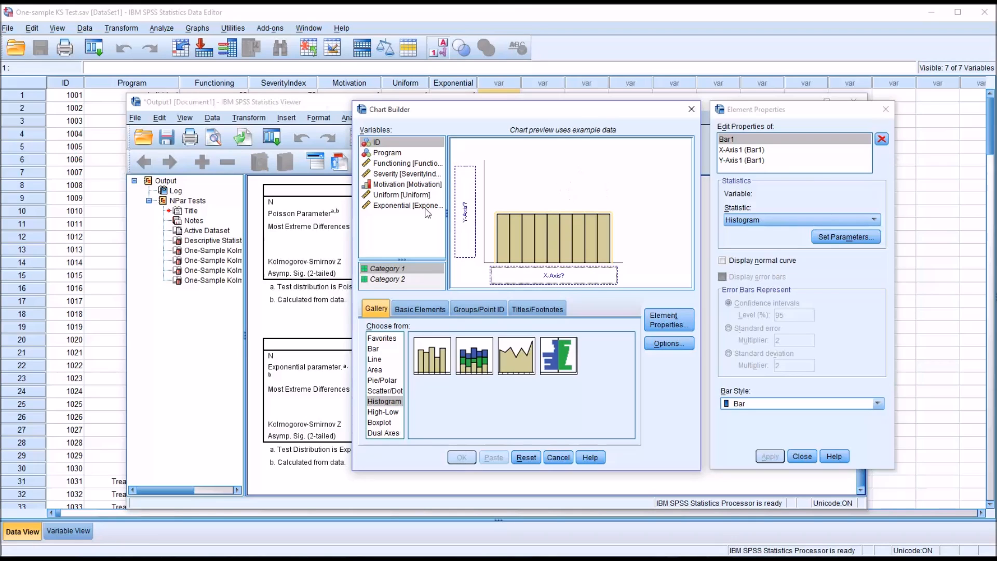
mouse_move(394, 196)
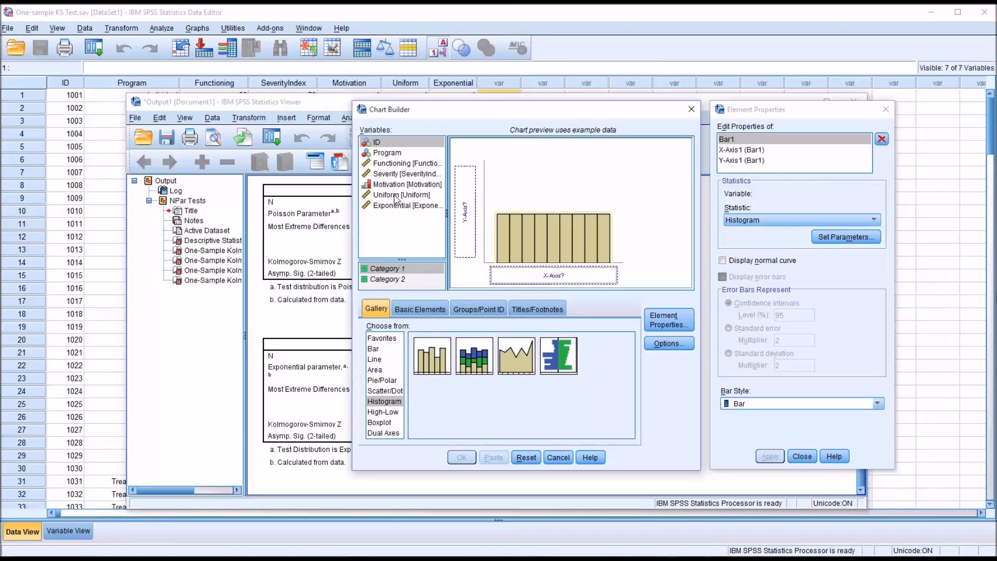
left_click(400, 195)
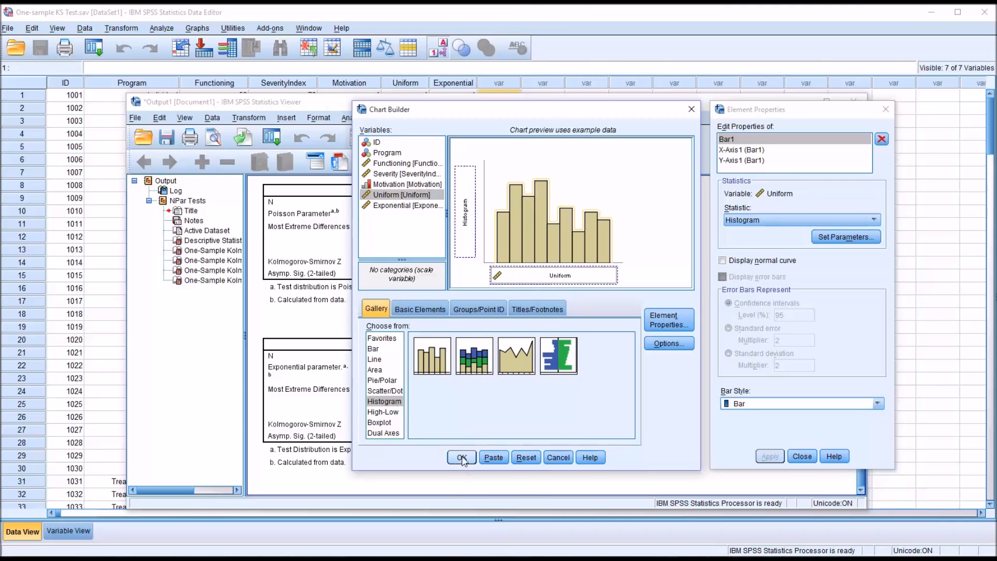
left_click(461, 457)
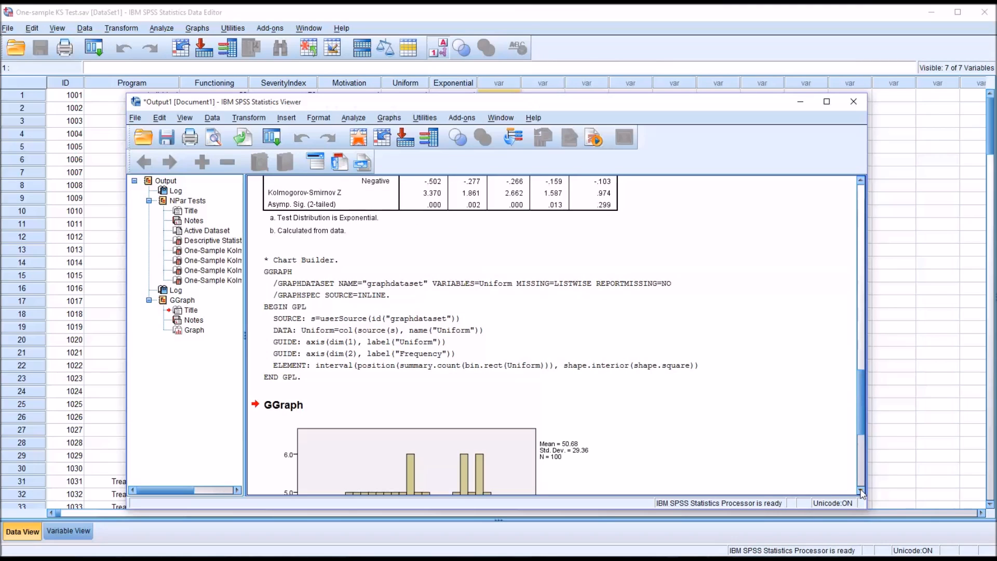
scroll("down", 3)
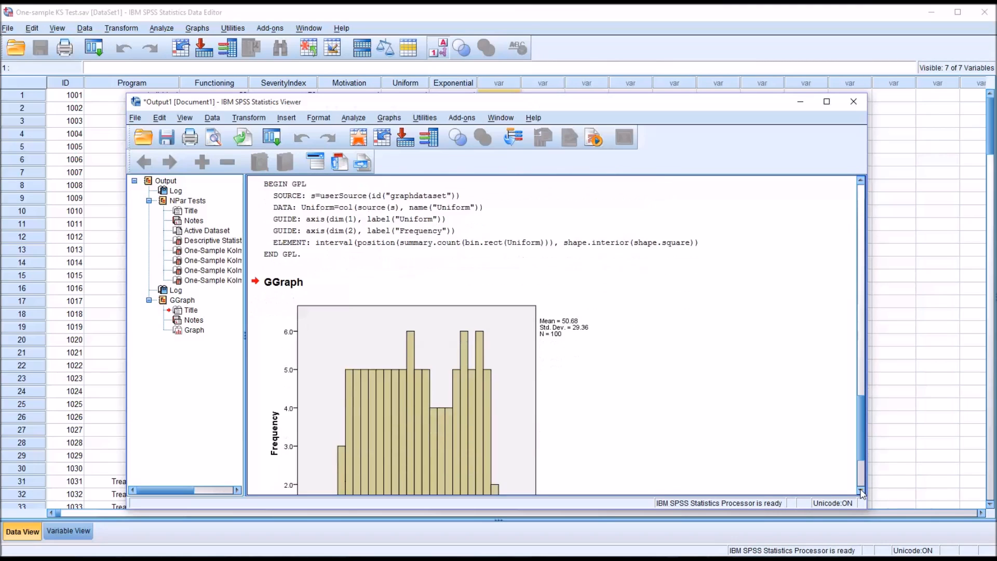
scroll("down", 3)
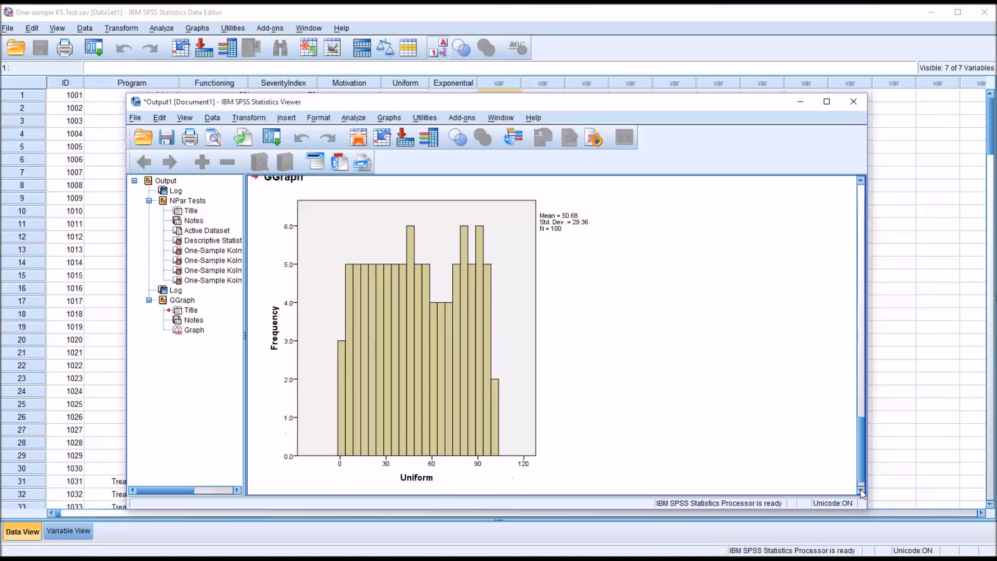
left_click(408, 312)
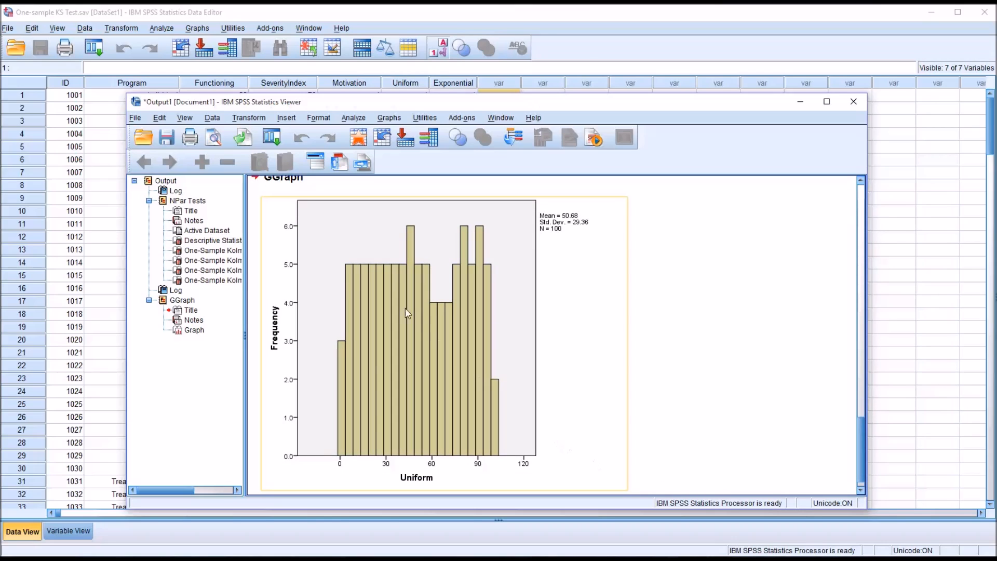
mouse_move(418, 274)
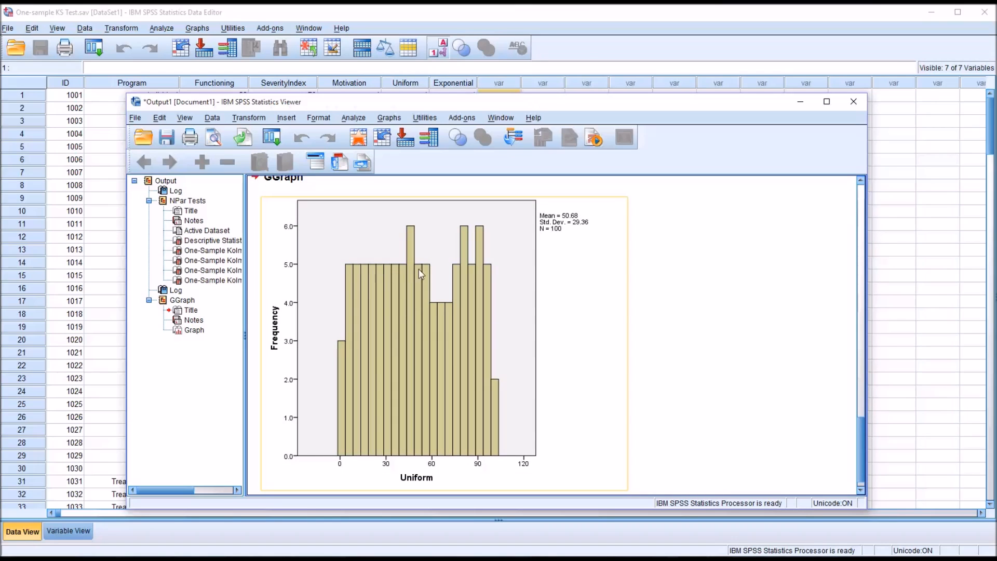
mouse_move(443, 285)
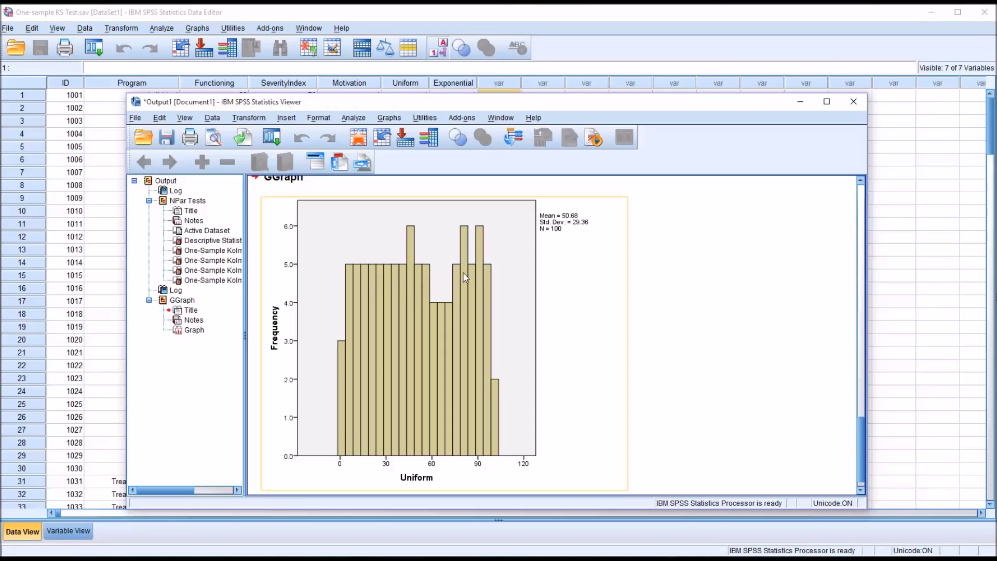
mouse_move(456, 278)
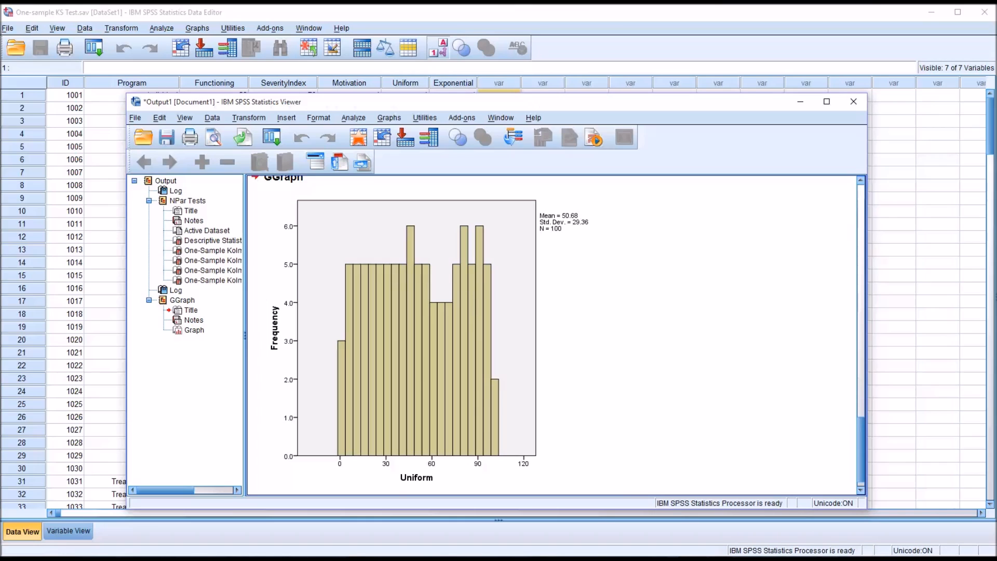
mouse_move(354, 118)
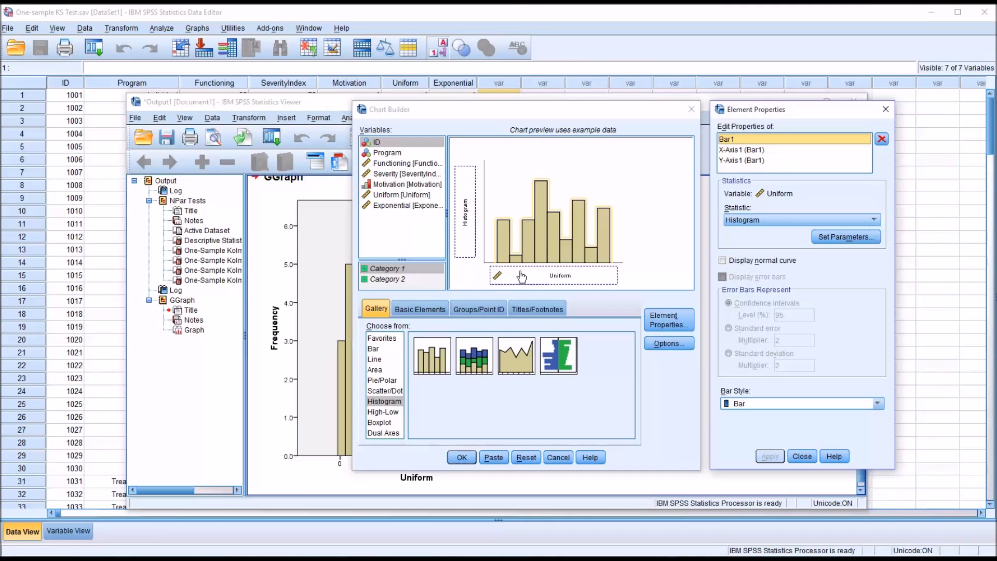
mouse_move(539, 222)
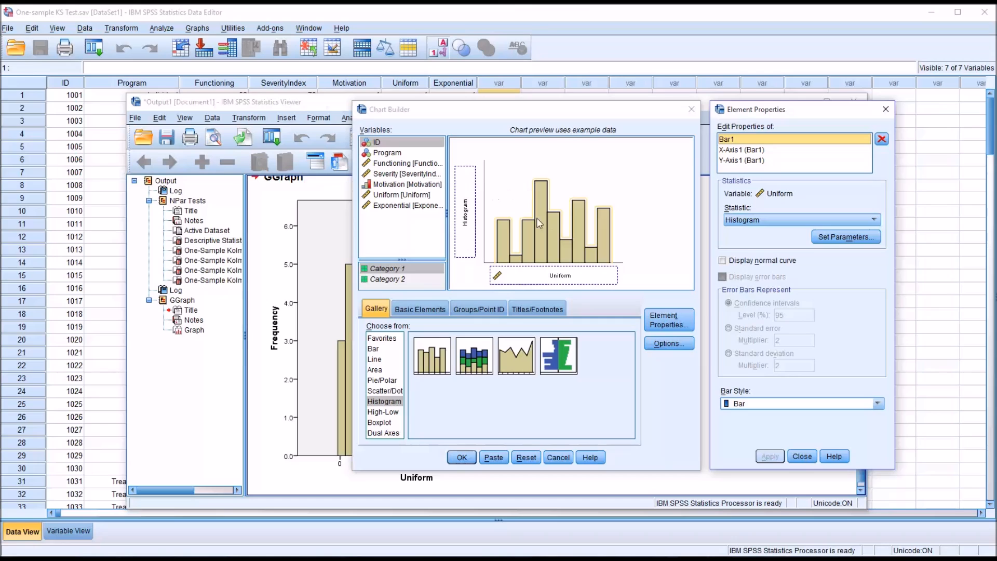
mouse_move(401, 210)
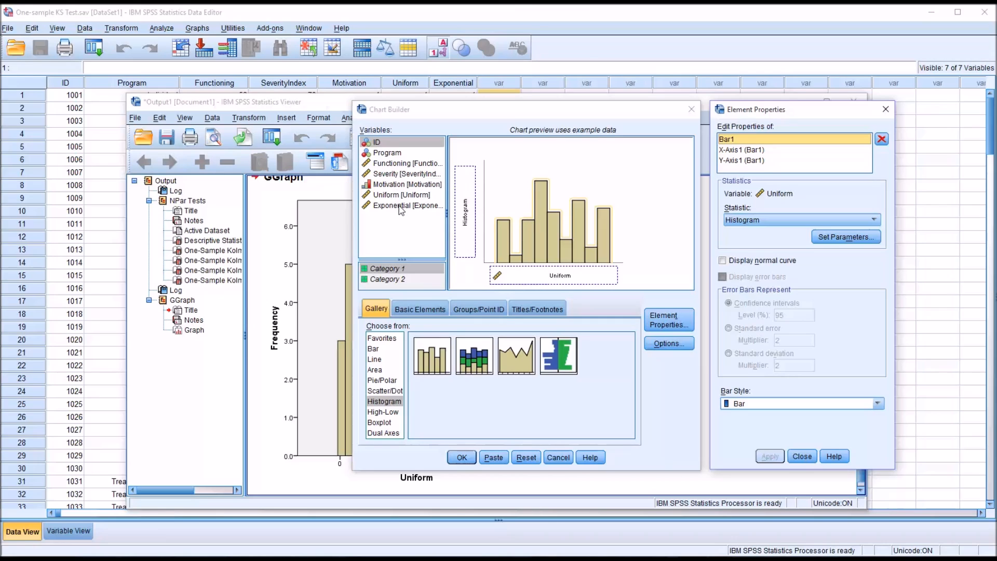
mouse_move(549, 281)
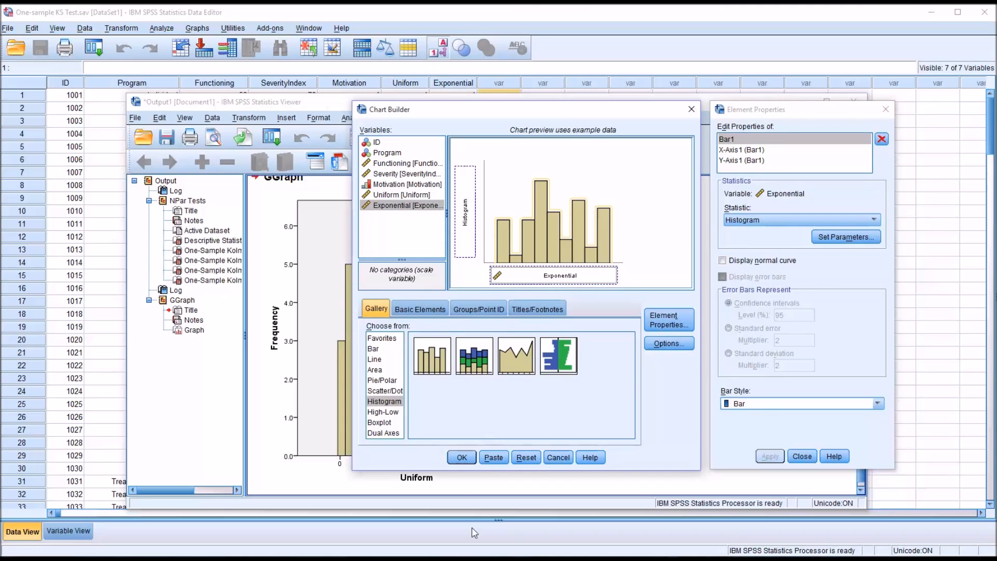
Step: Create the histogram with Exponential on the X-axis
left_click(462, 457)
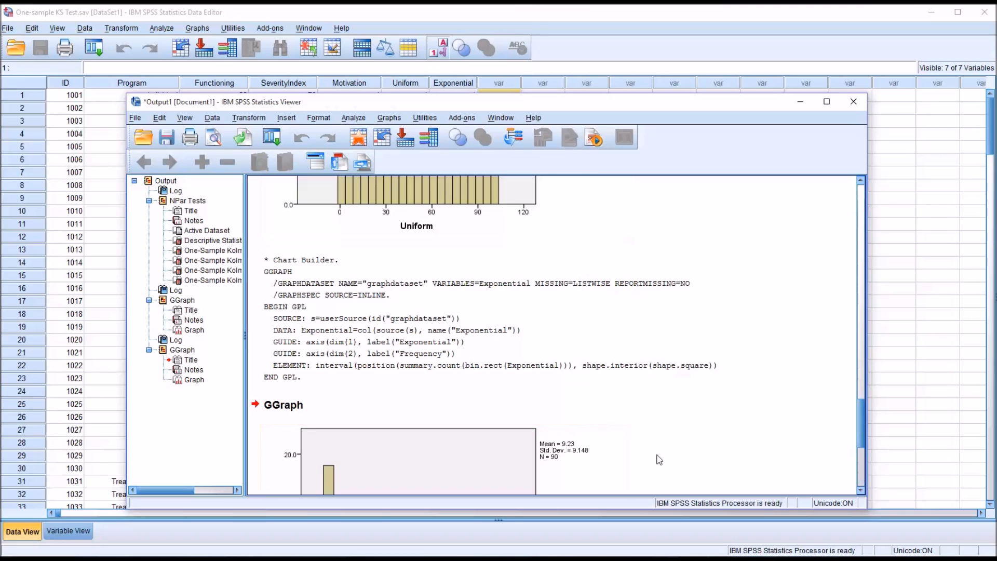
scroll("down", 3)
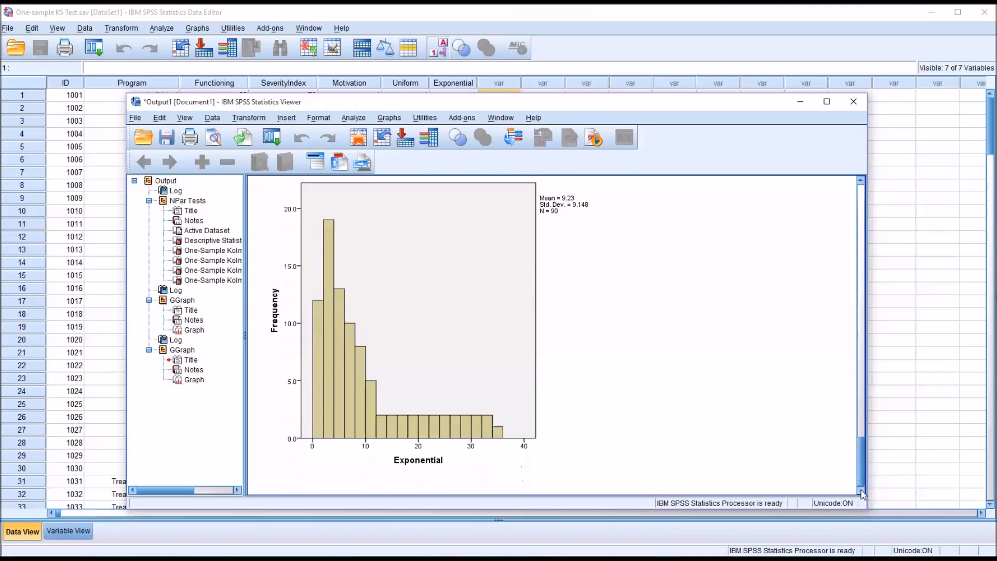
mouse_move(745, 366)
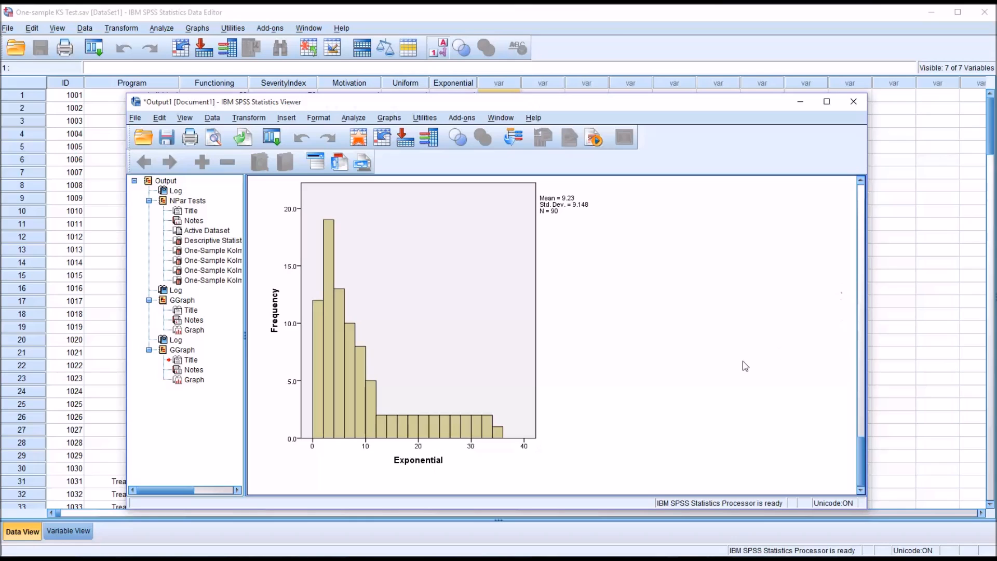
left_click(329, 339)
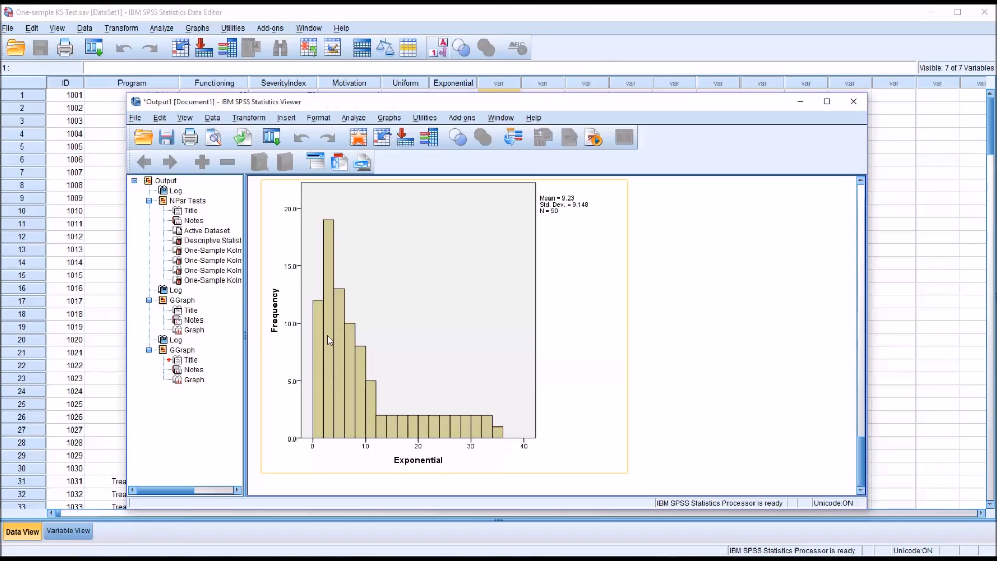
mouse_move(328, 238)
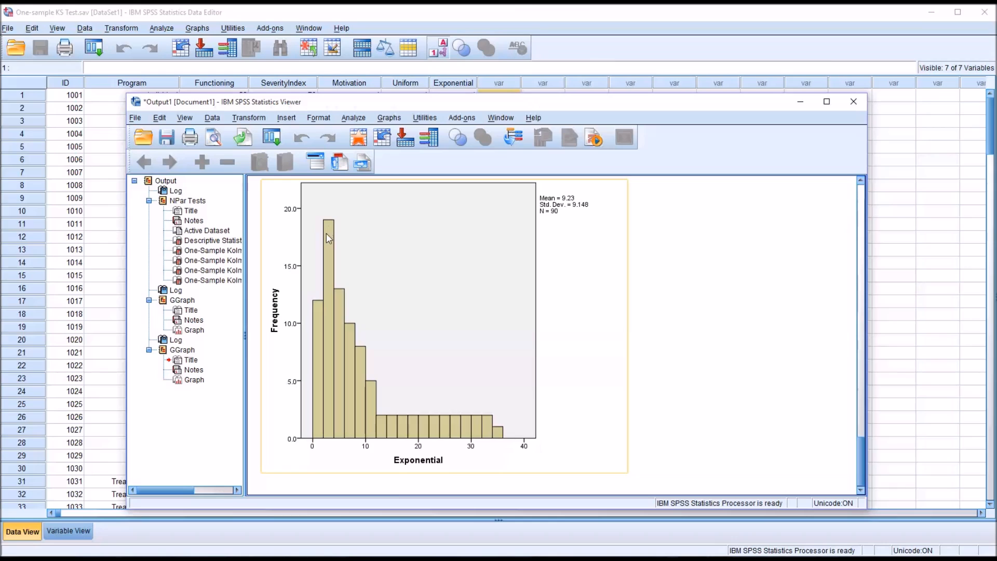
mouse_move(340, 313)
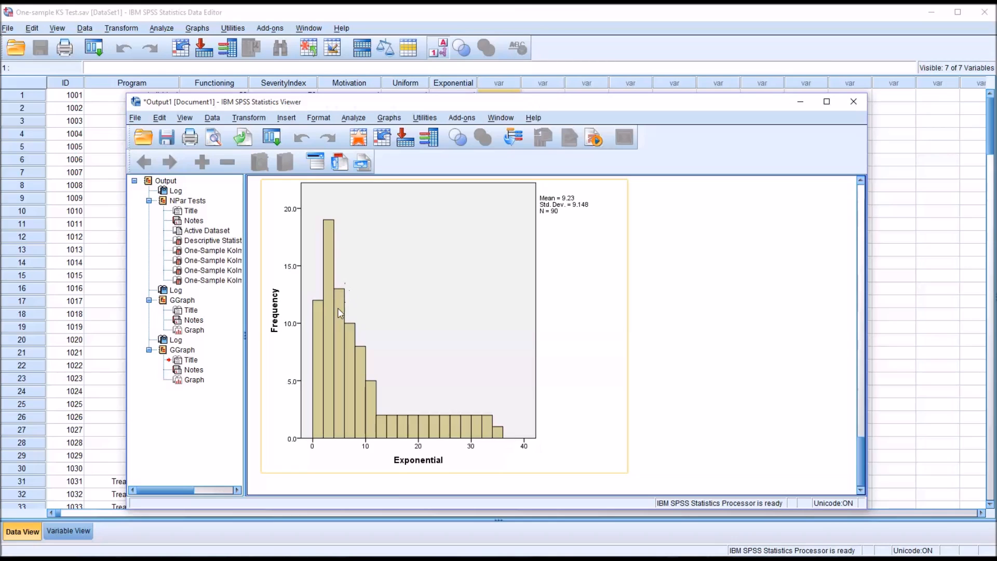
mouse_move(366, 392)
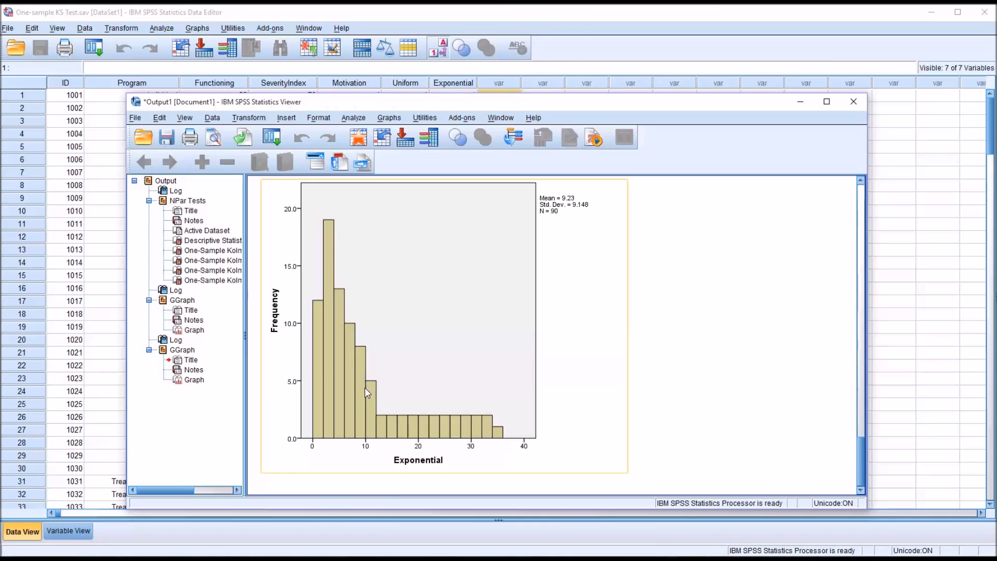
mouse_move(502, 437)
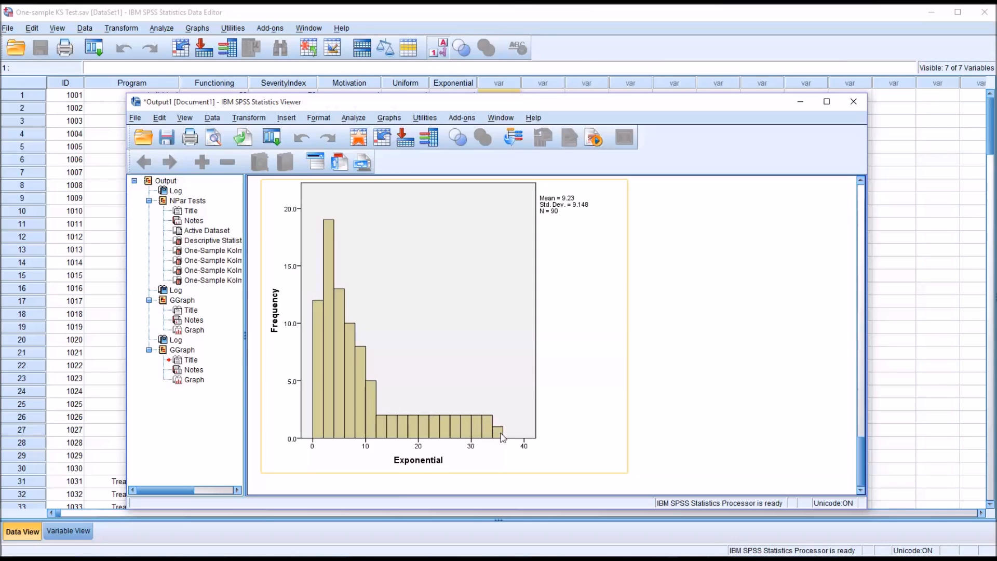